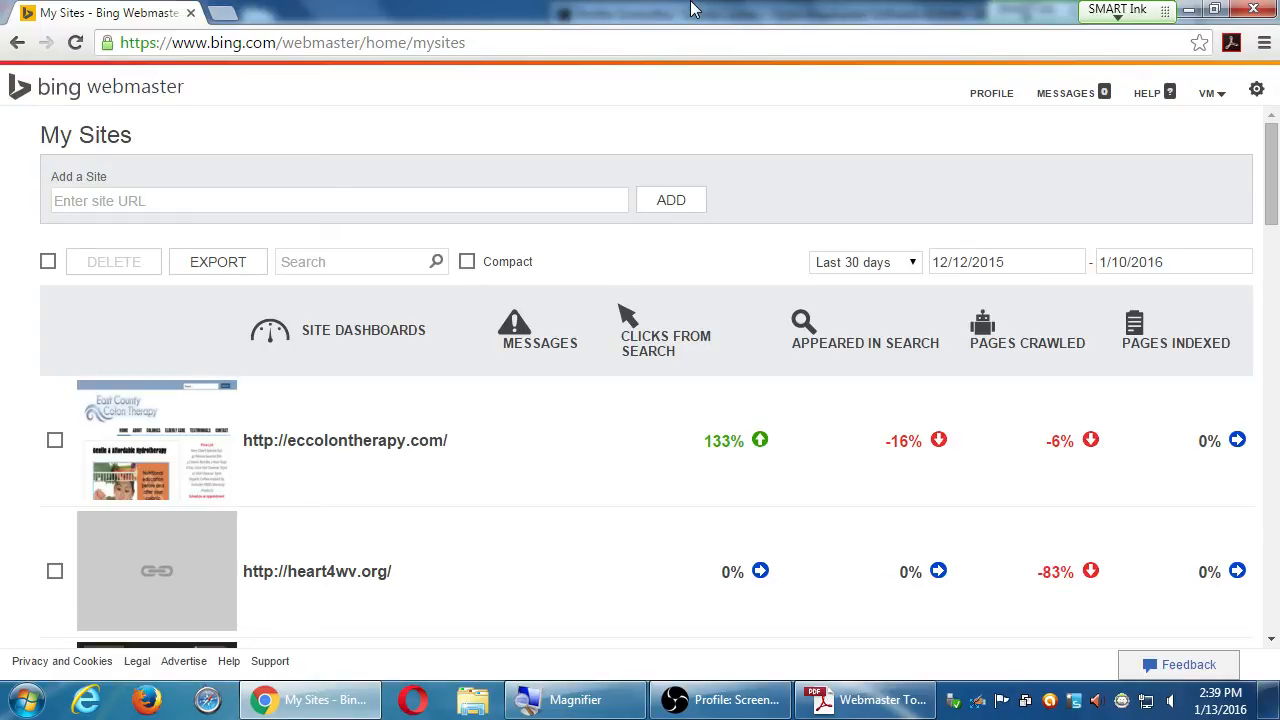
Review the My Sites list and check ownership verification for loshollywoodmusic.com.
scroll("down", 3)
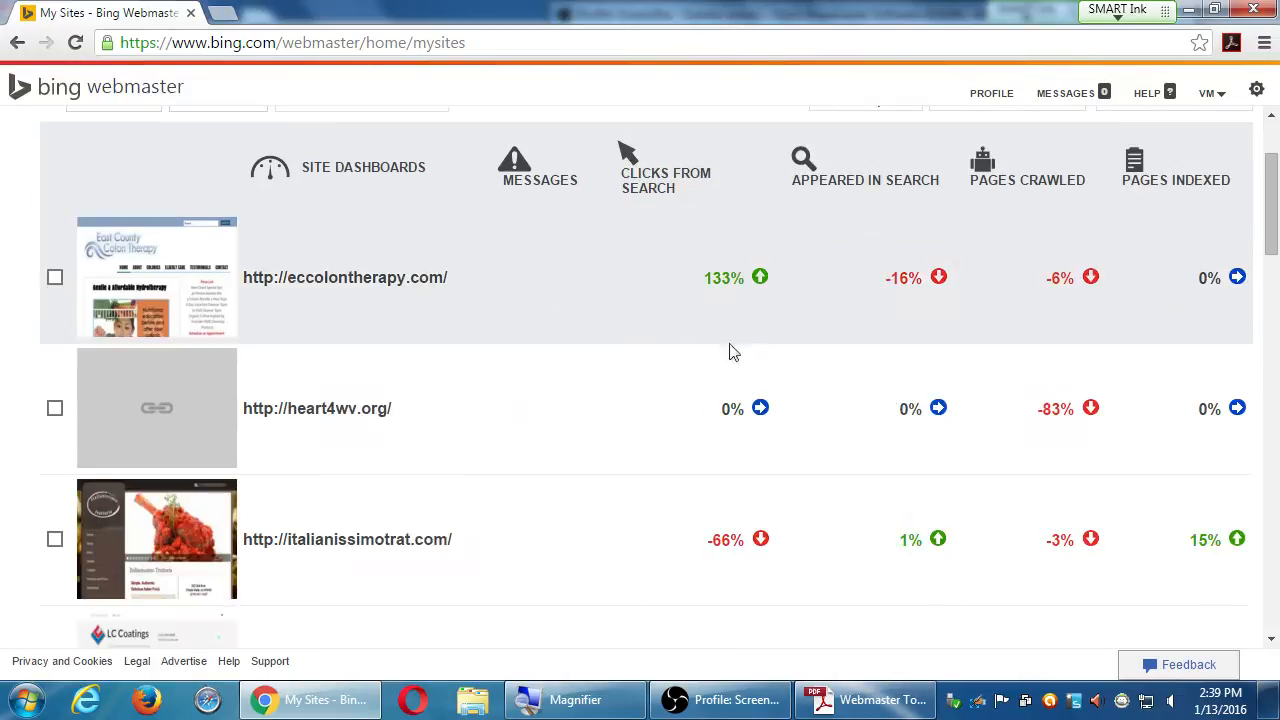
scroll("down", 3)
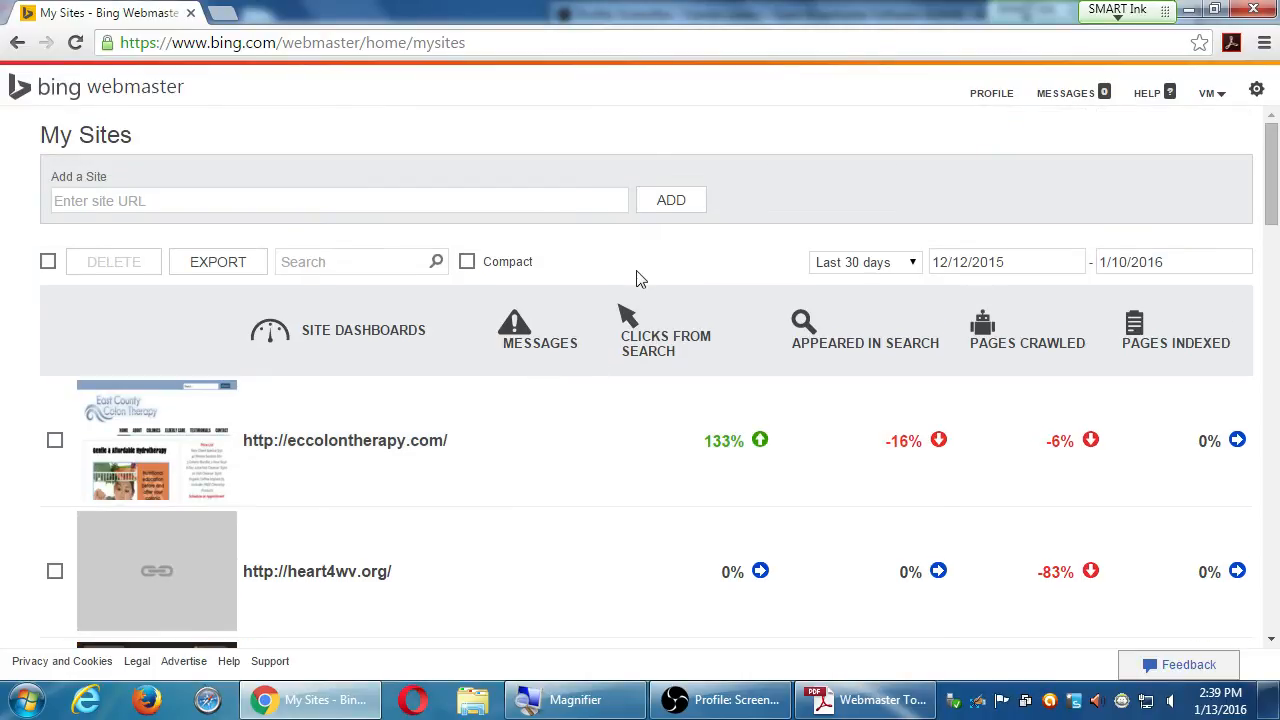
mouse_move(704, 264)
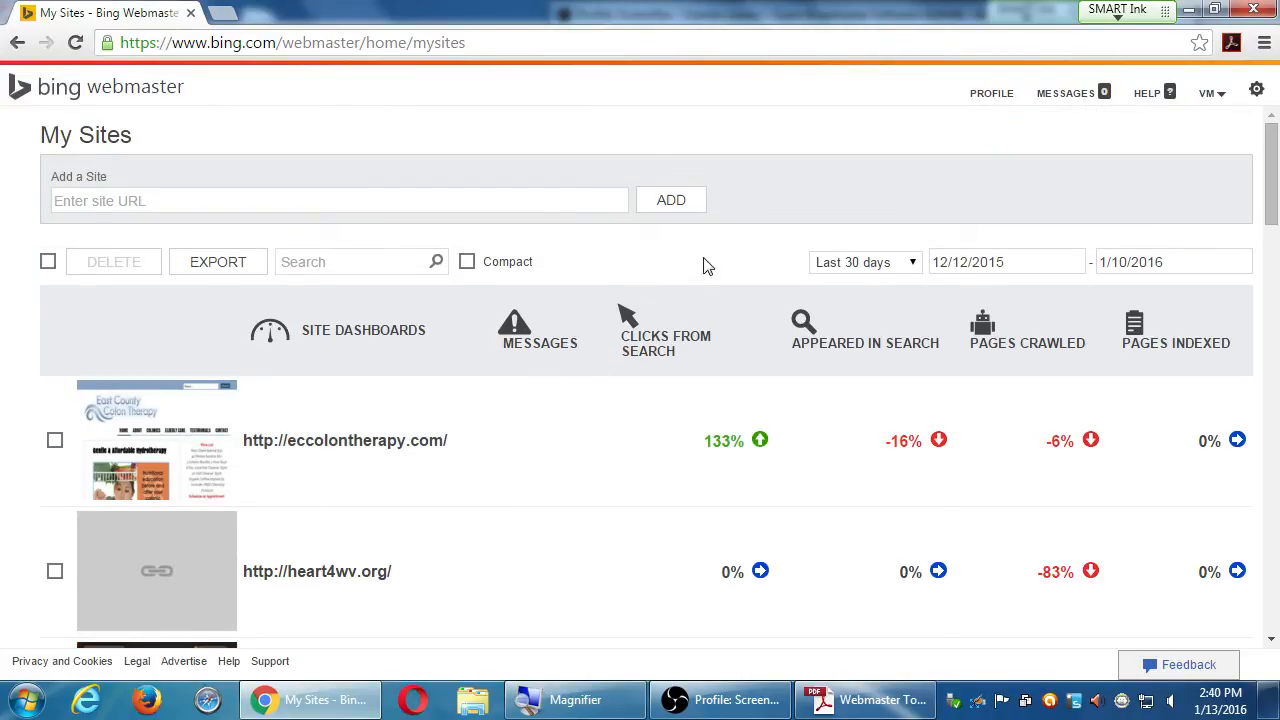
scroll("down", 3)
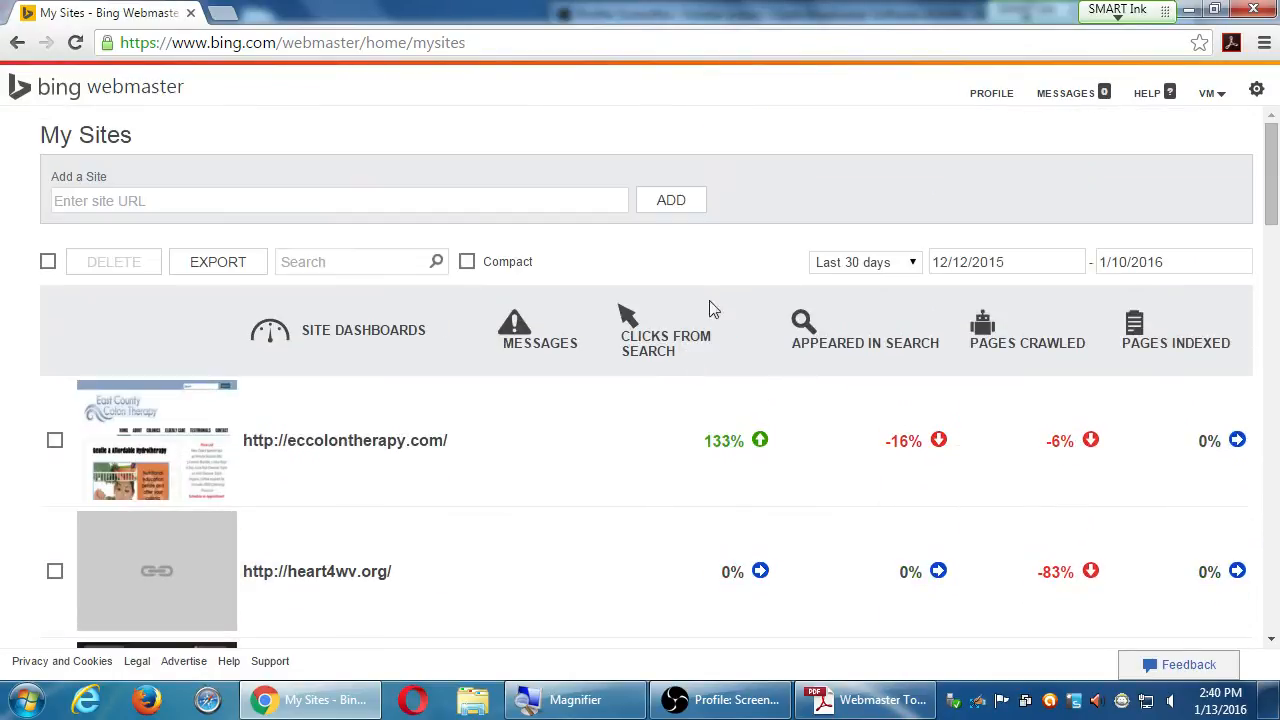
mouse_move(738, 272)
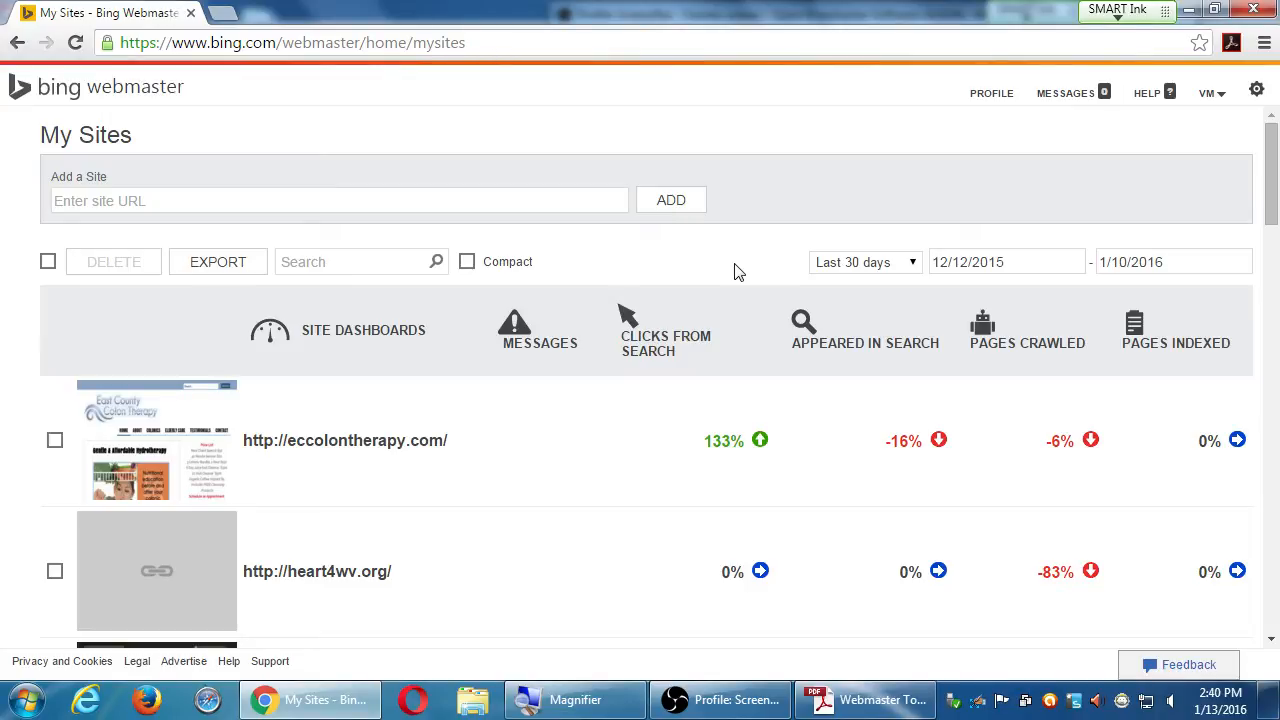
scroll("down", 3)
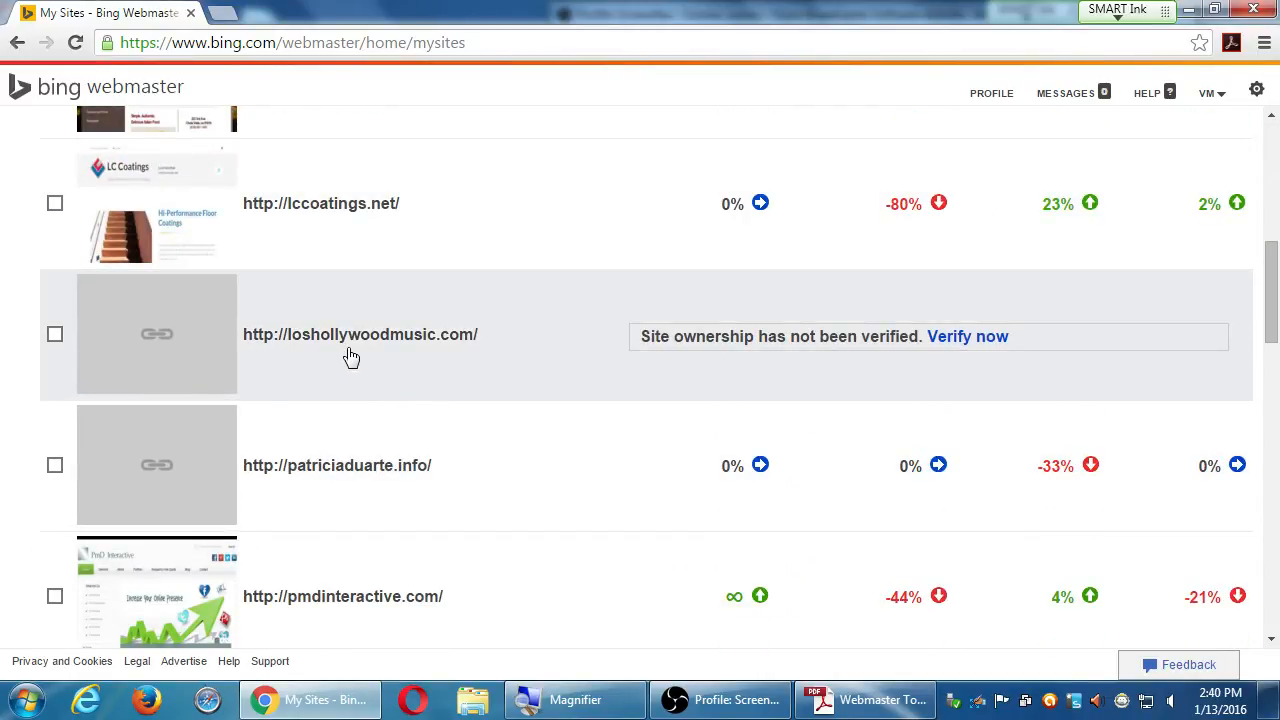
mouse_move(968, 336)
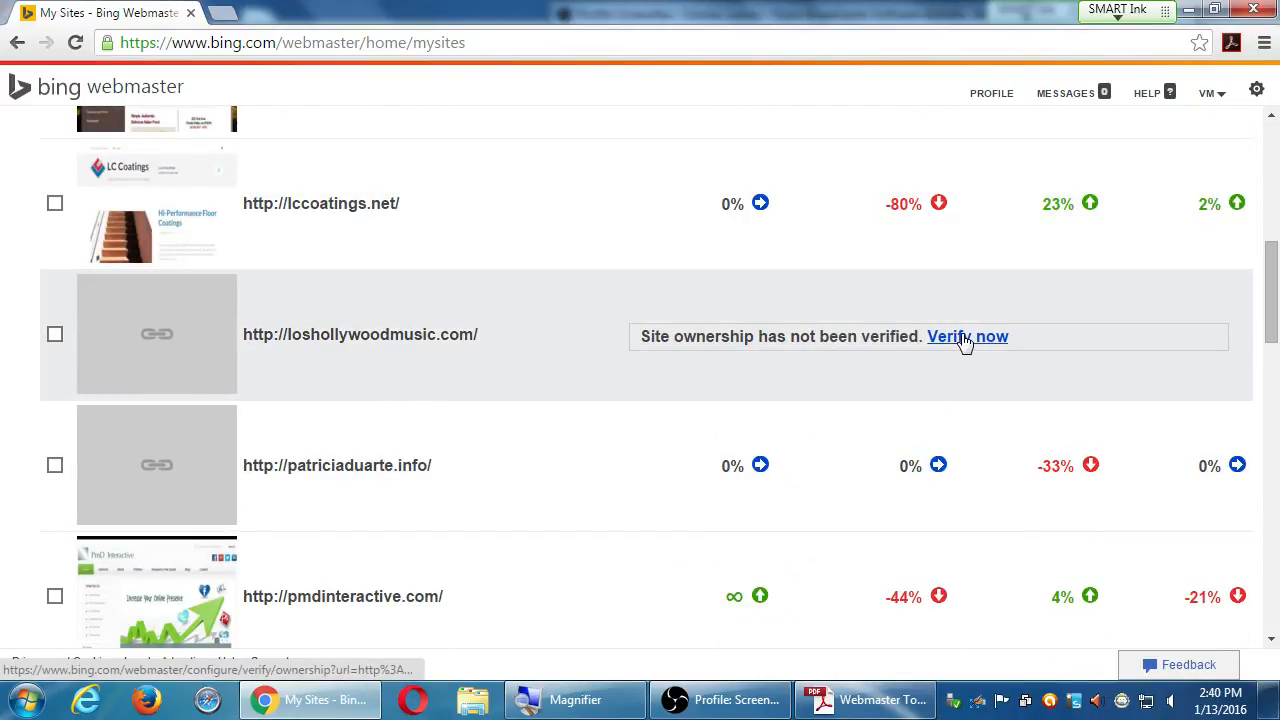
left_click(968, 336)
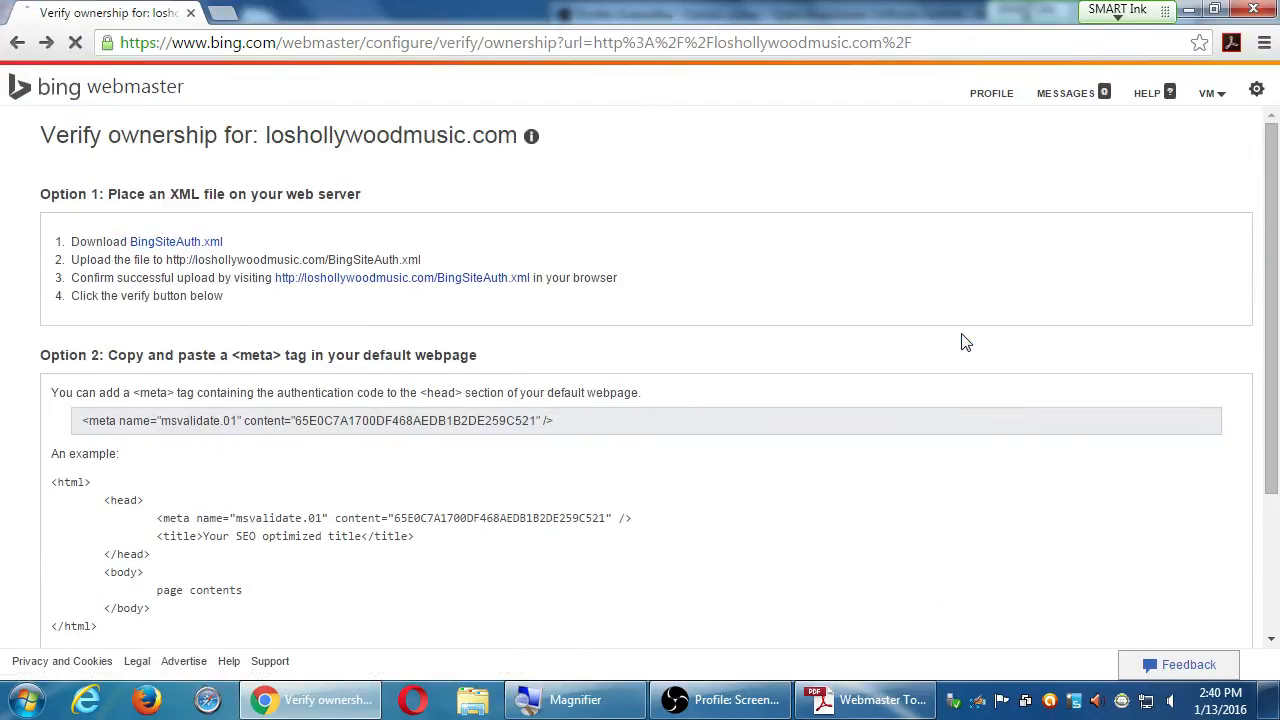
left_click(16, 42)
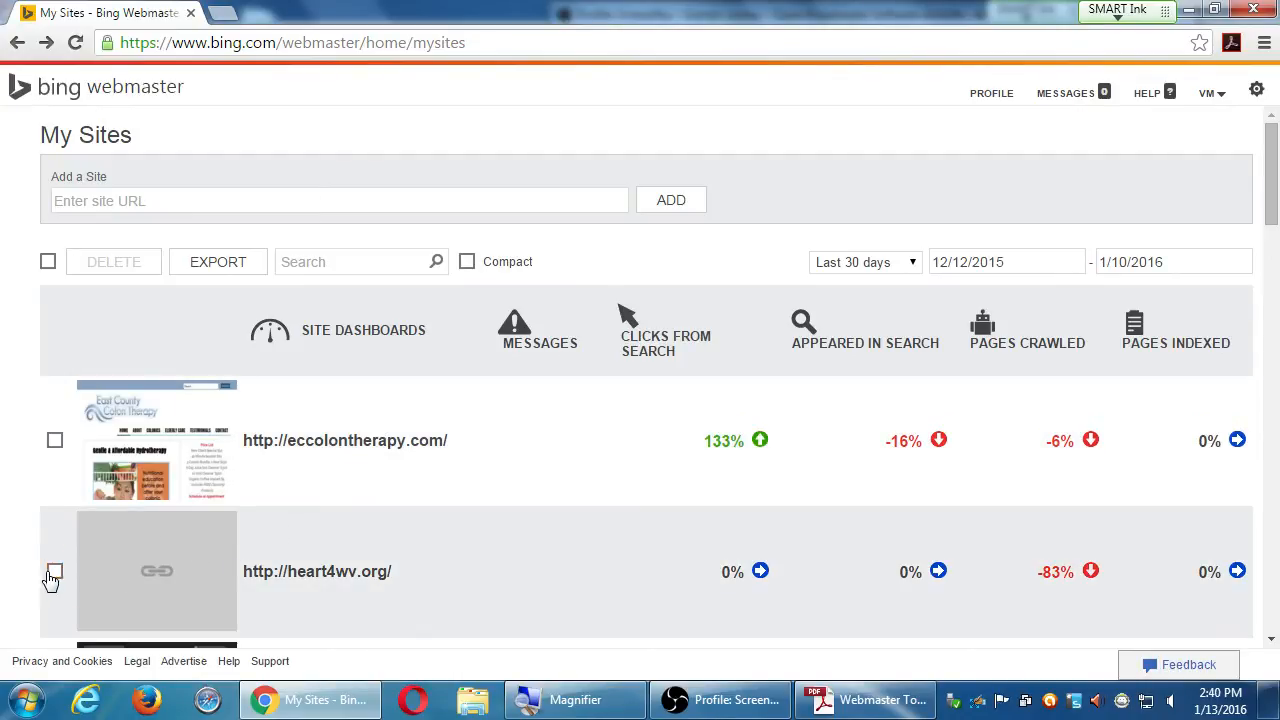
left_click(54, 572)
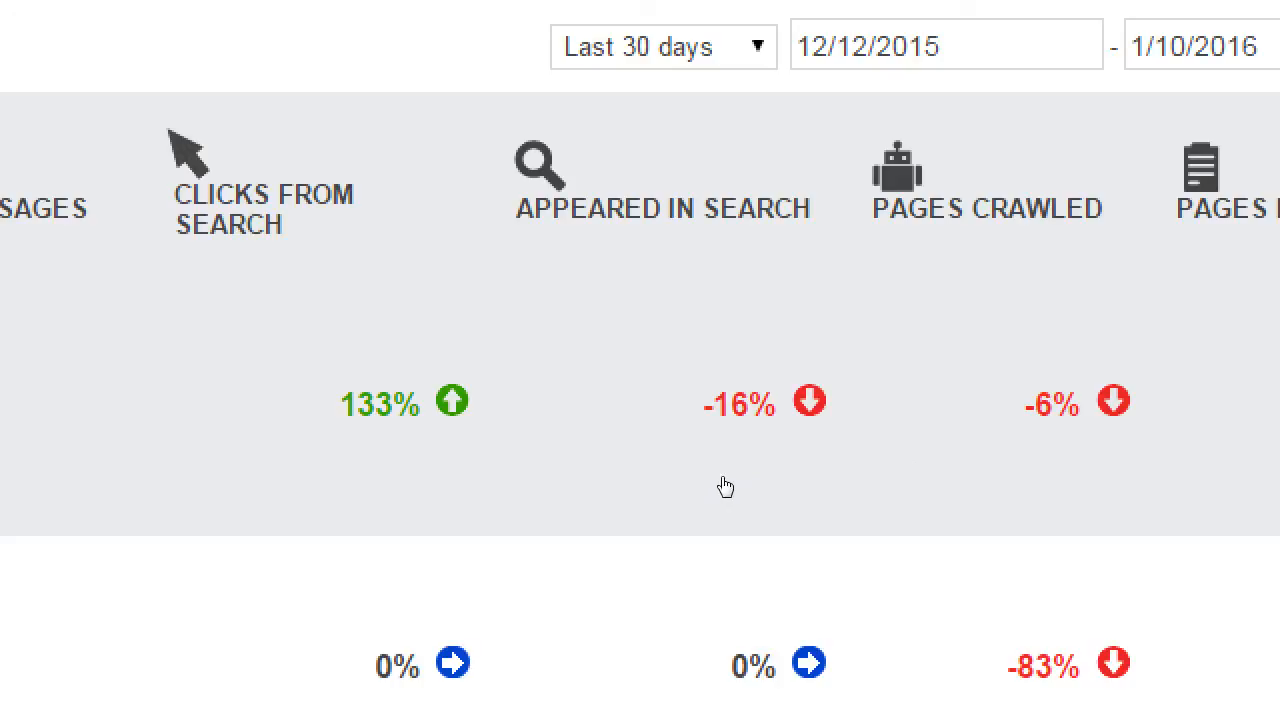
mouse_move(856, 464)
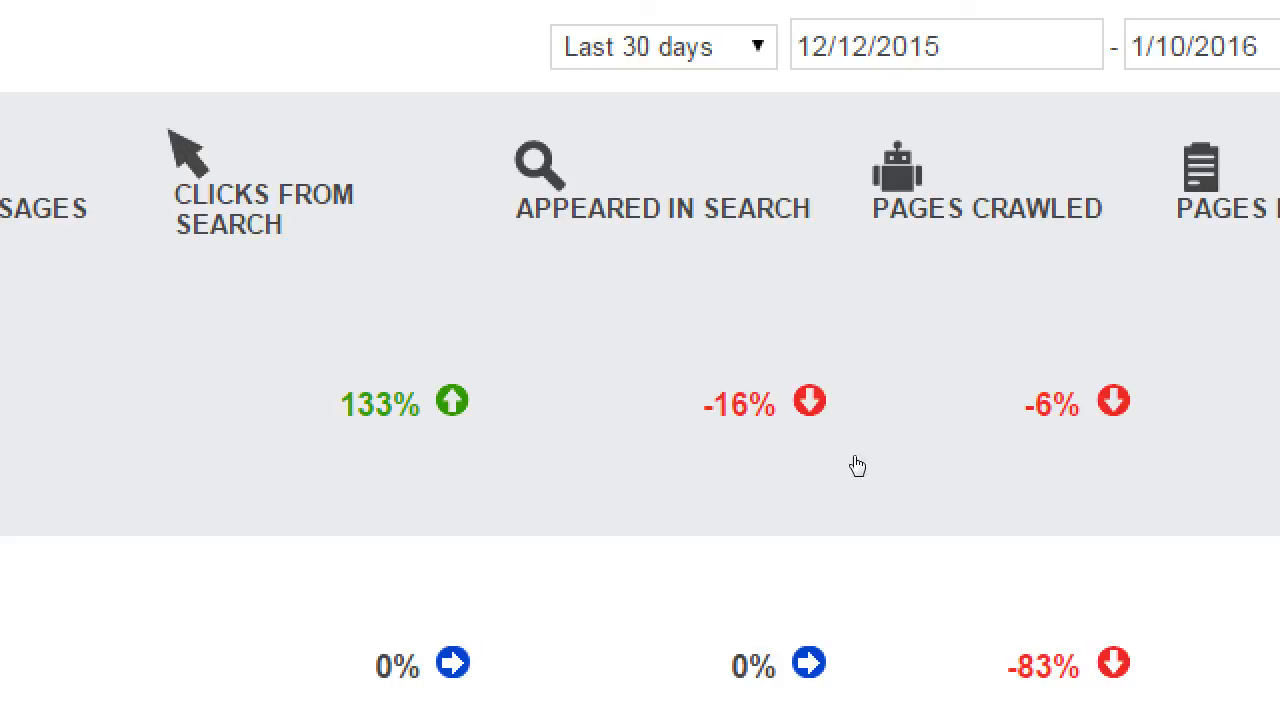
mouse_move(792, 464)
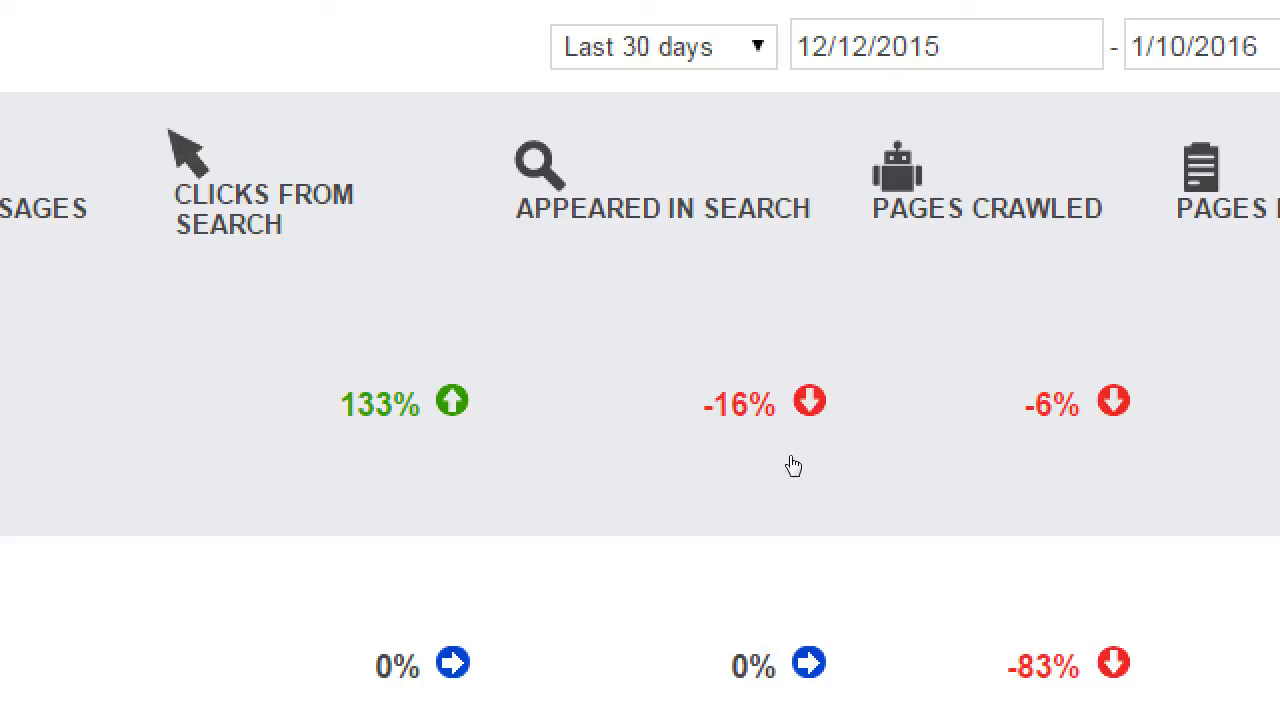
mouse_move(748, 464)
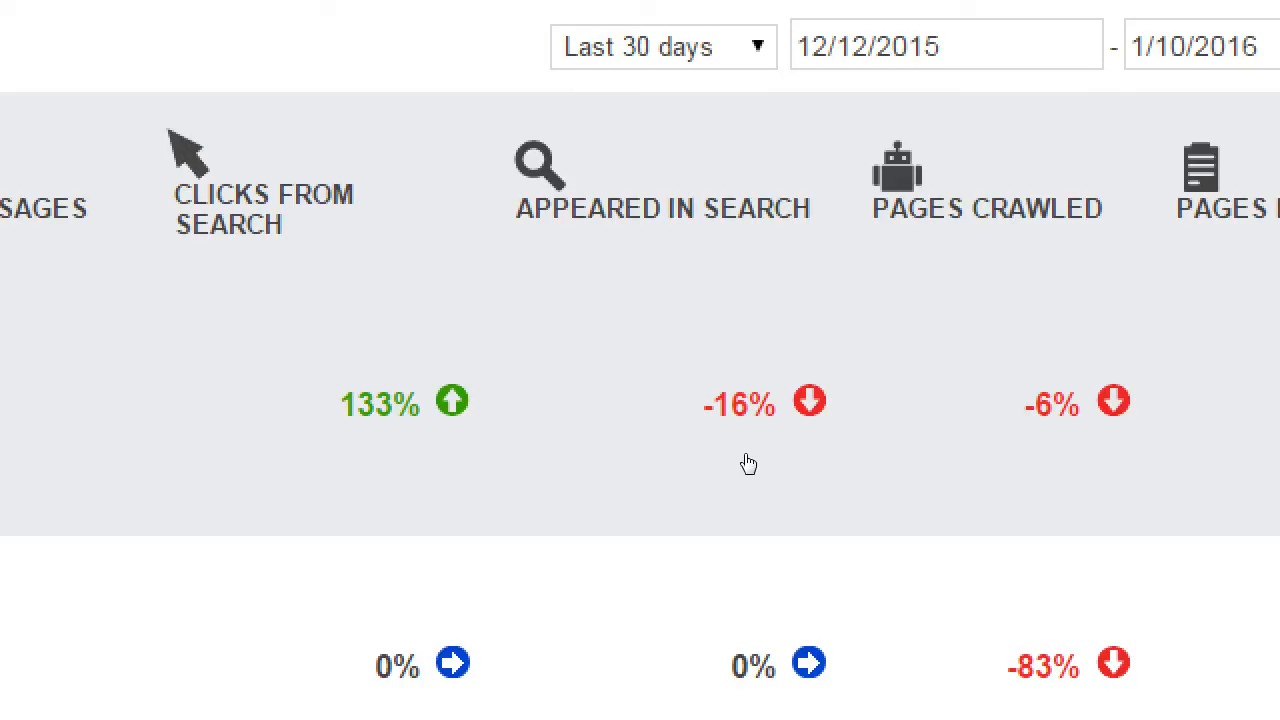
mouse_move(826, 476)
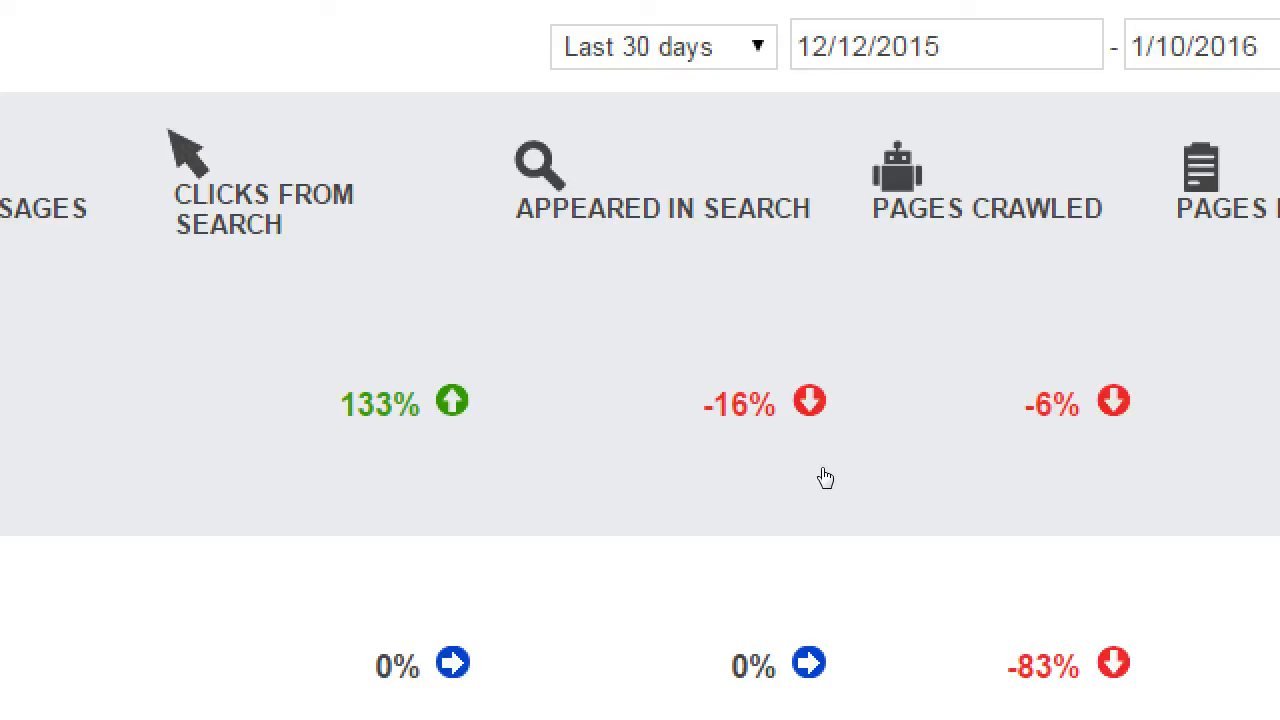
mouse_move(930, 468)
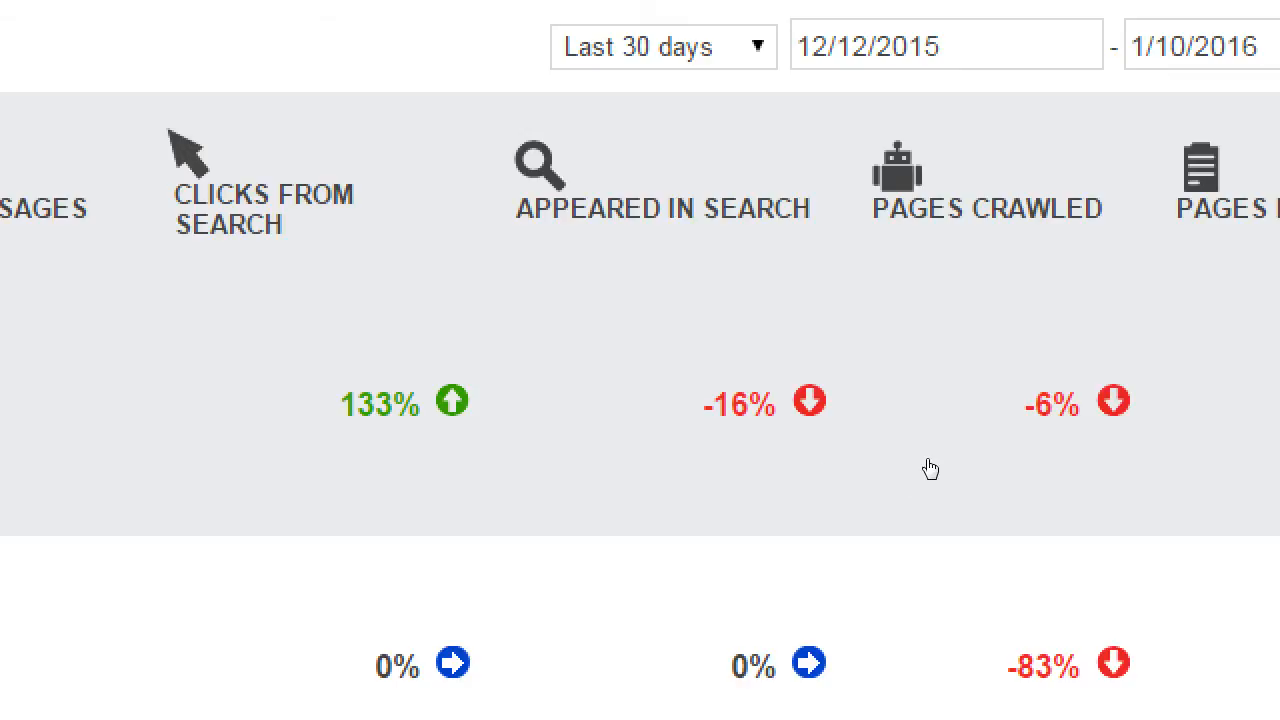
Switch the My Sites statistics to the Last 3 months date range.
scroll("down", 3)
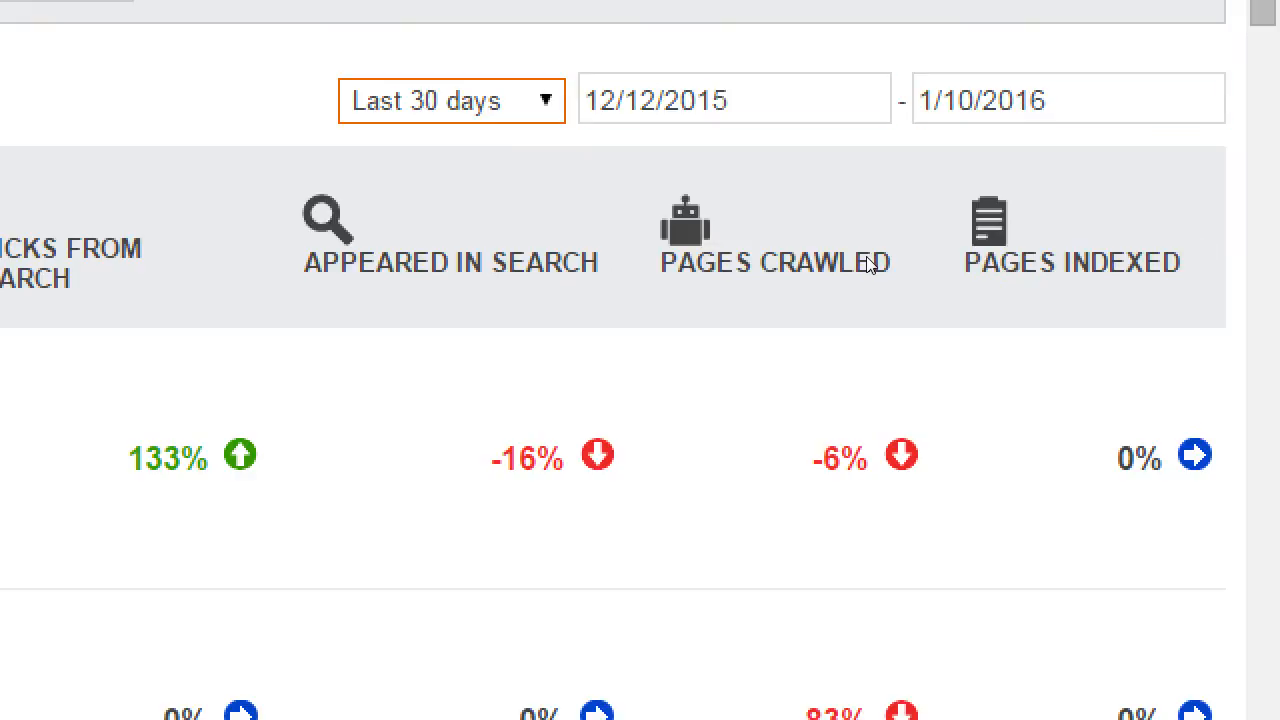
left_click(450, 98)
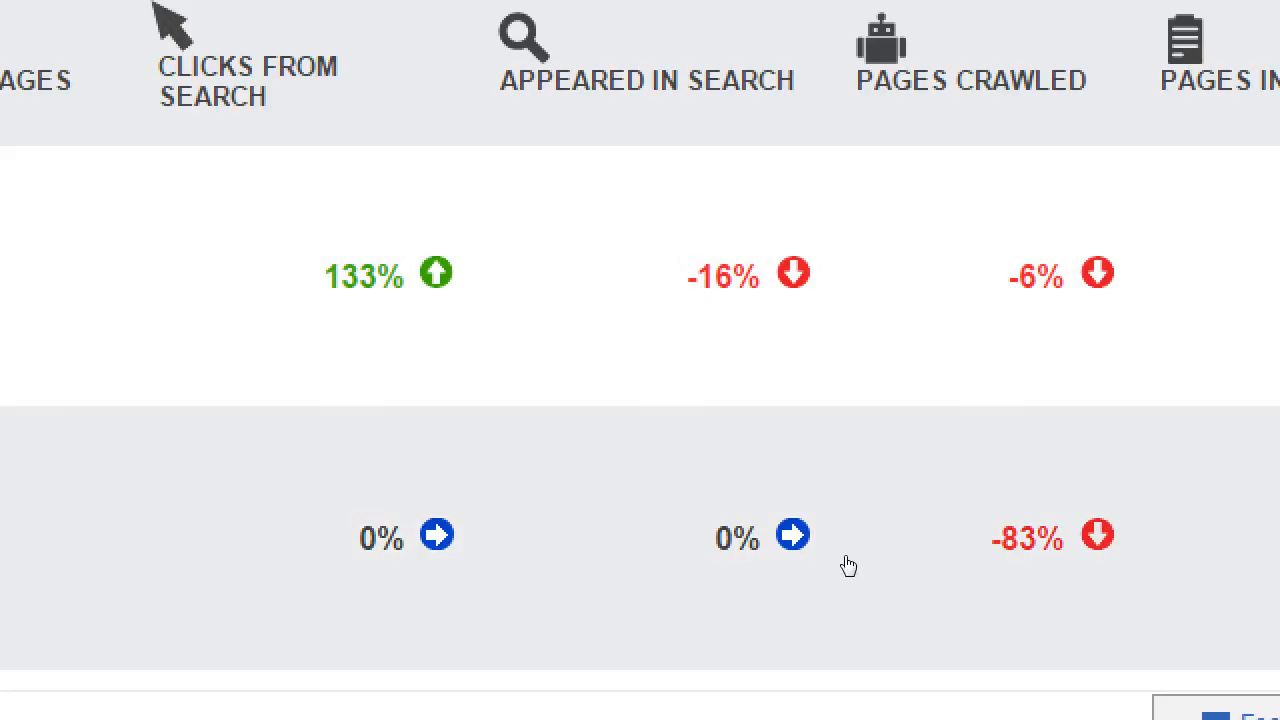
scroll("down", 3)
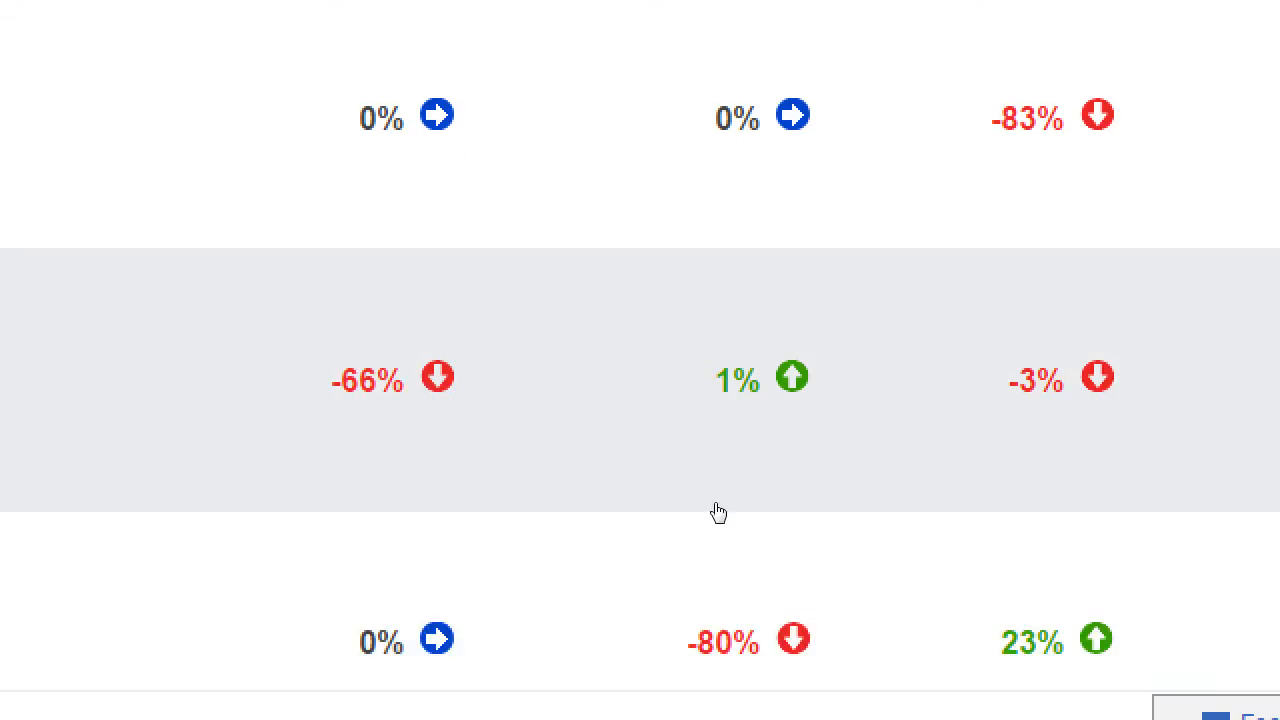
mouse_move(698, 524)
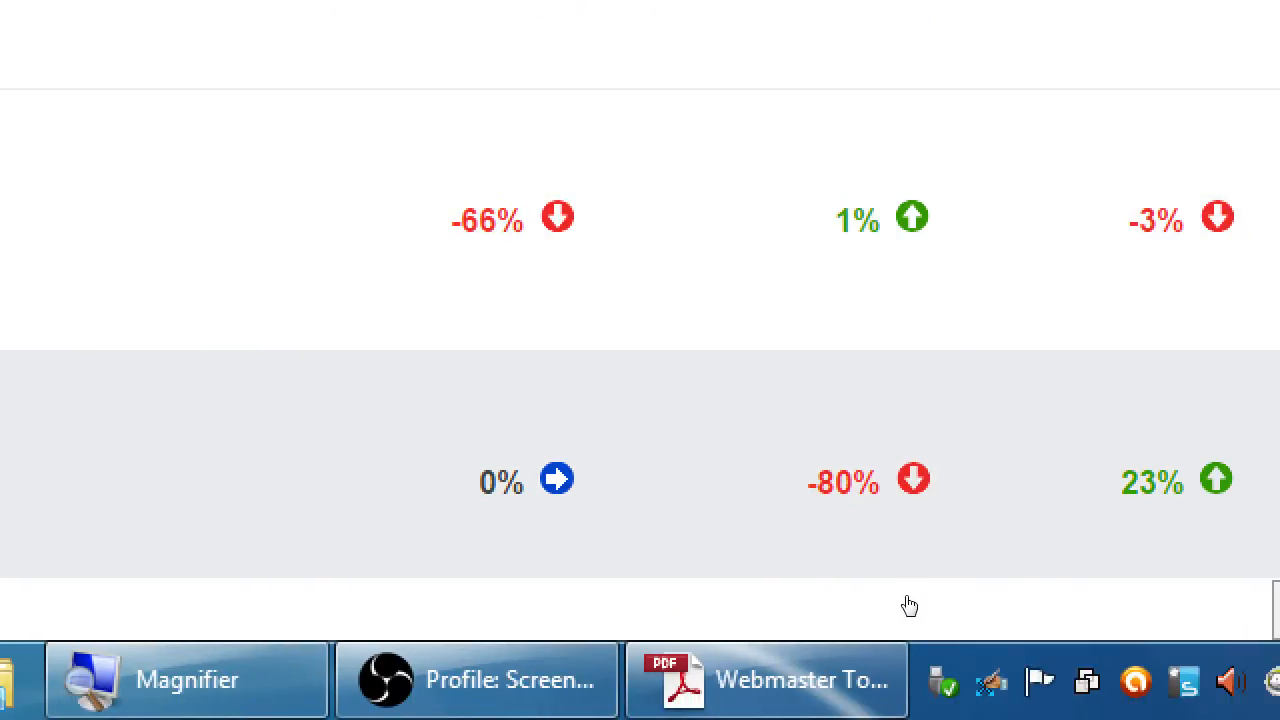
mouse_move(740, 606)
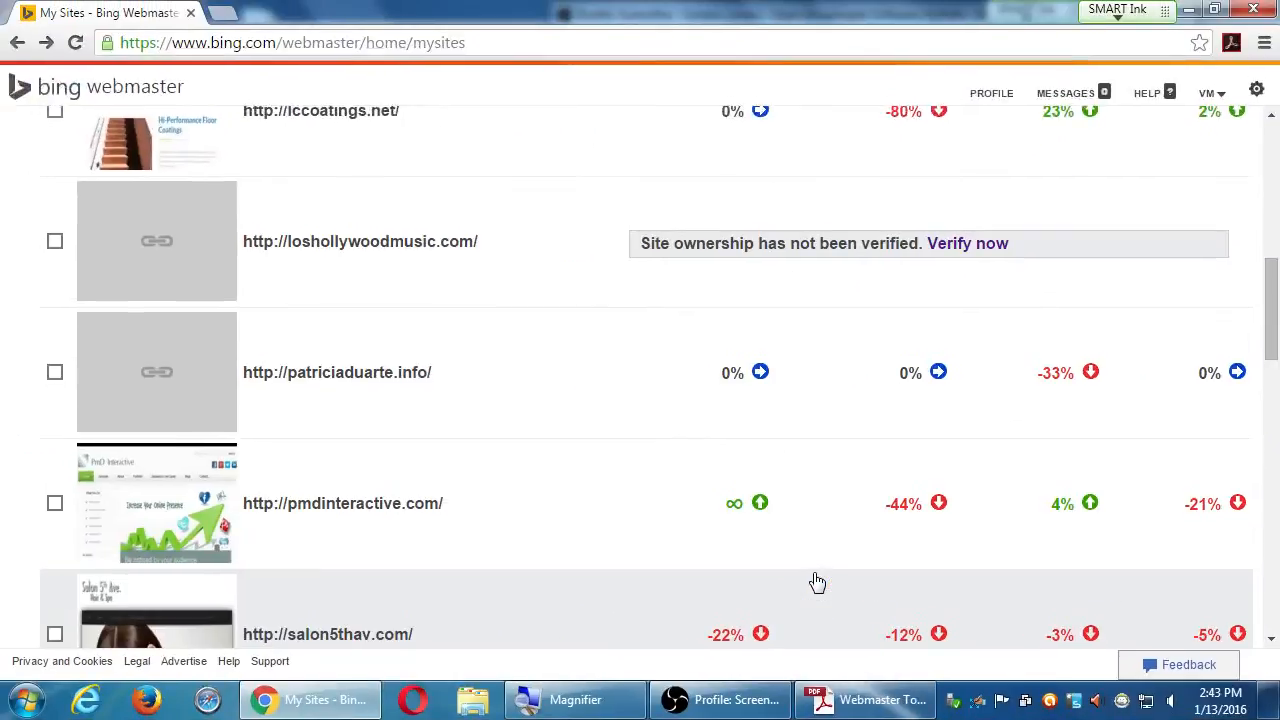
scroll("up", 3)
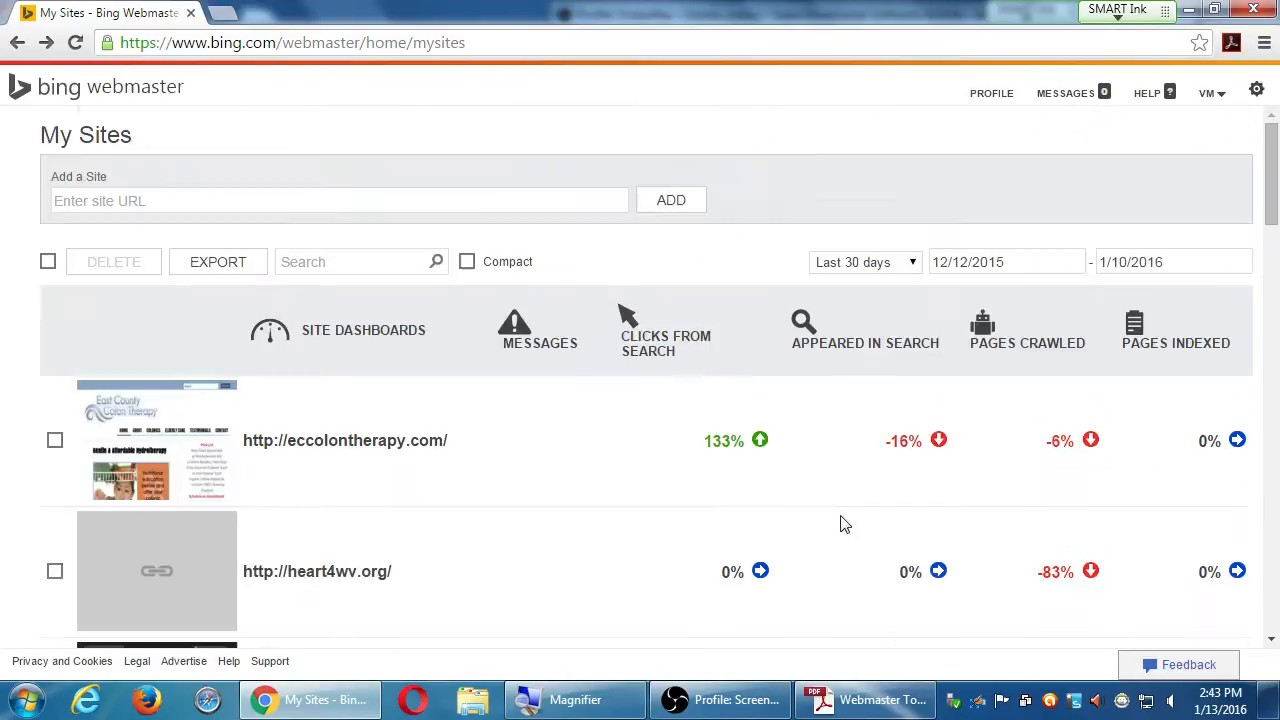
left_click(864, 260)
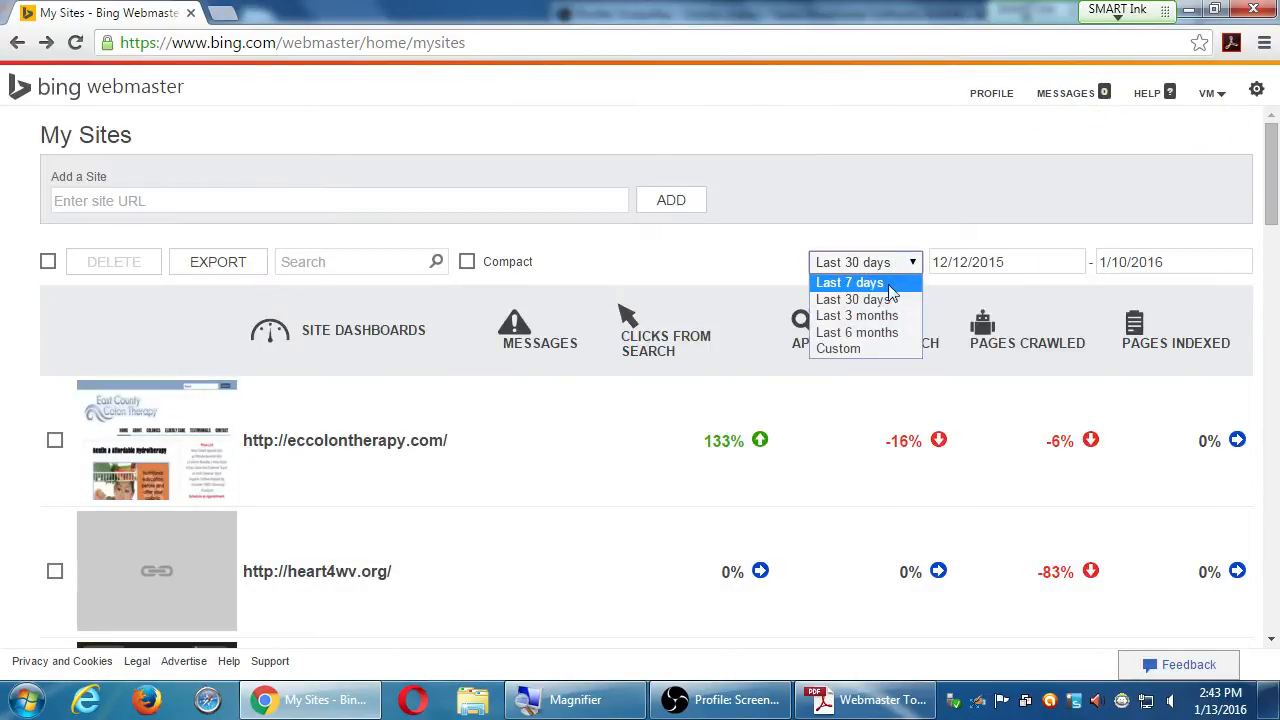
left_click(856, 316)
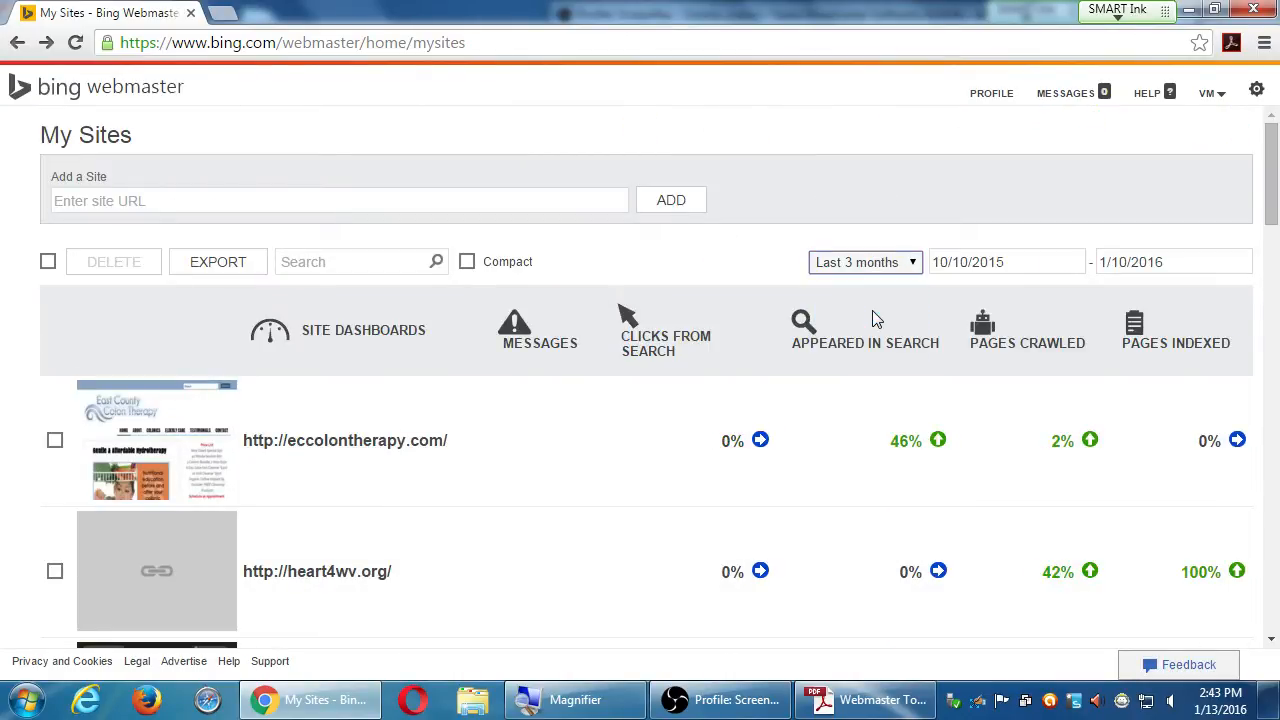
mouse_move(816, 488)
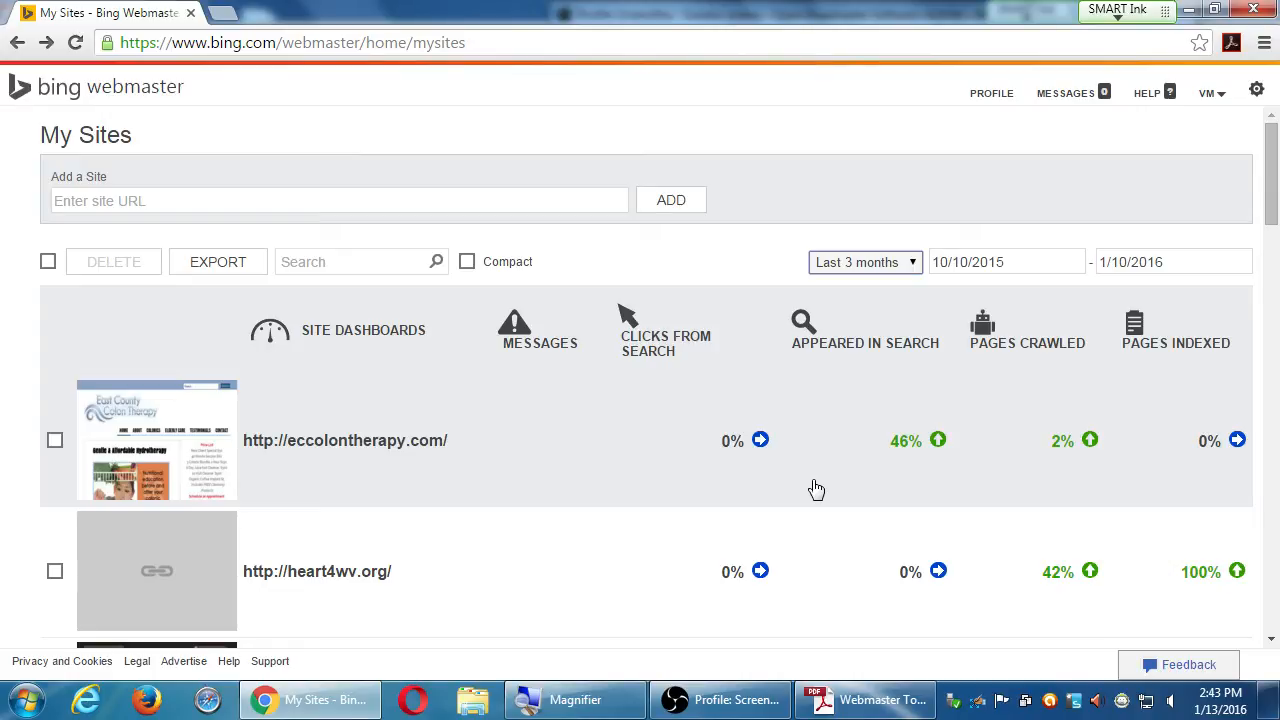
Return the My Sites statistics to Last 30 days (12/12/2015–1/10/2016).
scroll("down", 3)
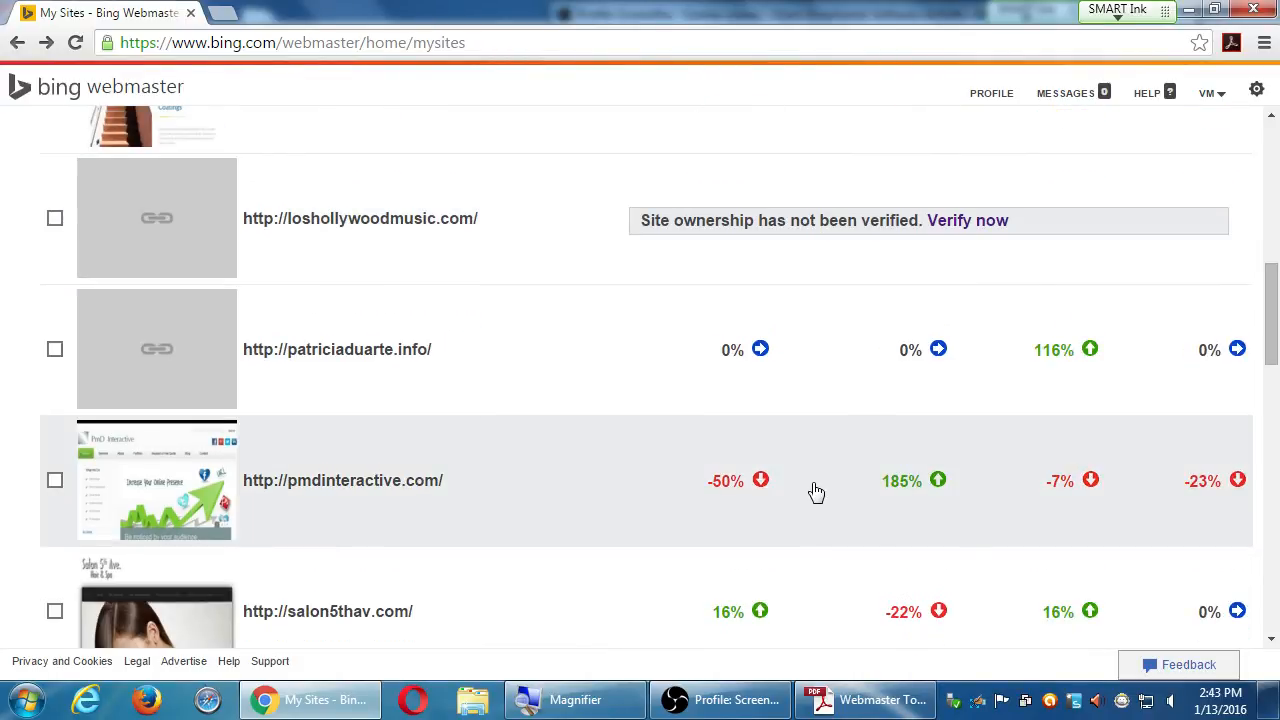
scroll("down", 3)
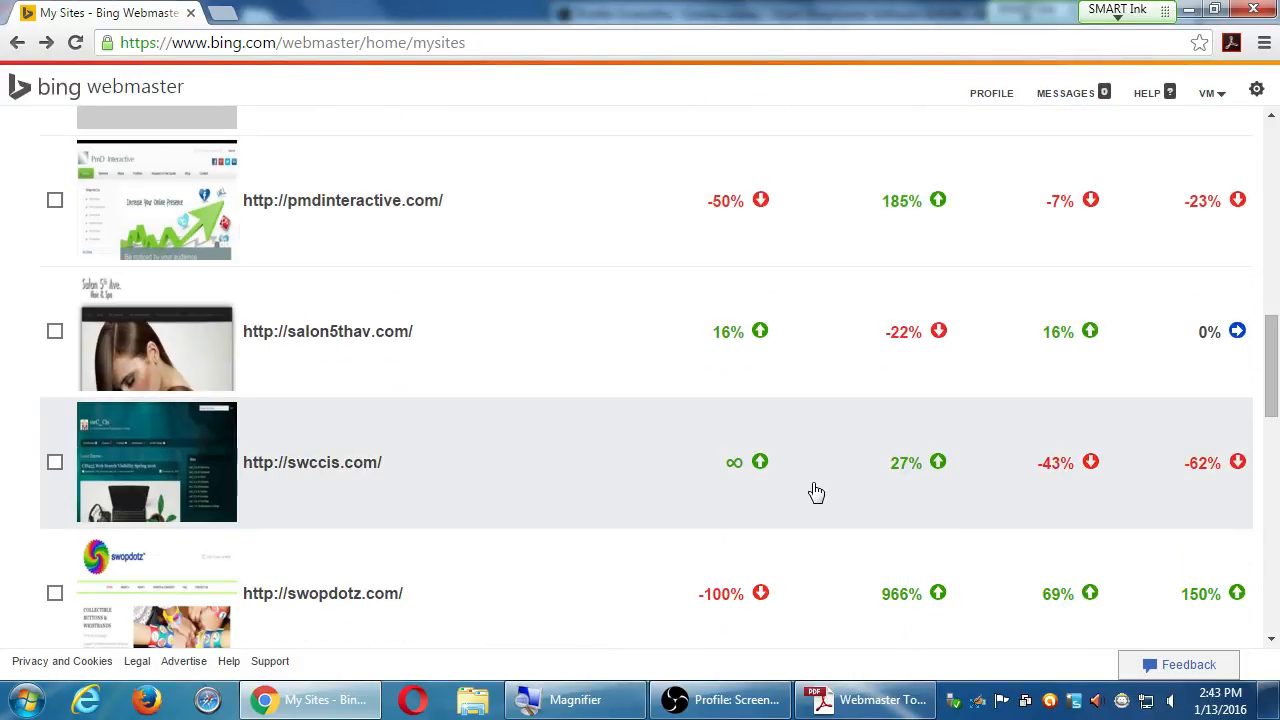
scroll("down", 3)
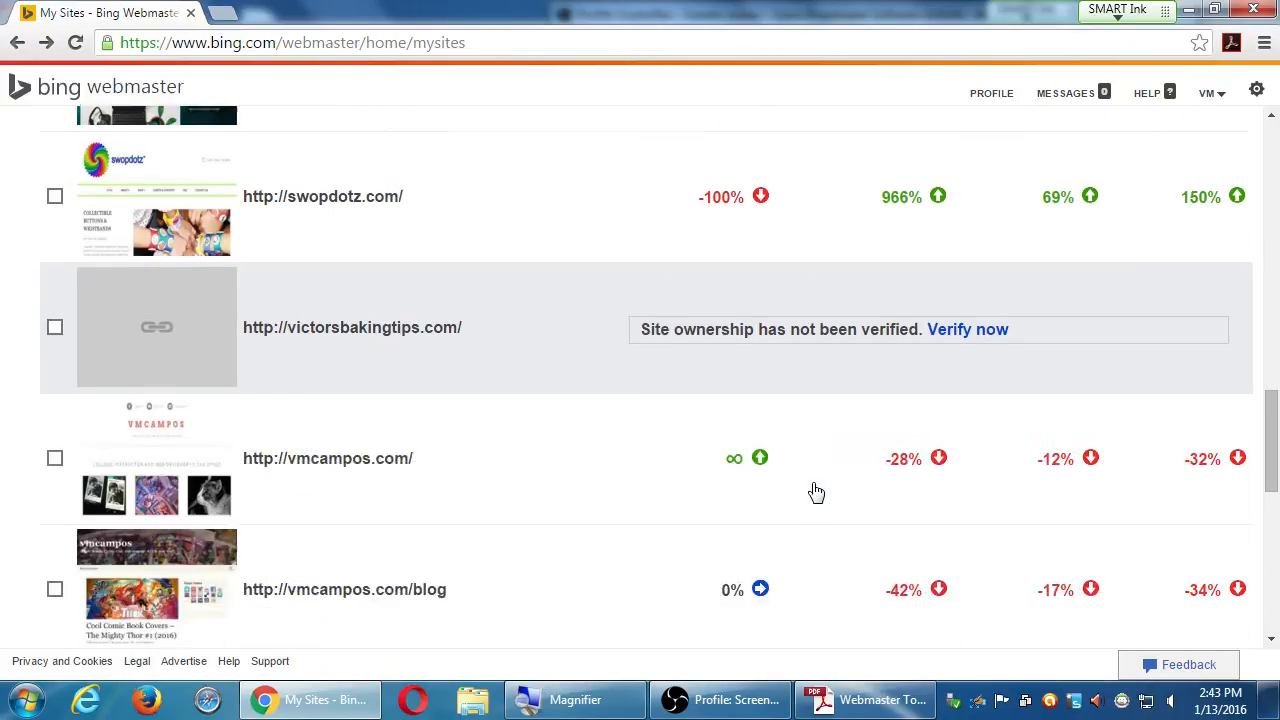
scroll("down", 3)
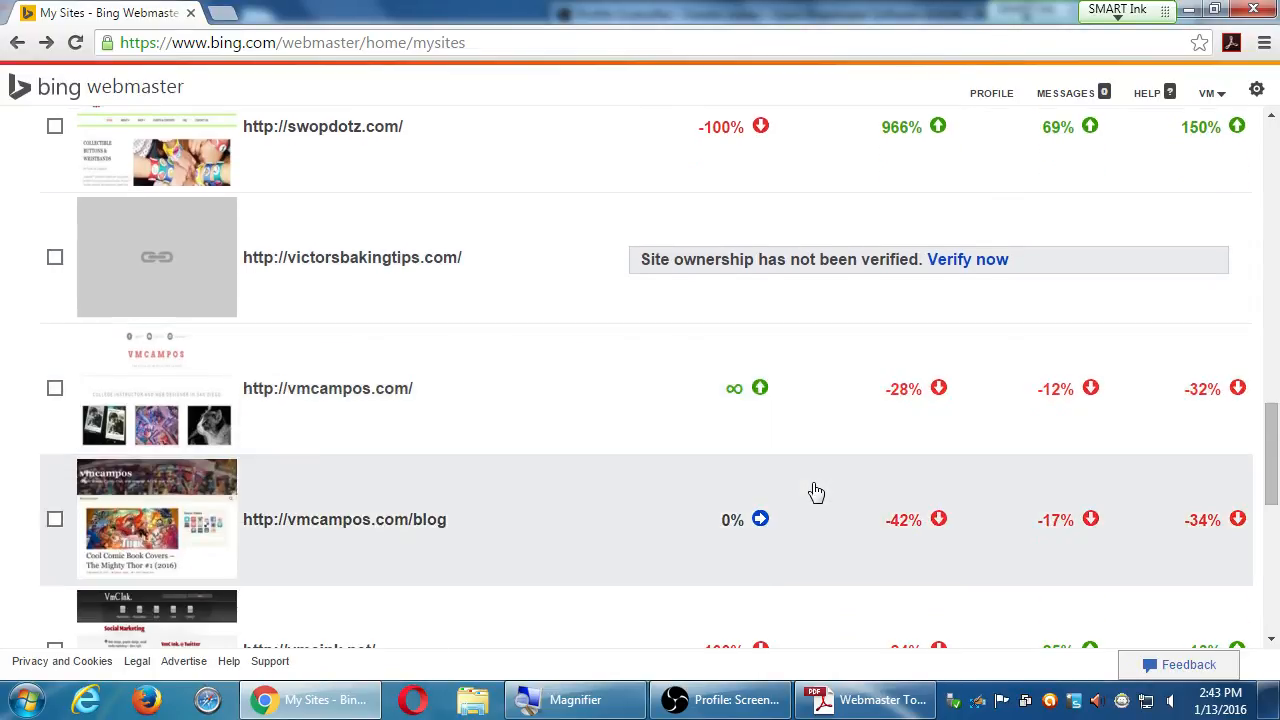
scroll("down", 3)
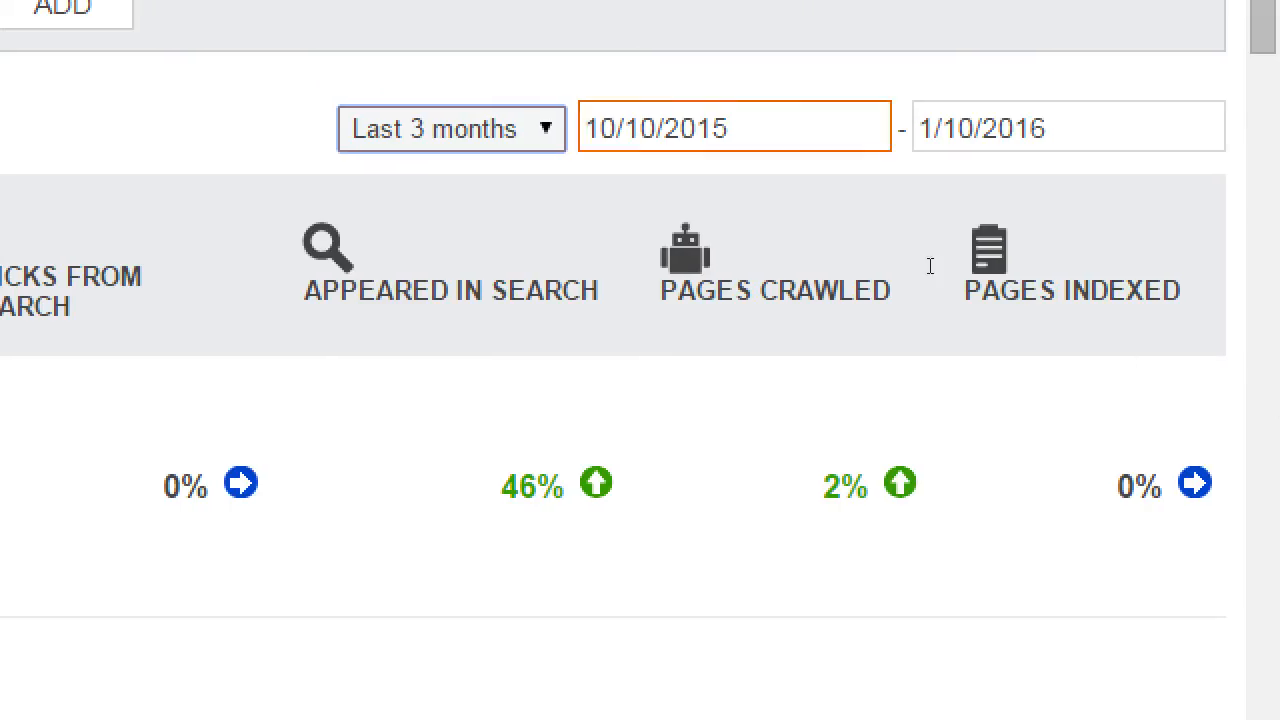
left_click(452, 128)
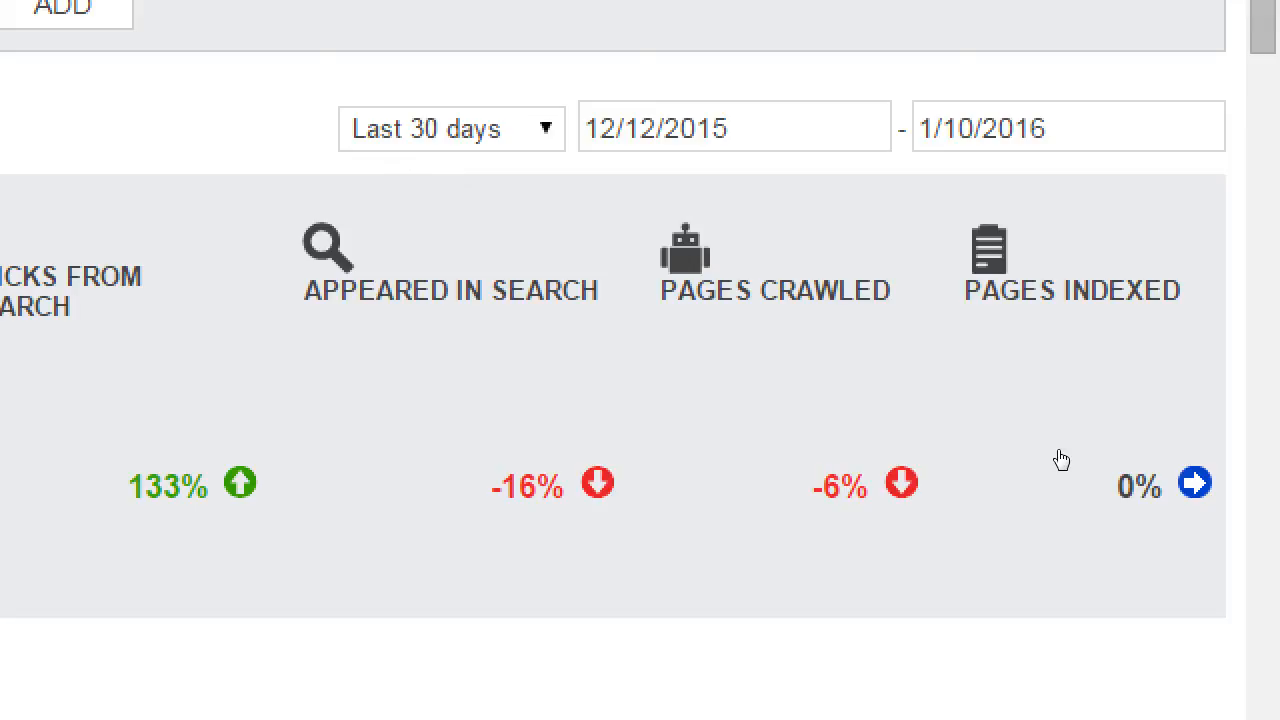
scroll("down", 3)
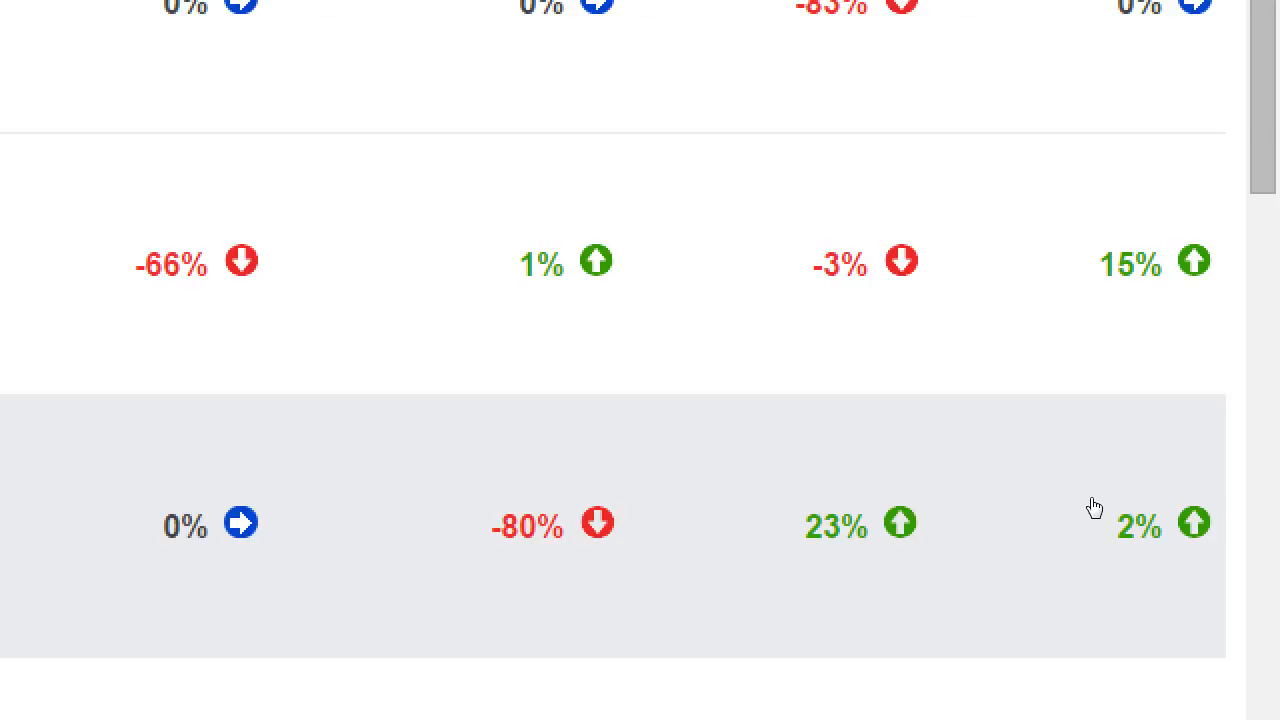
mouse_move(1068, 470)
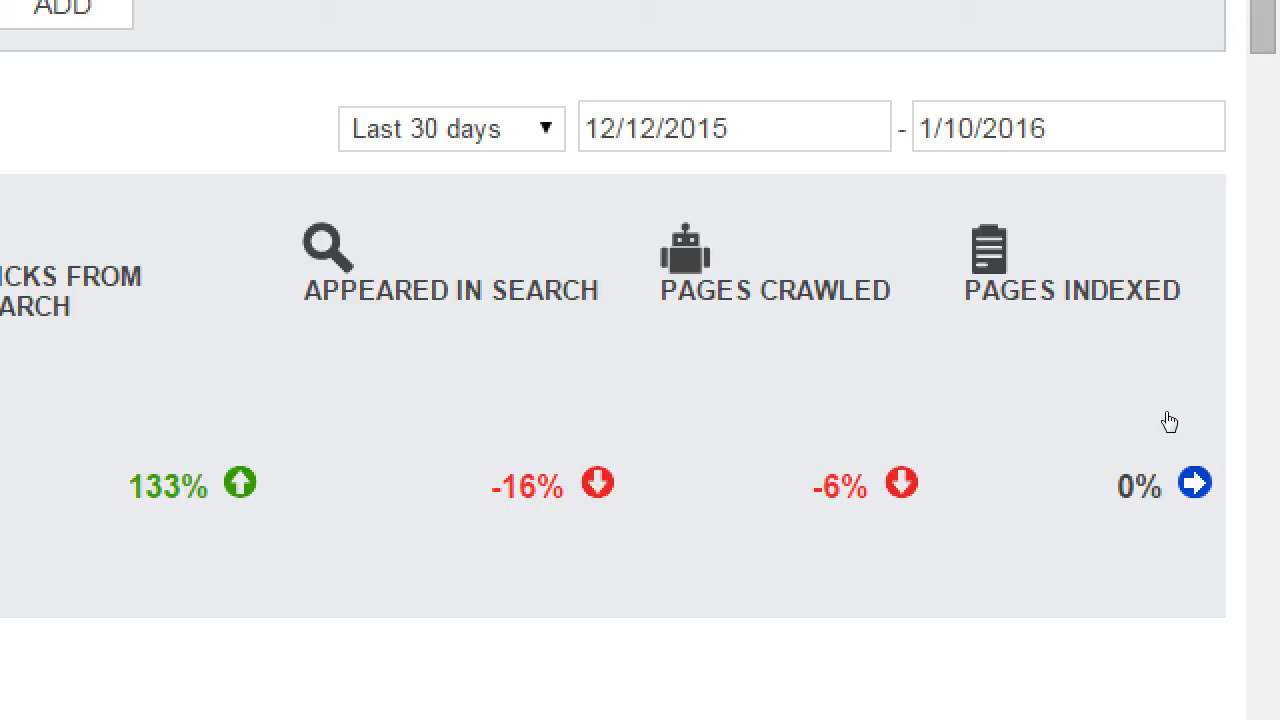
mouse_move(1150, 452)
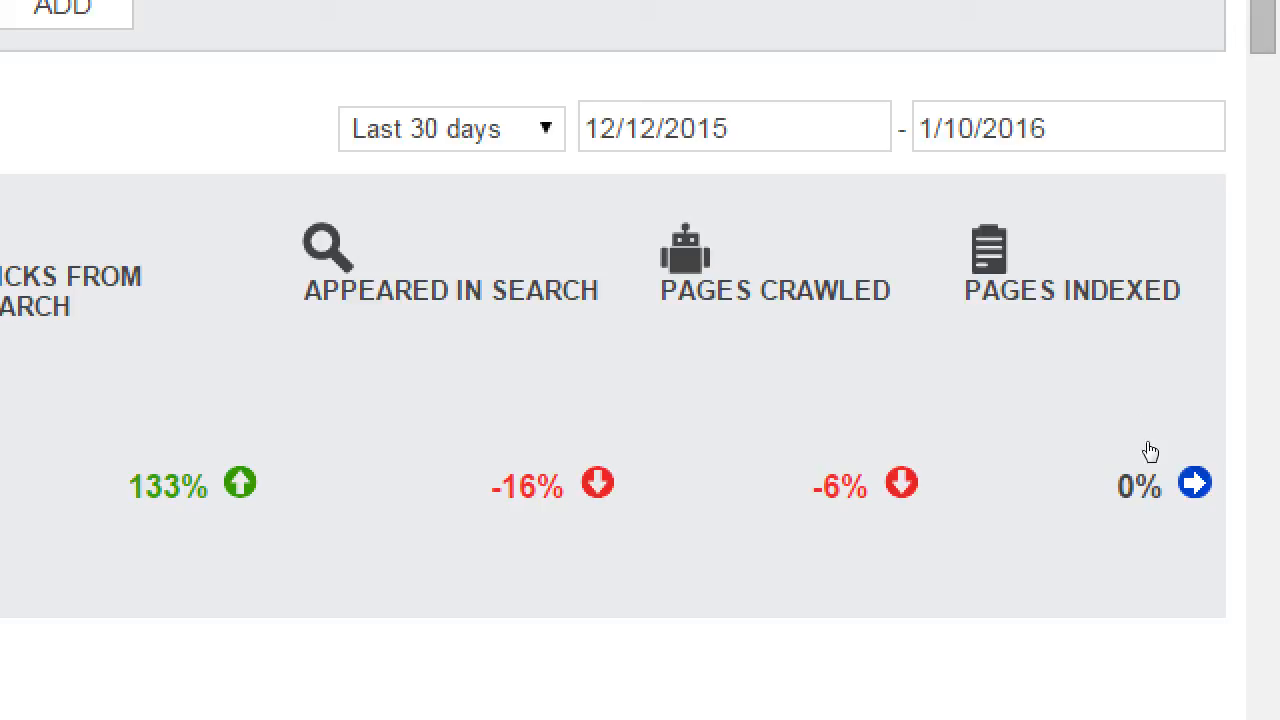
mouse_move(1212, 460)
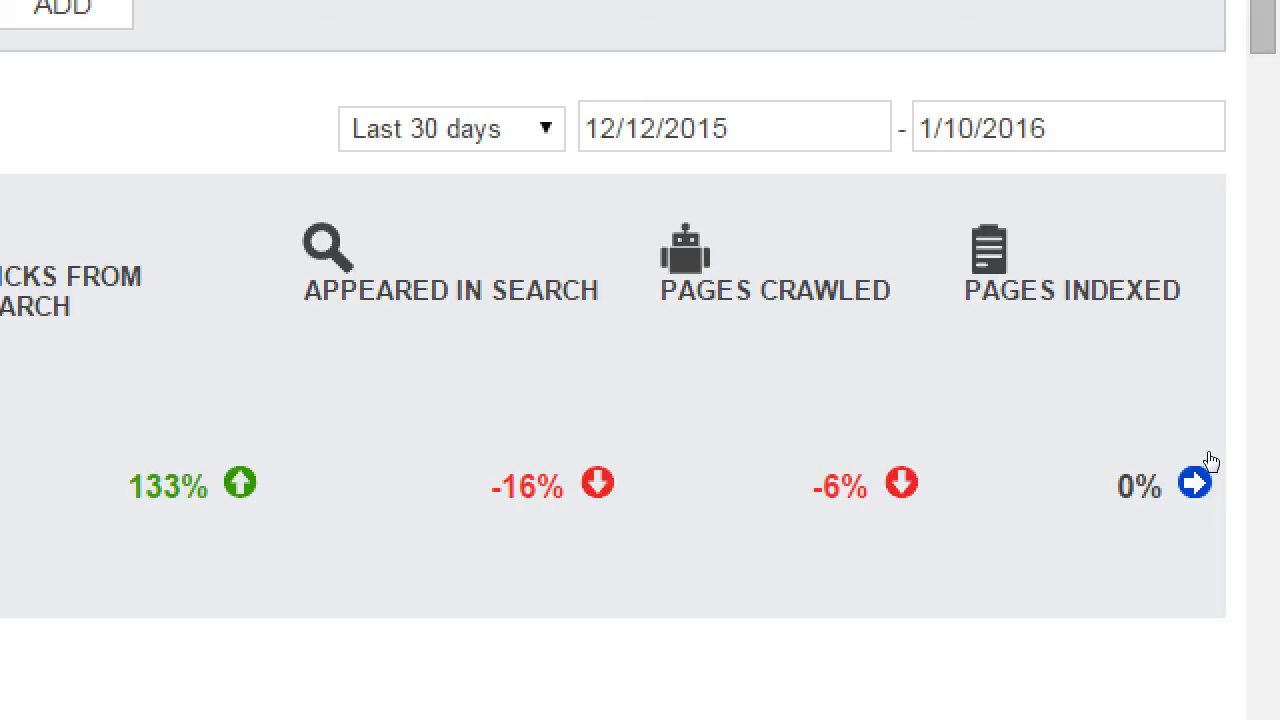
mouse_move(860, 438)
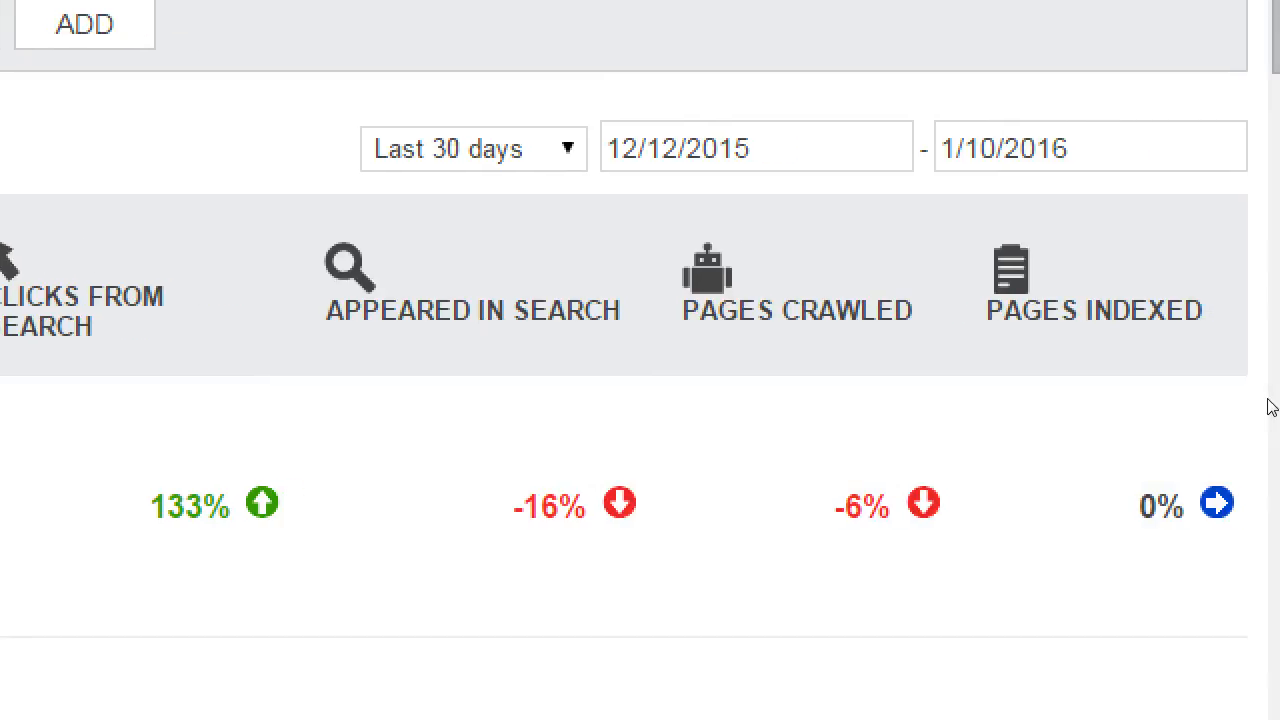
scroll("down", 3)
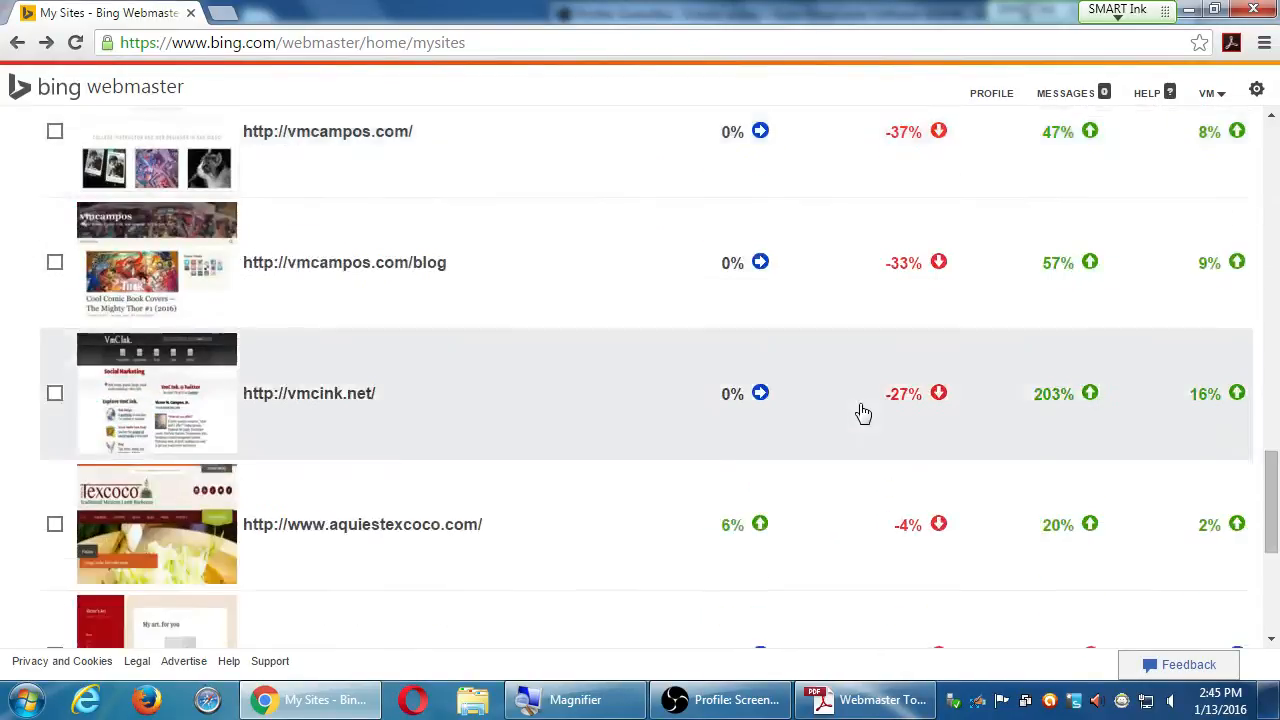
scroll("up", 3)
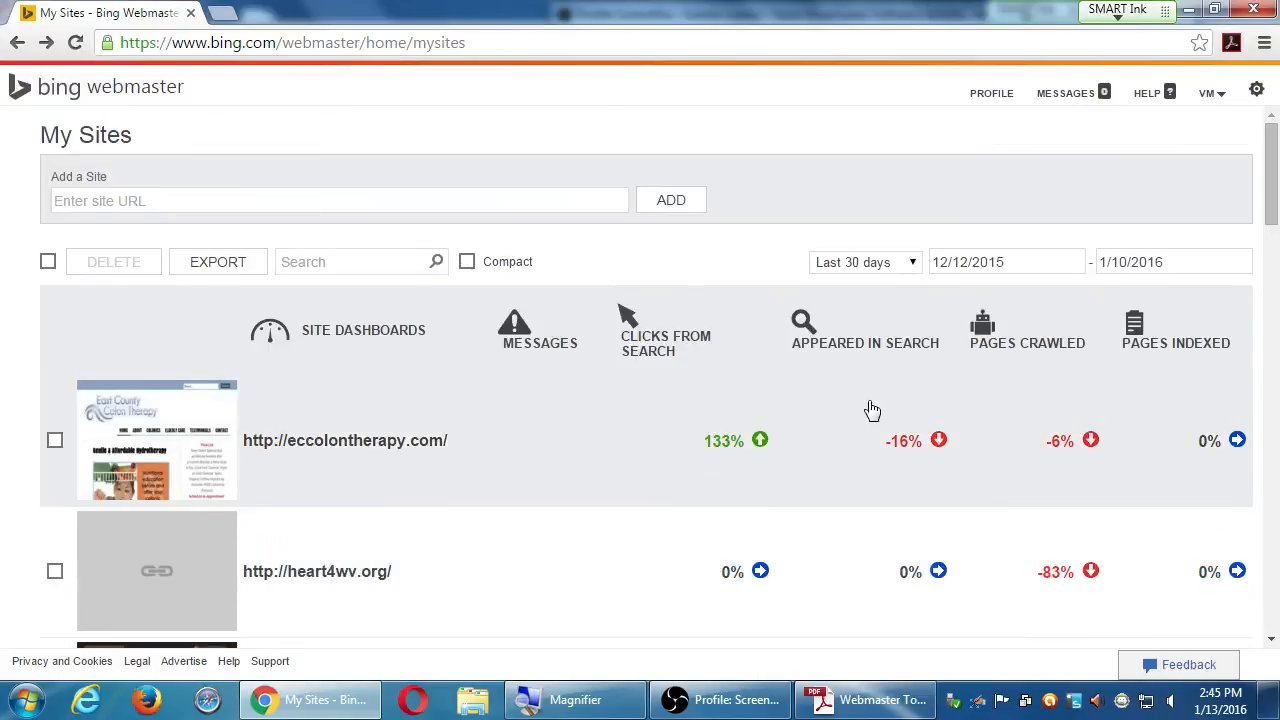
mouse_move(472, 456)
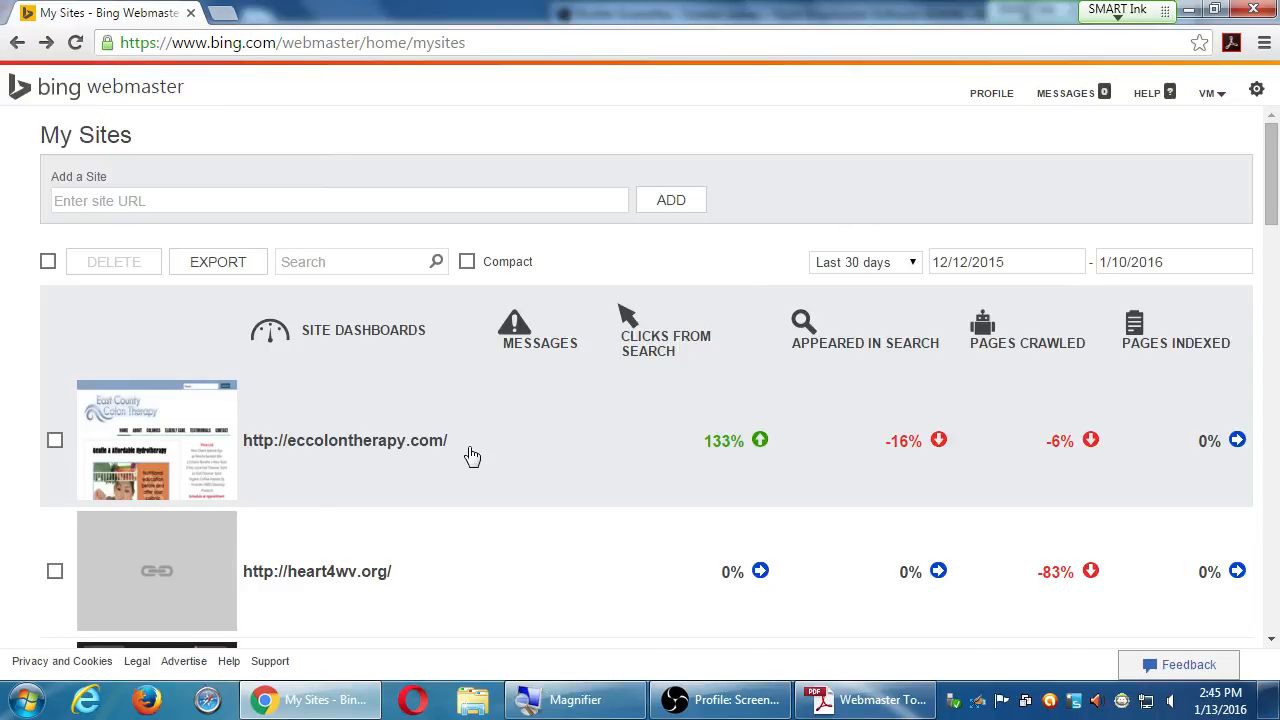
scroll("down", 3)
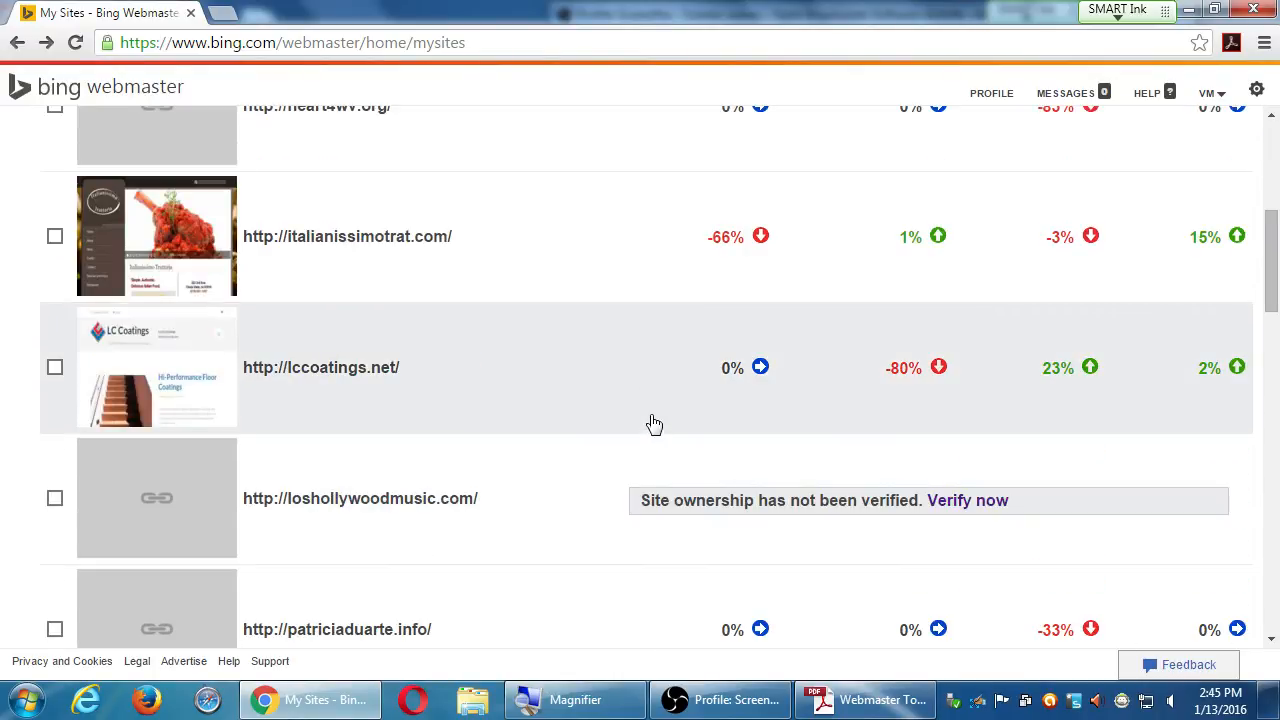
Open italianissimotrat.com's dashboard and mark the prior-period clicks figure of 24.
left_click(348, 236)
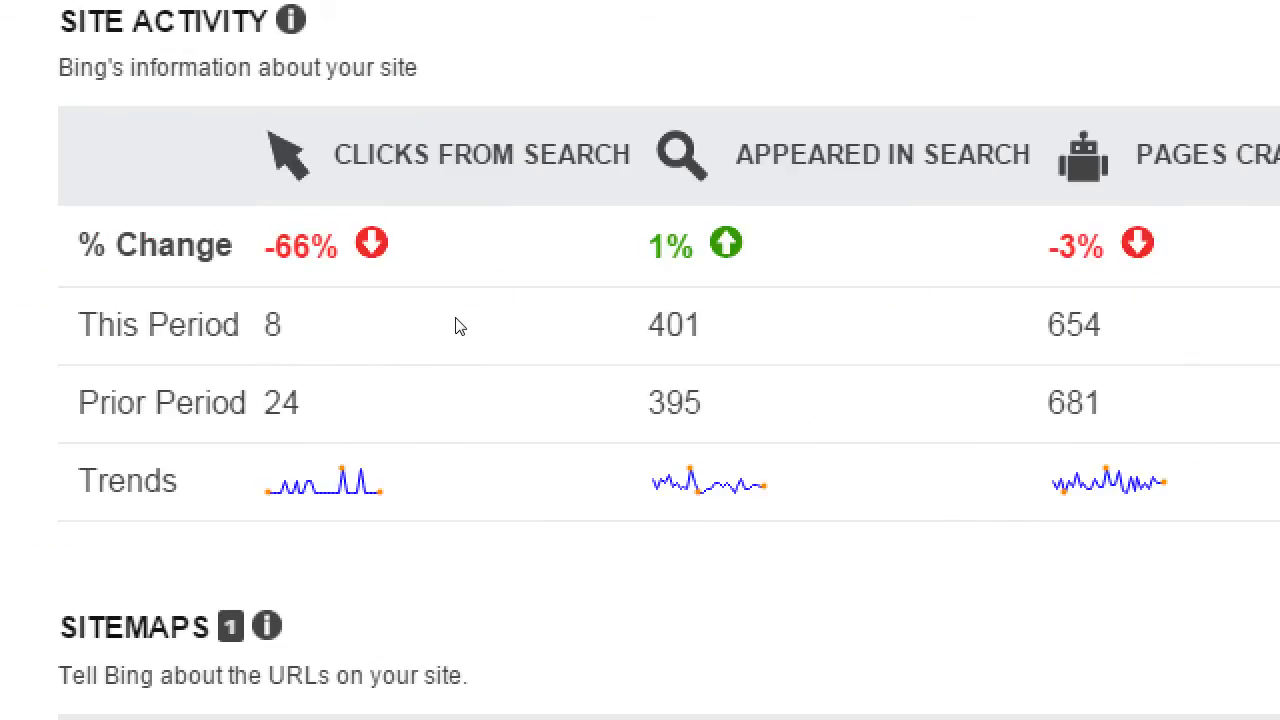
mouse_move(388, 352)
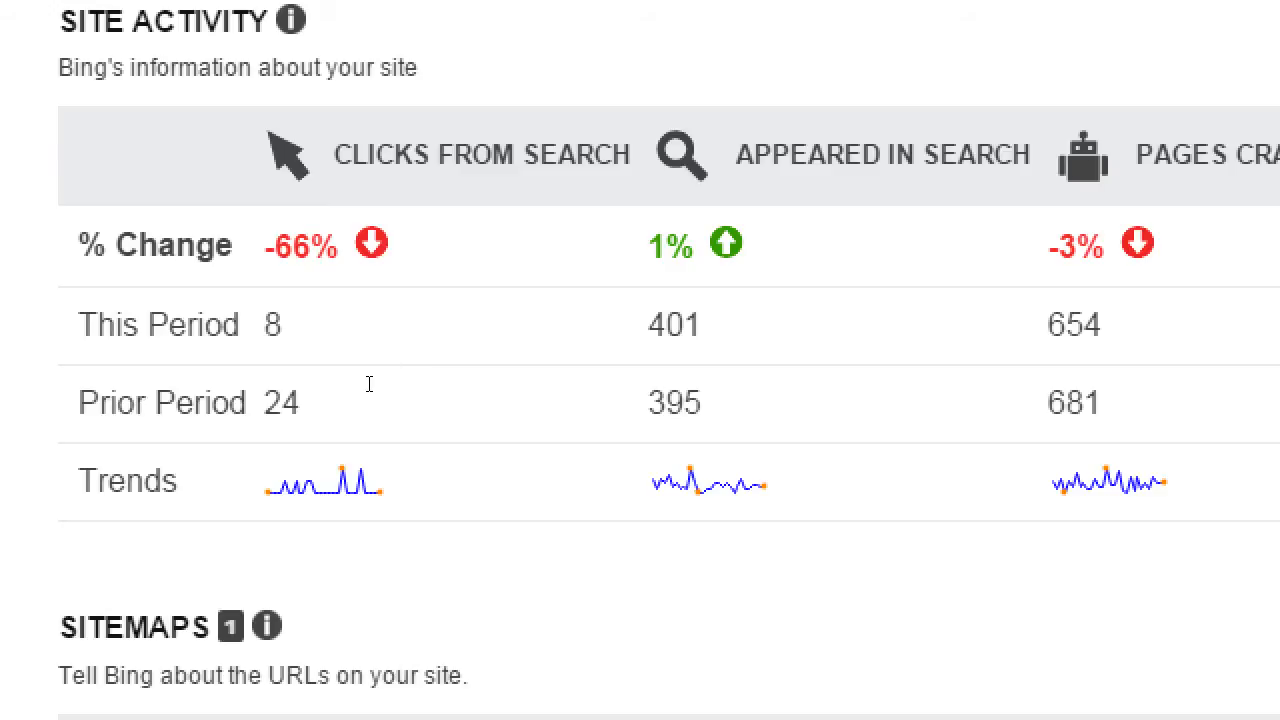
mouse_move(388, 432)
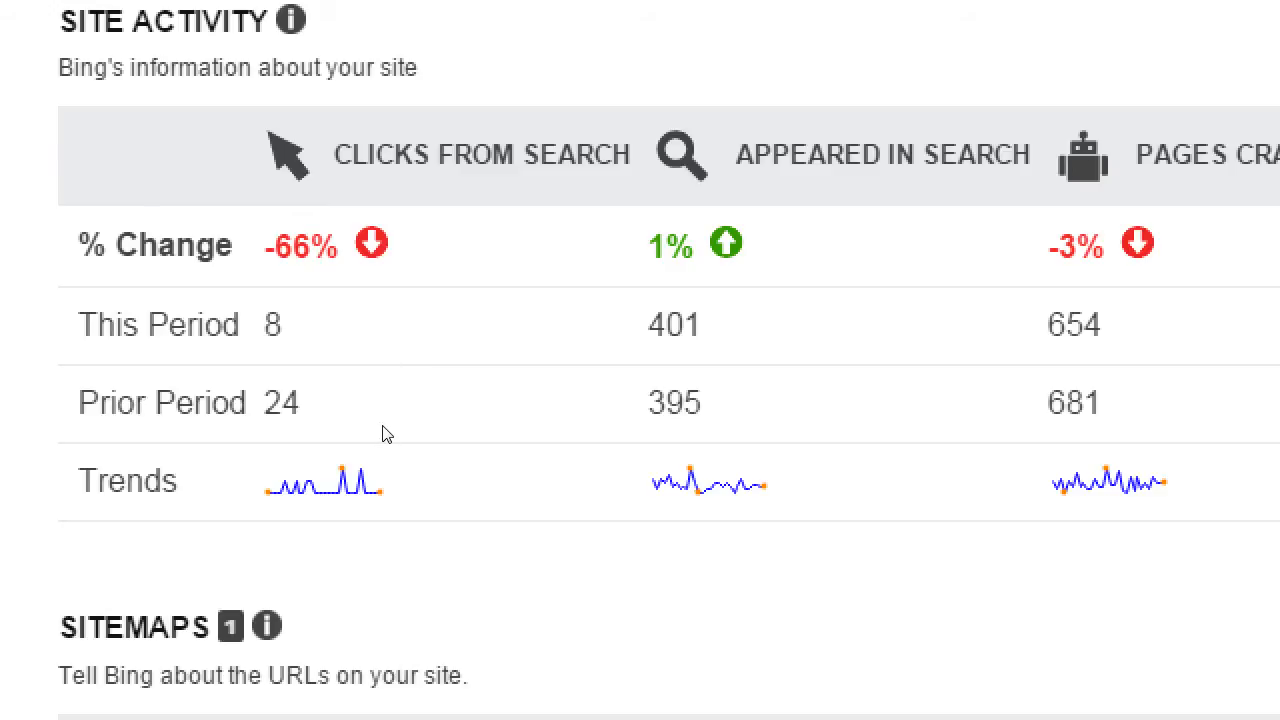
double_click(280, 402)
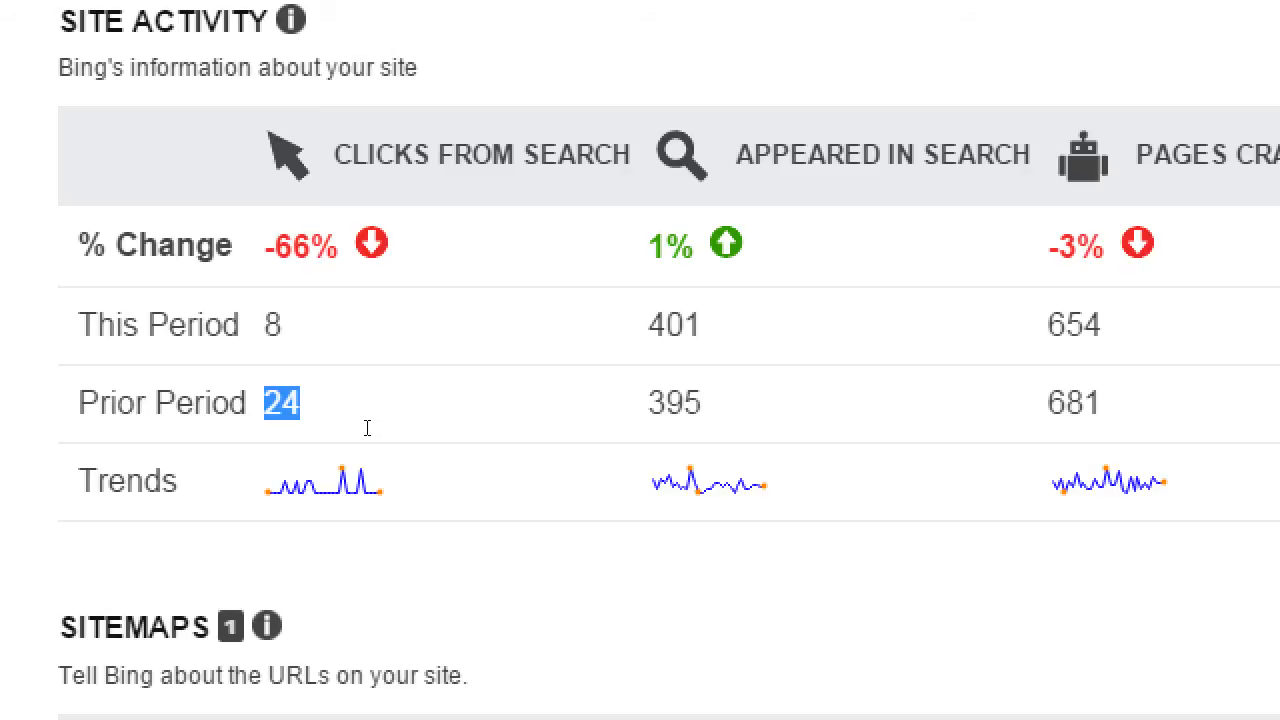
mouse_move(384, 398)
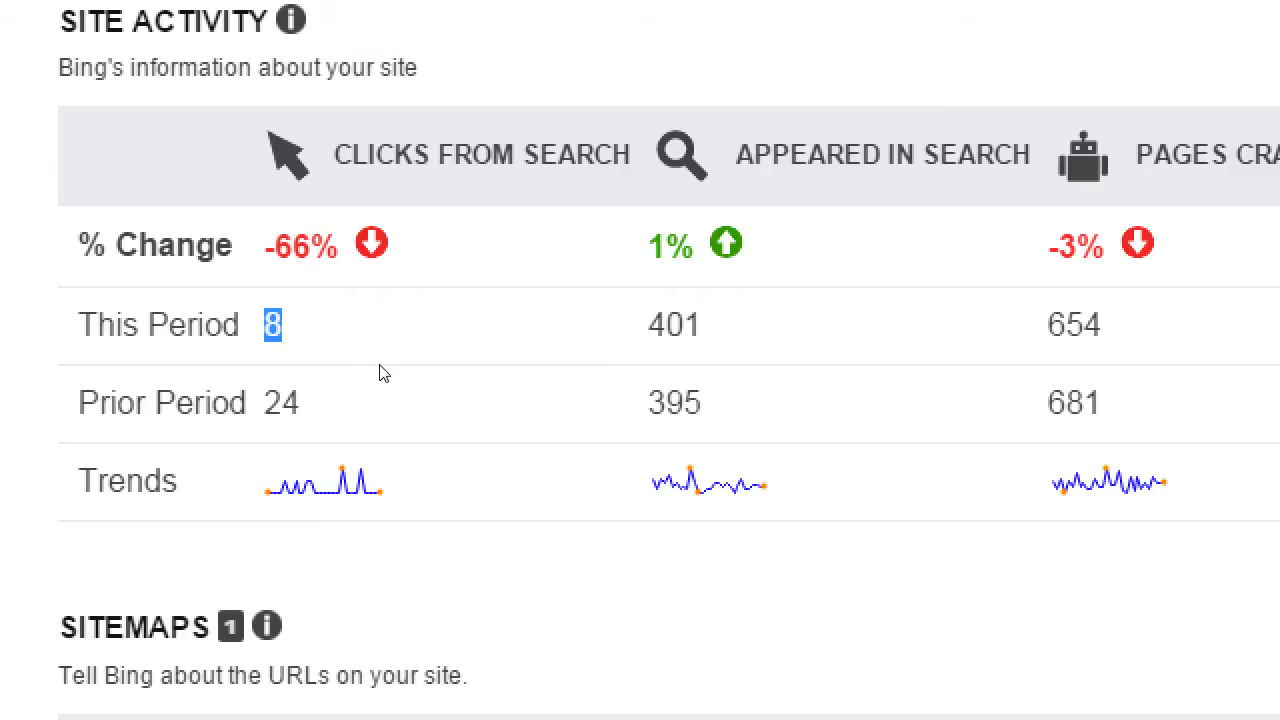
mouse_move(402, 372)
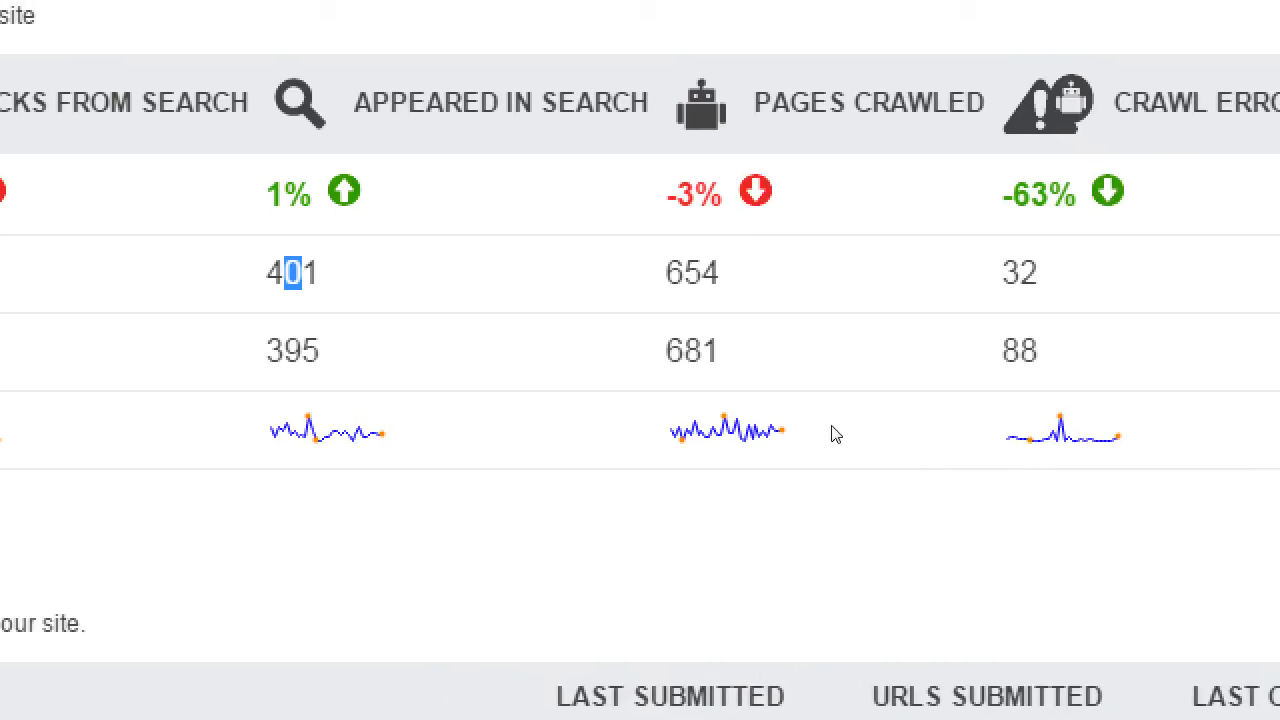
scroll("right", 3)
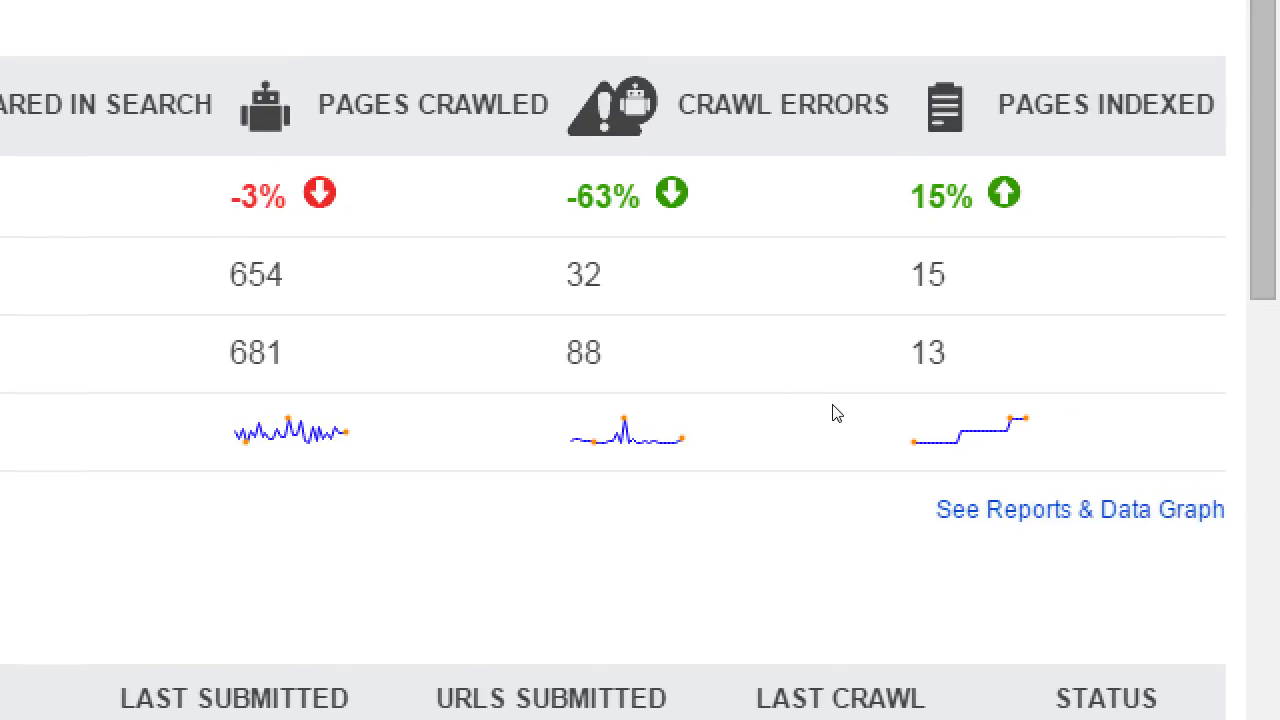
mouse_move(1008, 302)
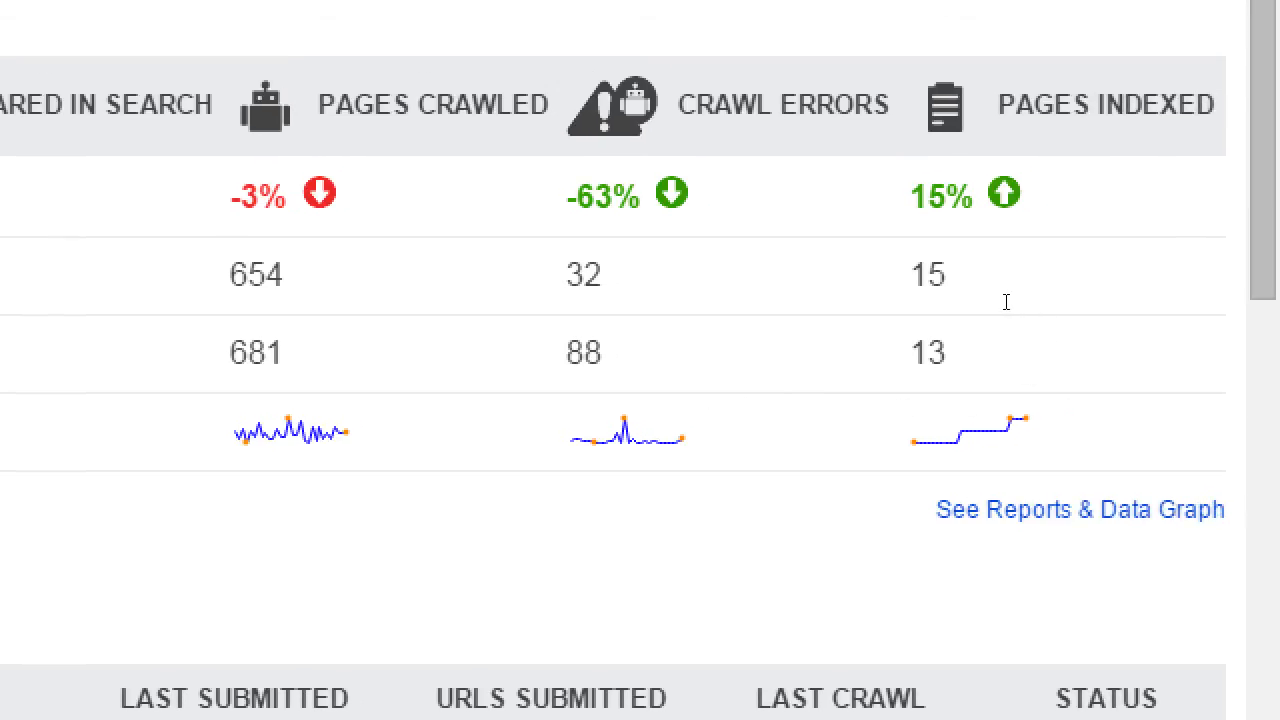
mouse_move(1064, 322)
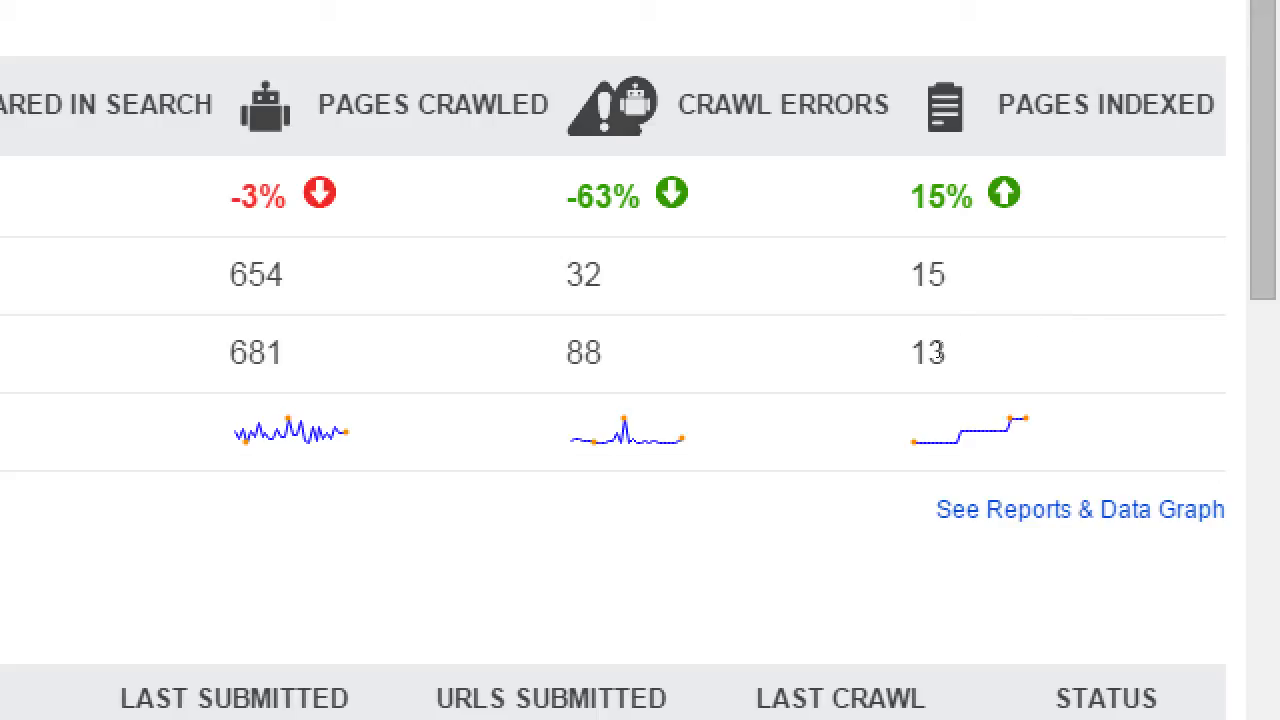
mouse_move(968, 528)
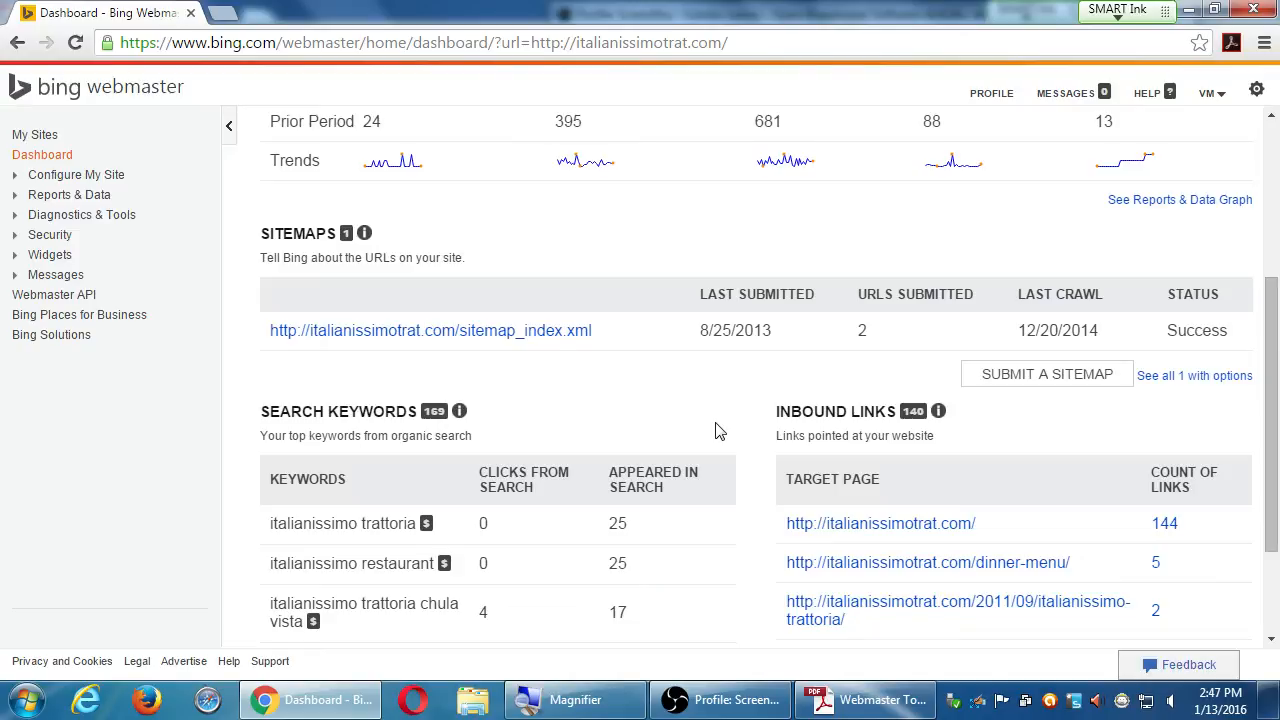
Open sitemap_index.xml from Sitemaps in a new tab showing its two sub-sitemaps.
scroll("up", 3)
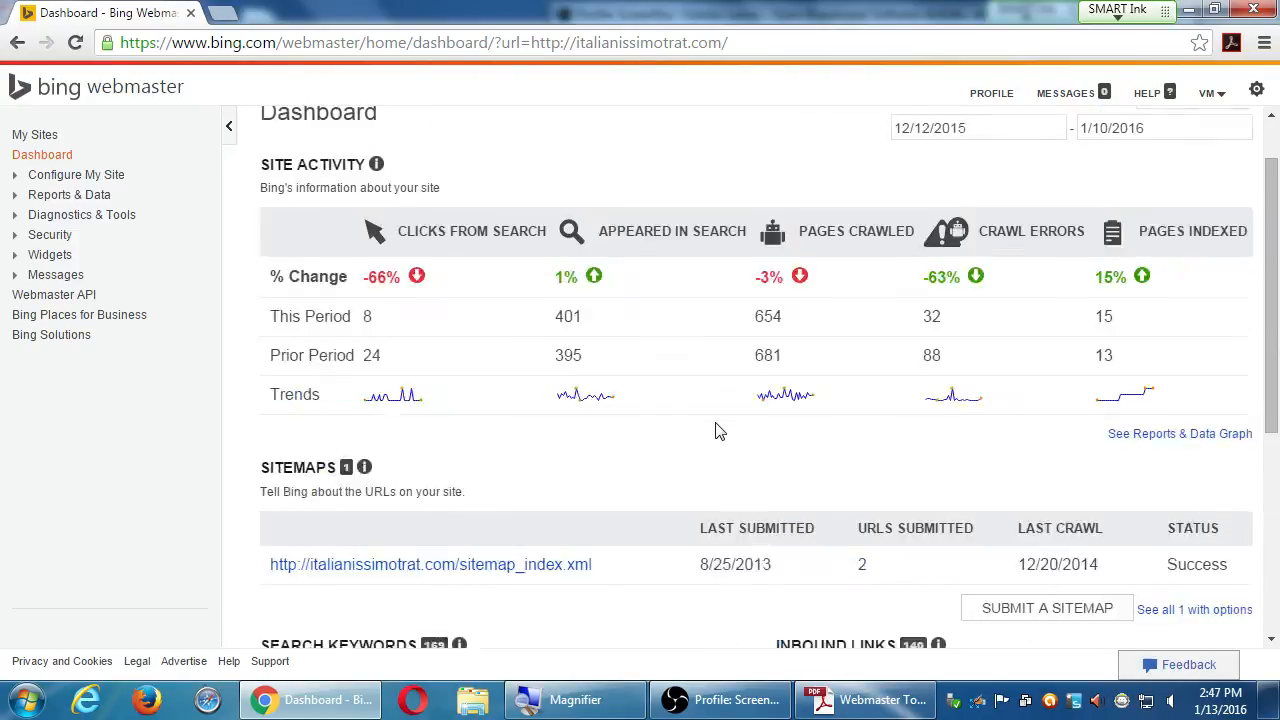
scroll("down", 3)
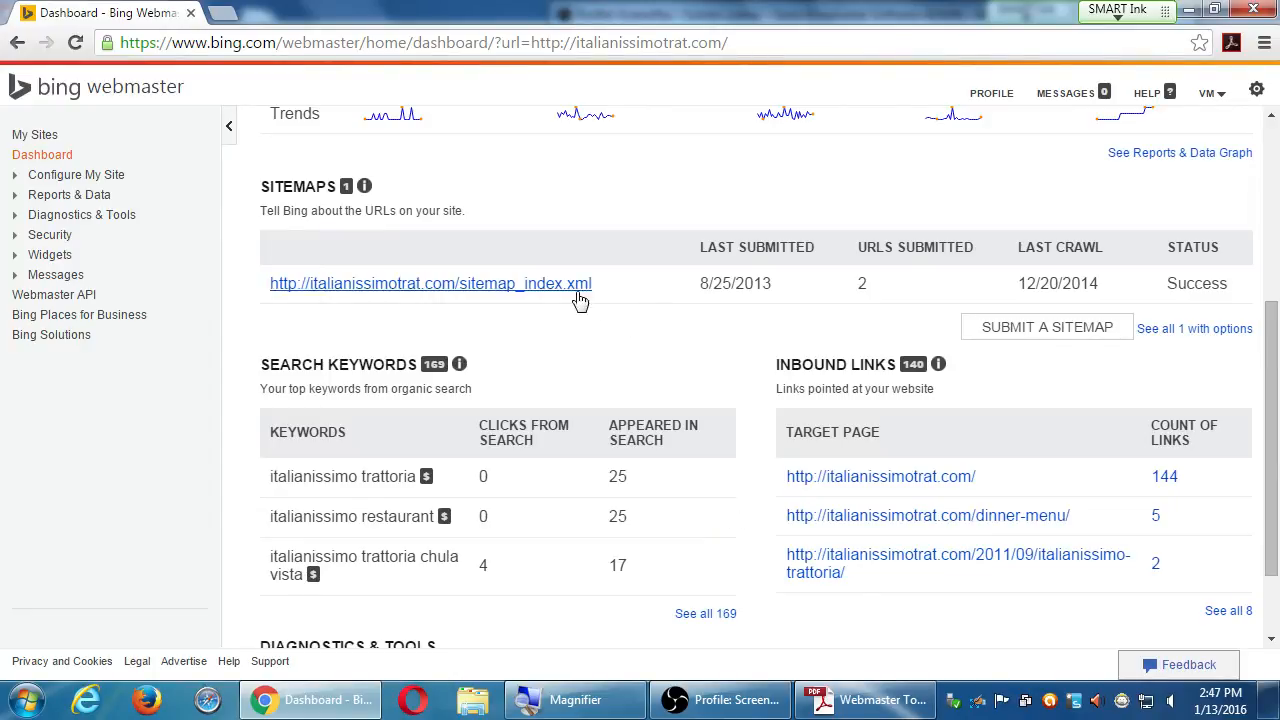
left_click(430, 284)
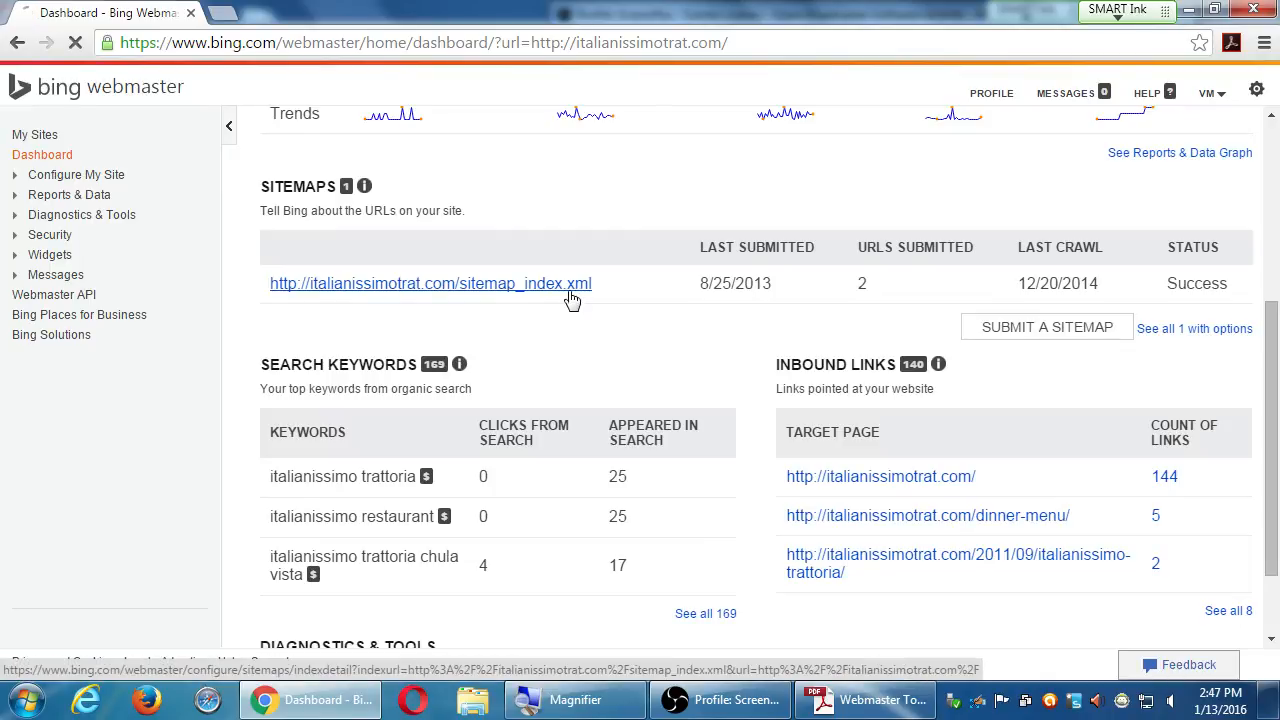
left_click(430, 284)
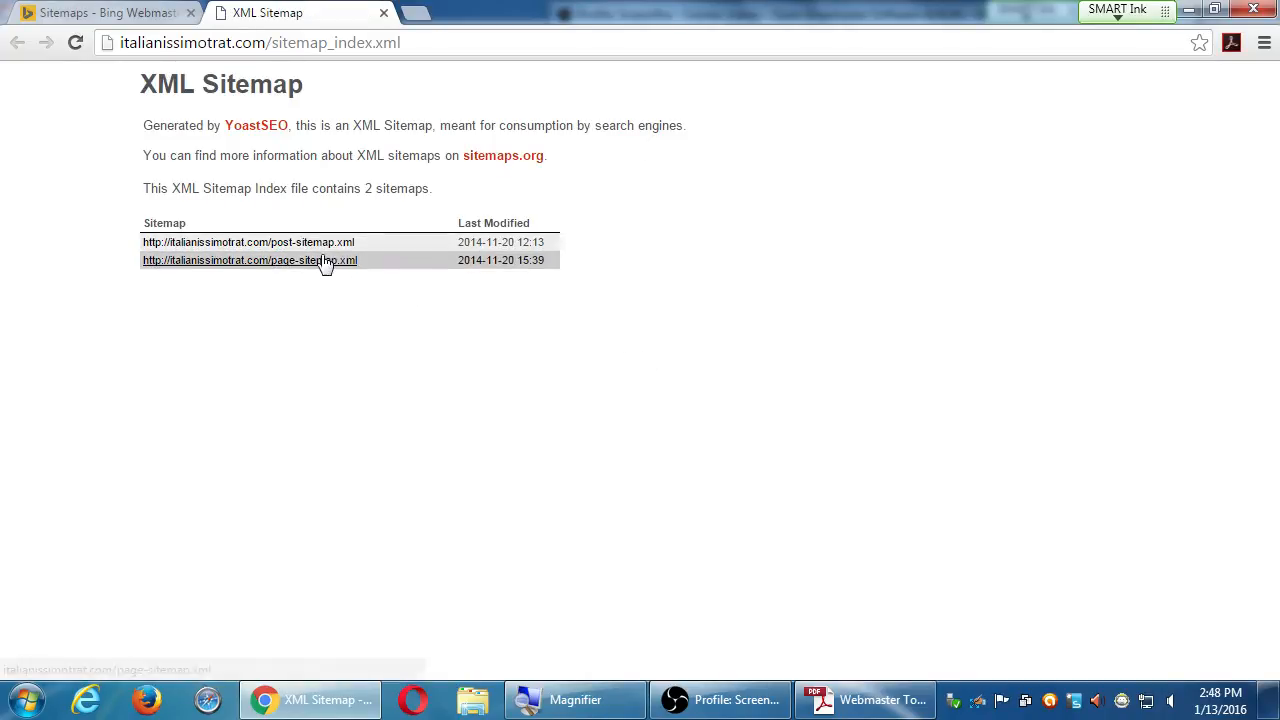
View page-sitemap.xml's seven URLs and source, then return to the Bing Sitemaps page.
left_click(248, 260)
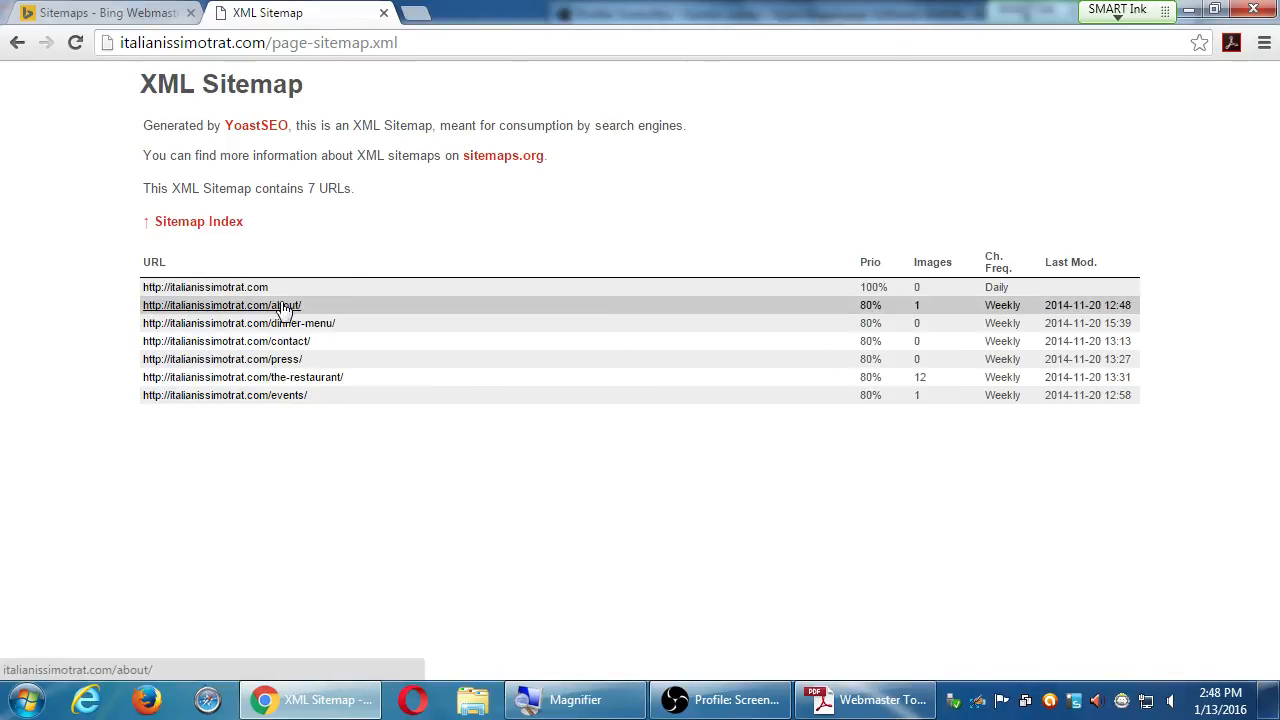
left_click(220, 304)
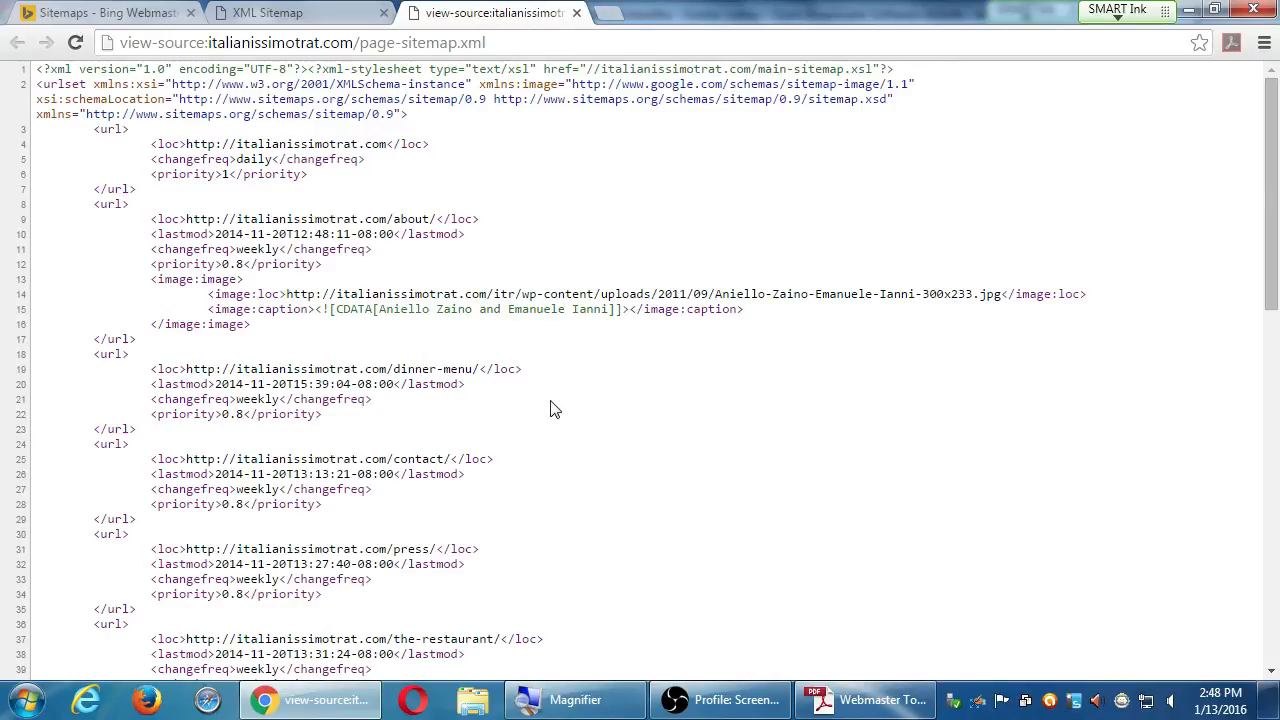
scroll("down", 3)
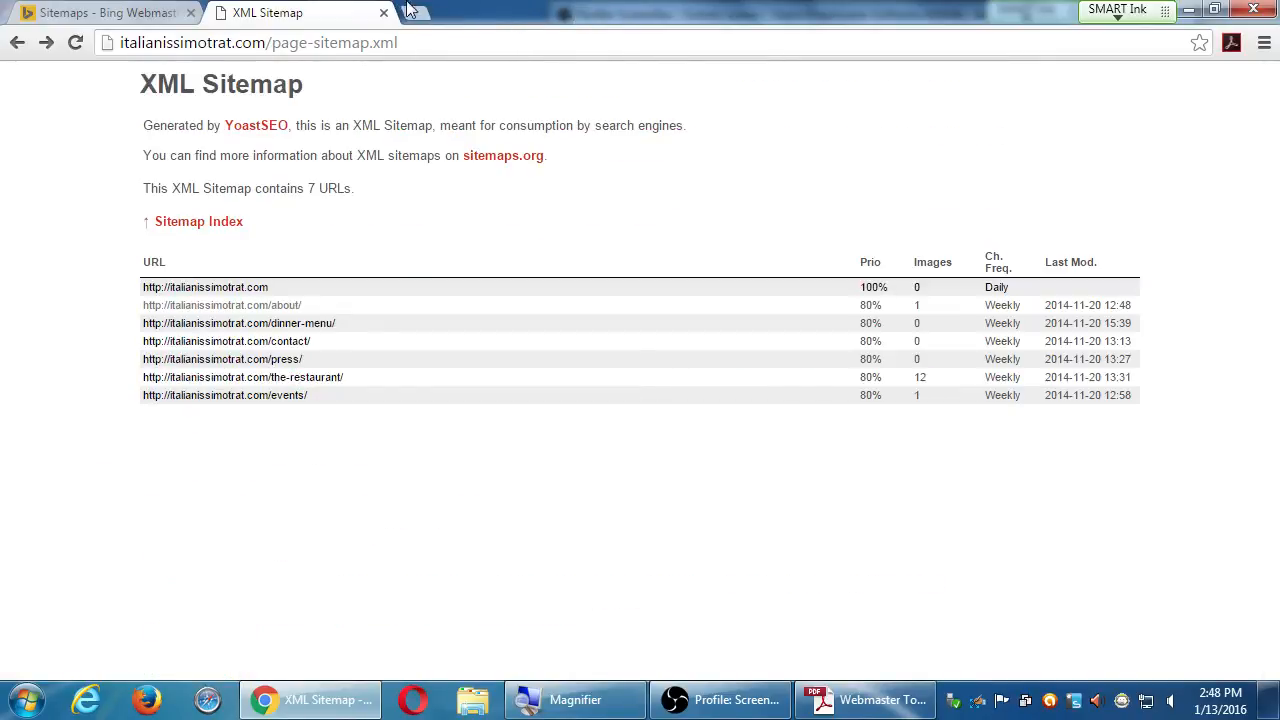
left_click(100, 12)
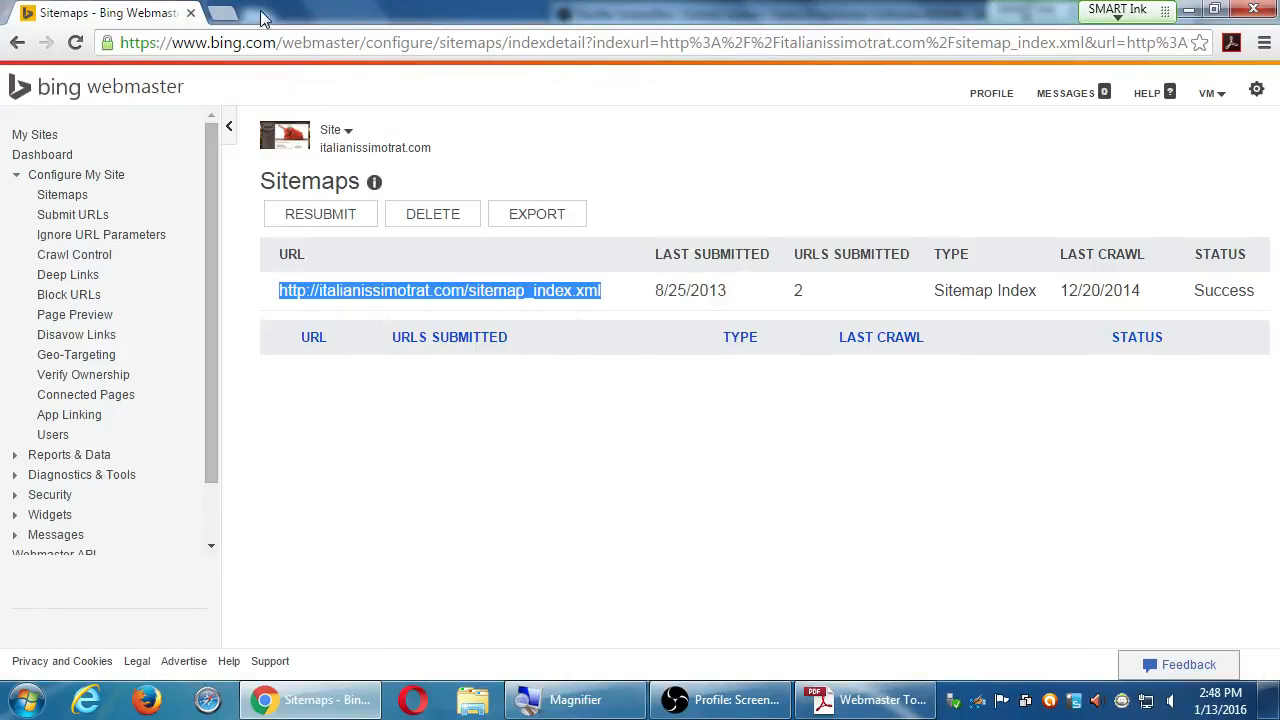
Open a new tab and enter 'Yoast SEO' then 'weebly sitemap' in the omnibox.
left_click(220, 12)
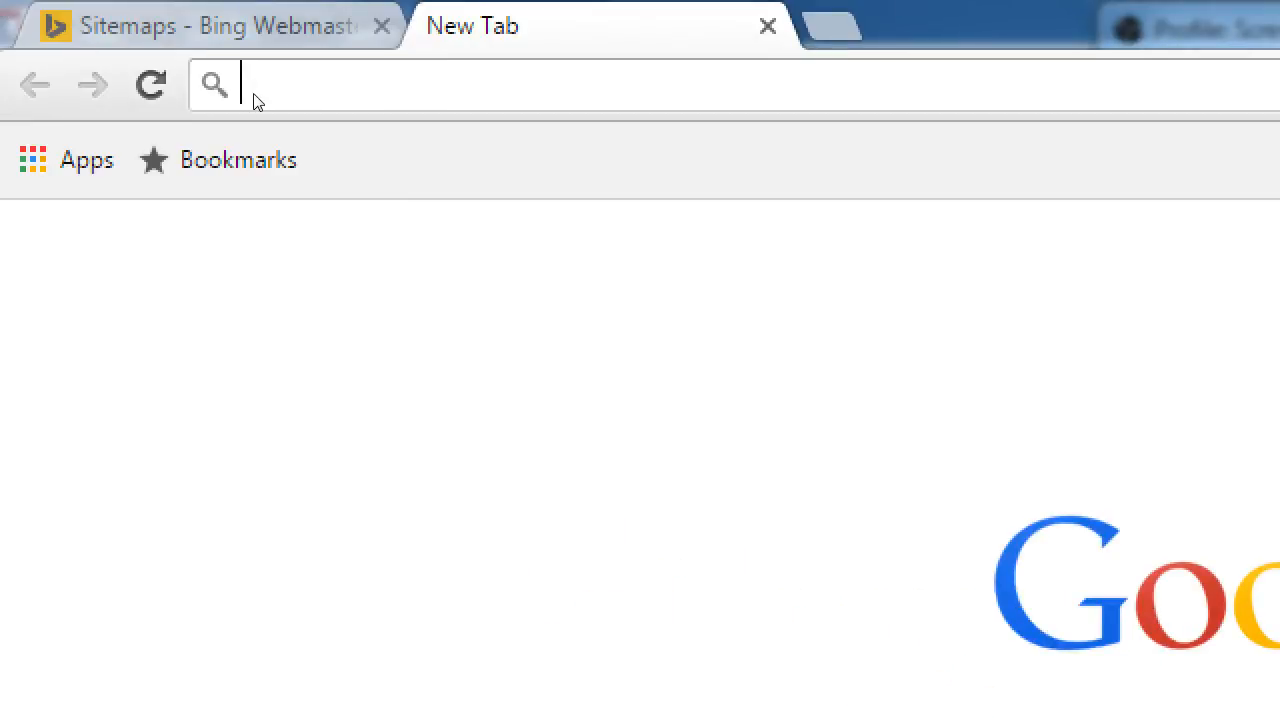
type("Yoast SEO")
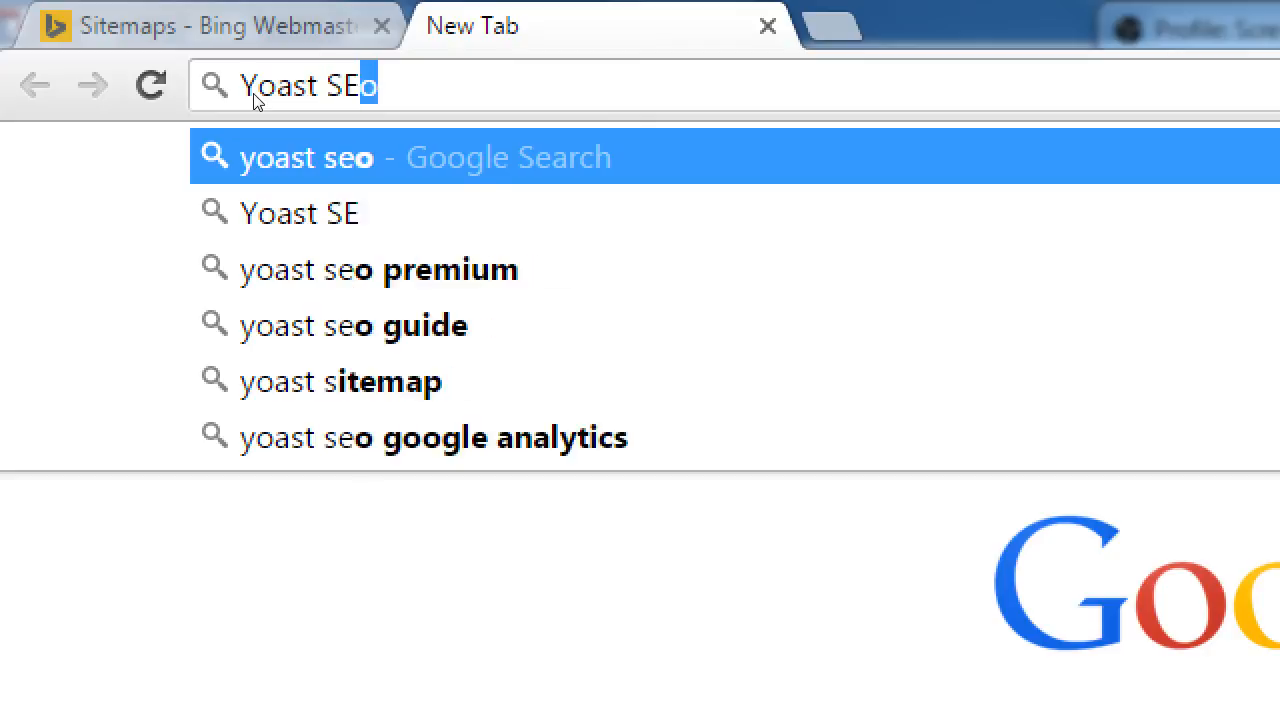
type("O")
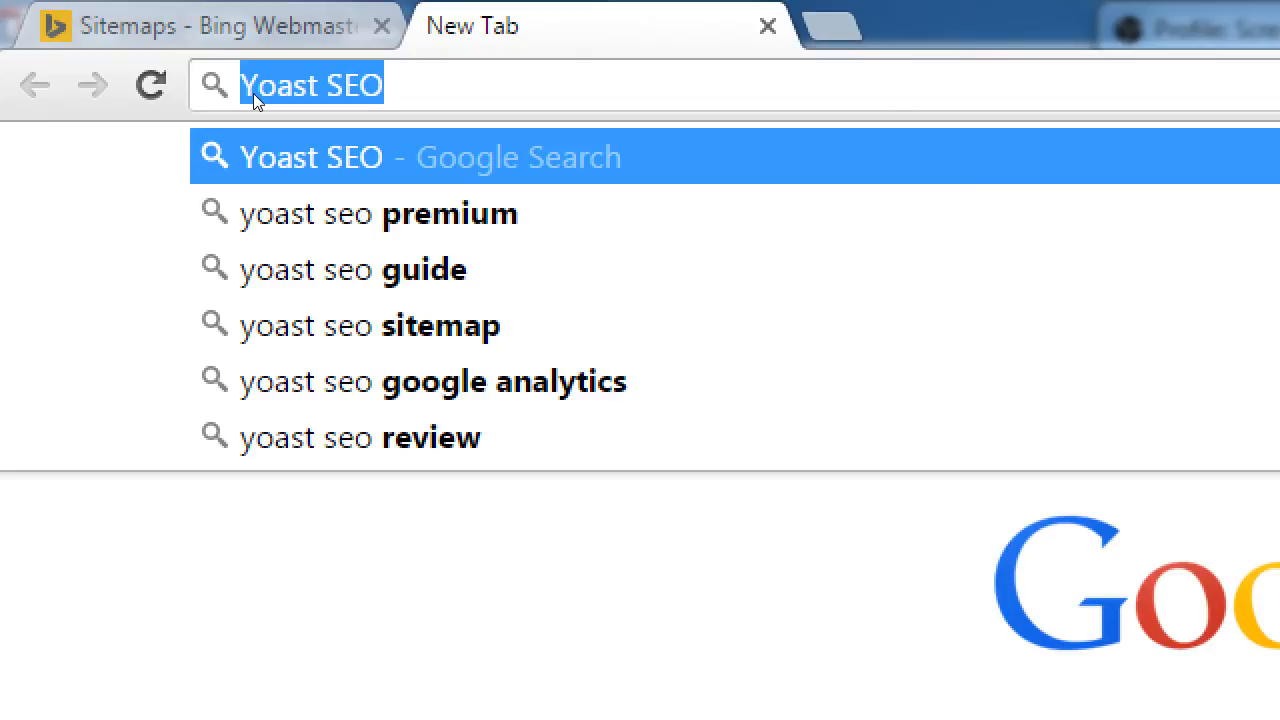
type("weebly student")
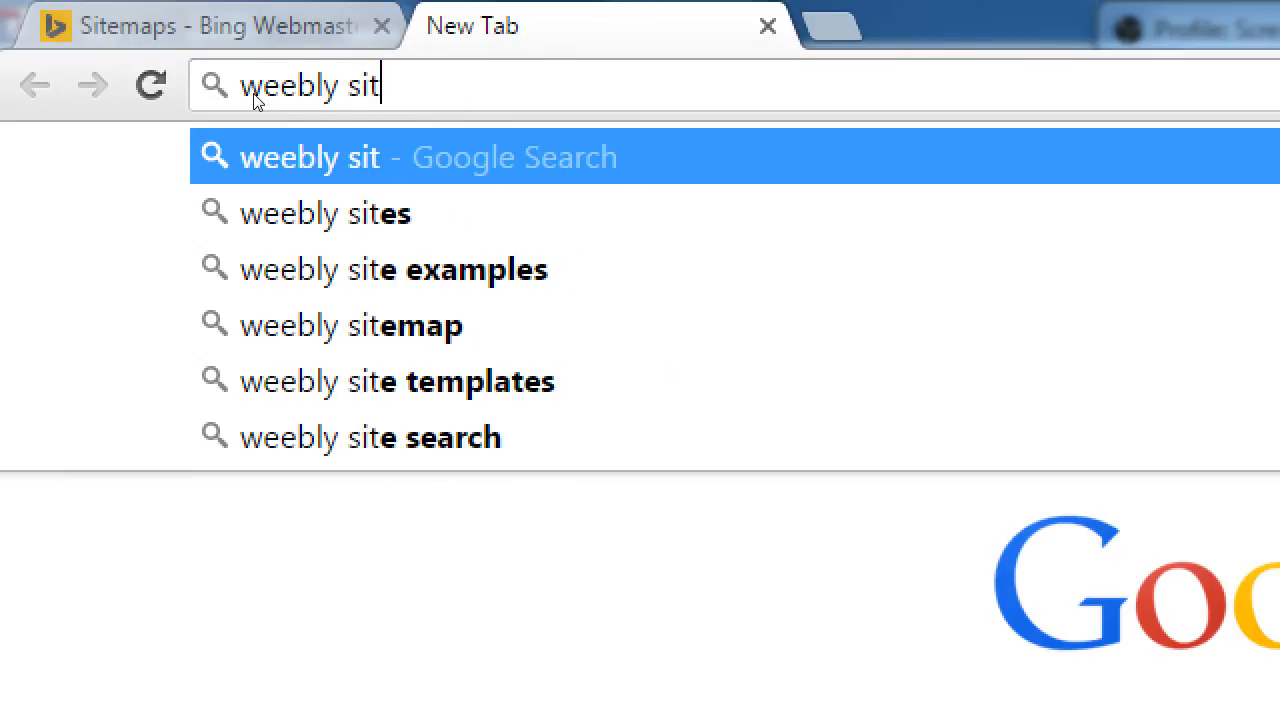
type("emap")
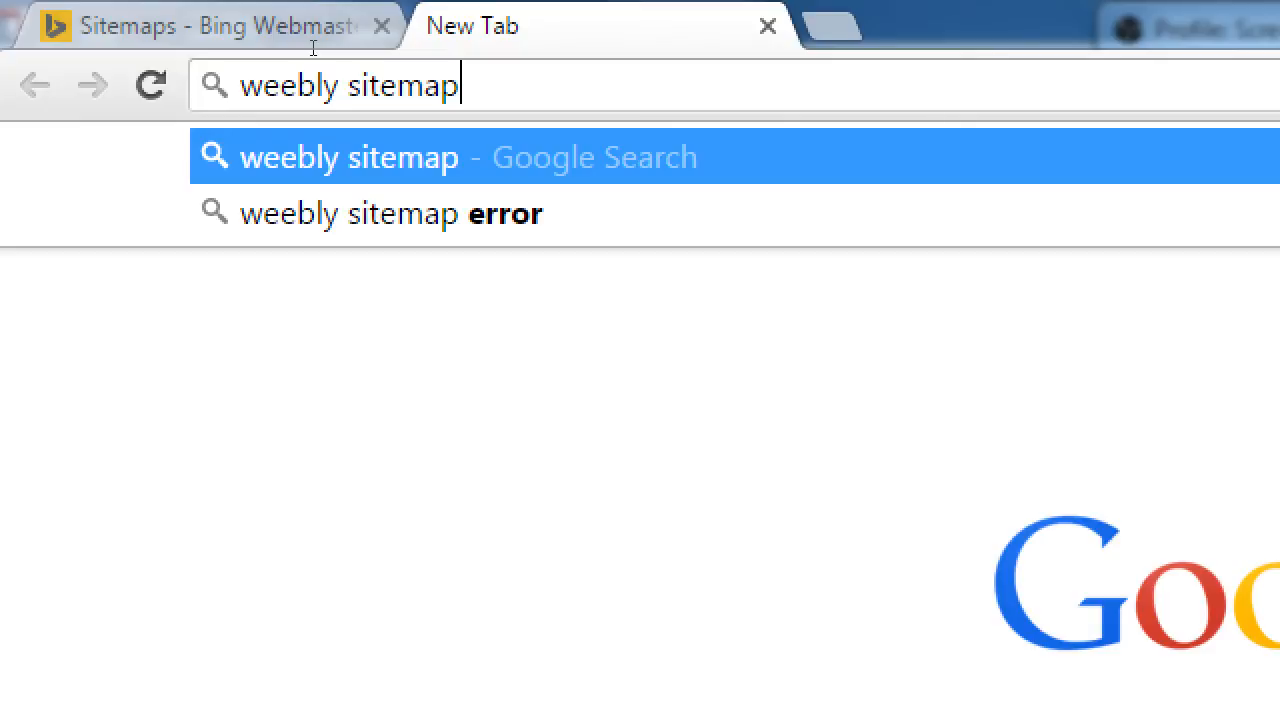
Switch back to Bing Webmaster Tools and load italianissimotrat.com's dashboard.
left_click(190, 26)
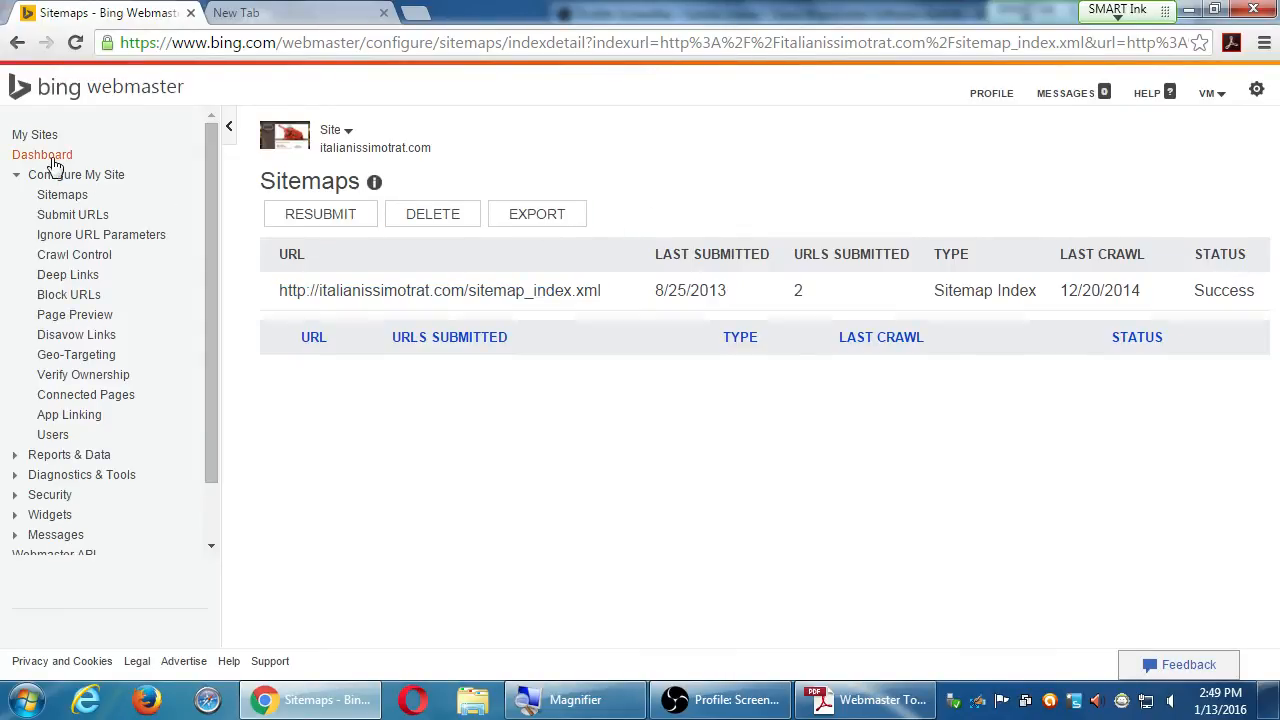
left_click(36, 134)
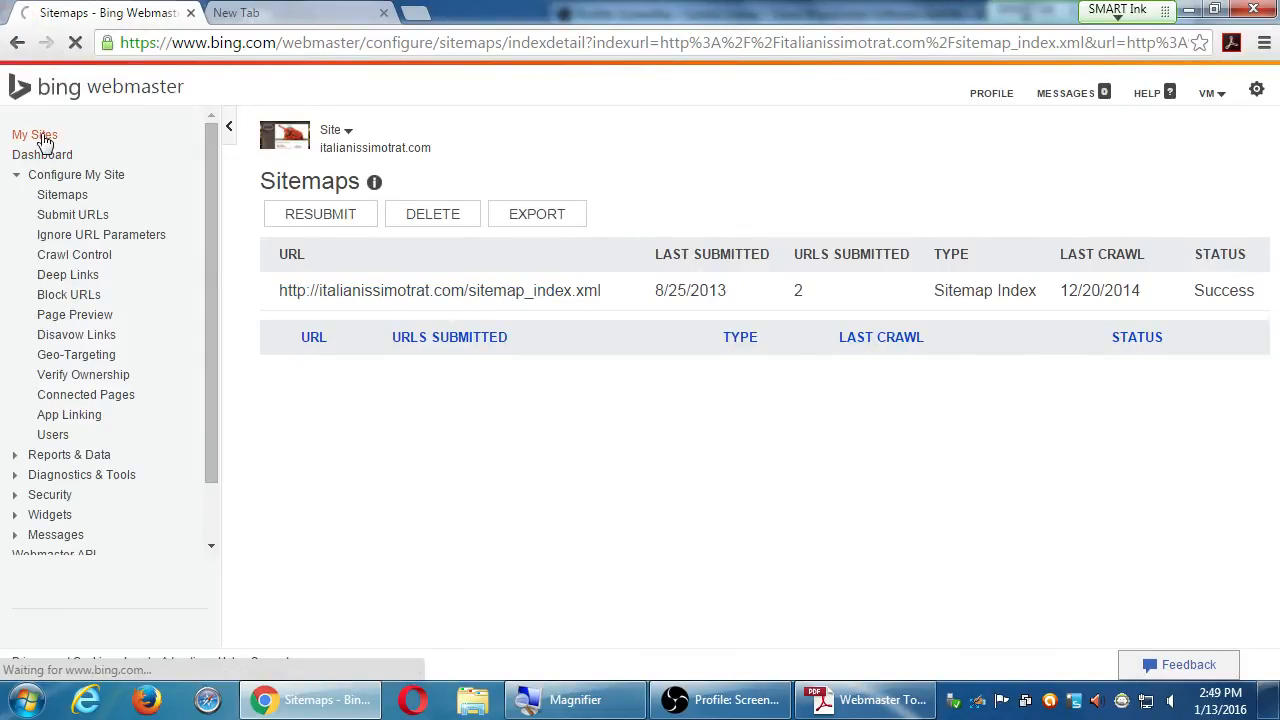
left_click(36, 134)
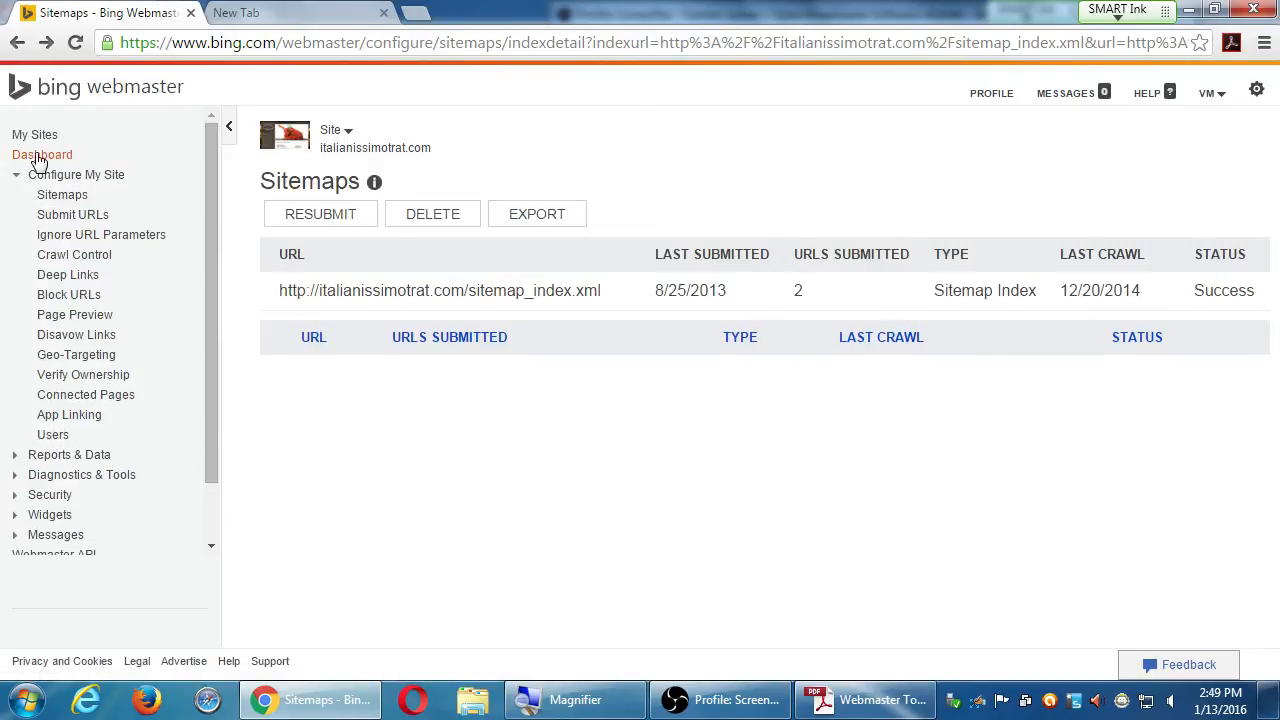
left_click(42, 154)
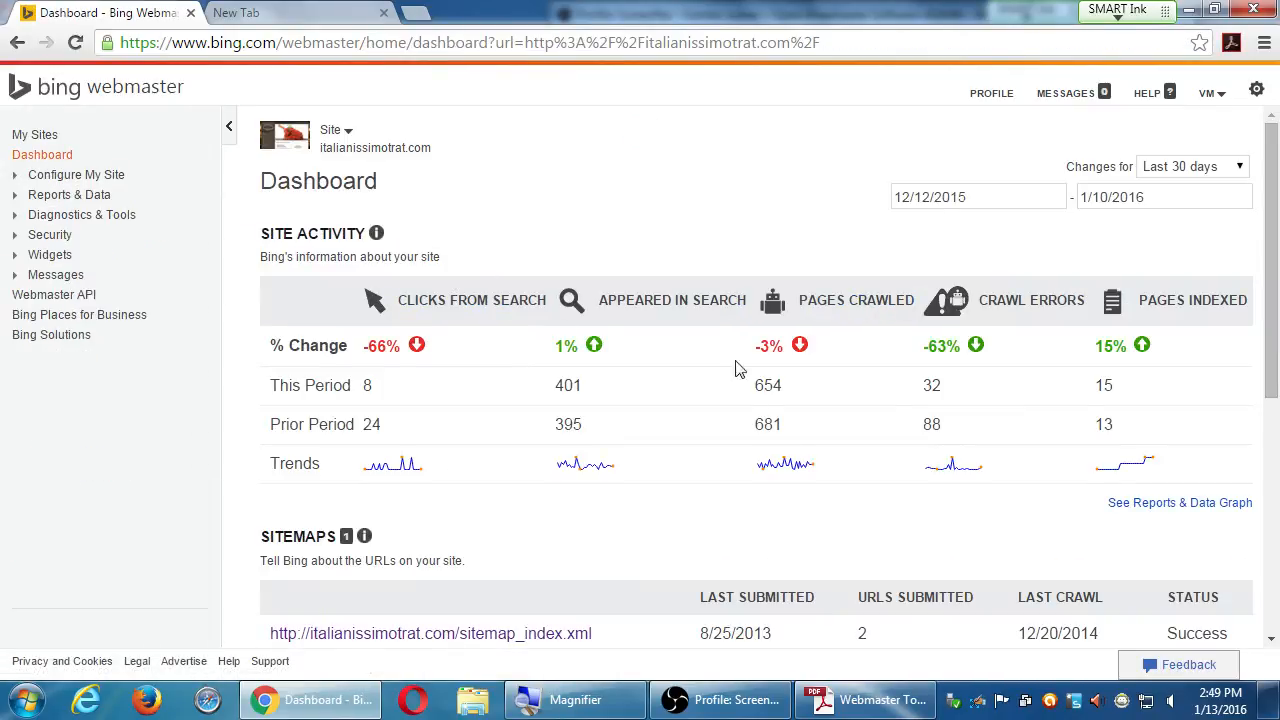
scroll("down", 3)
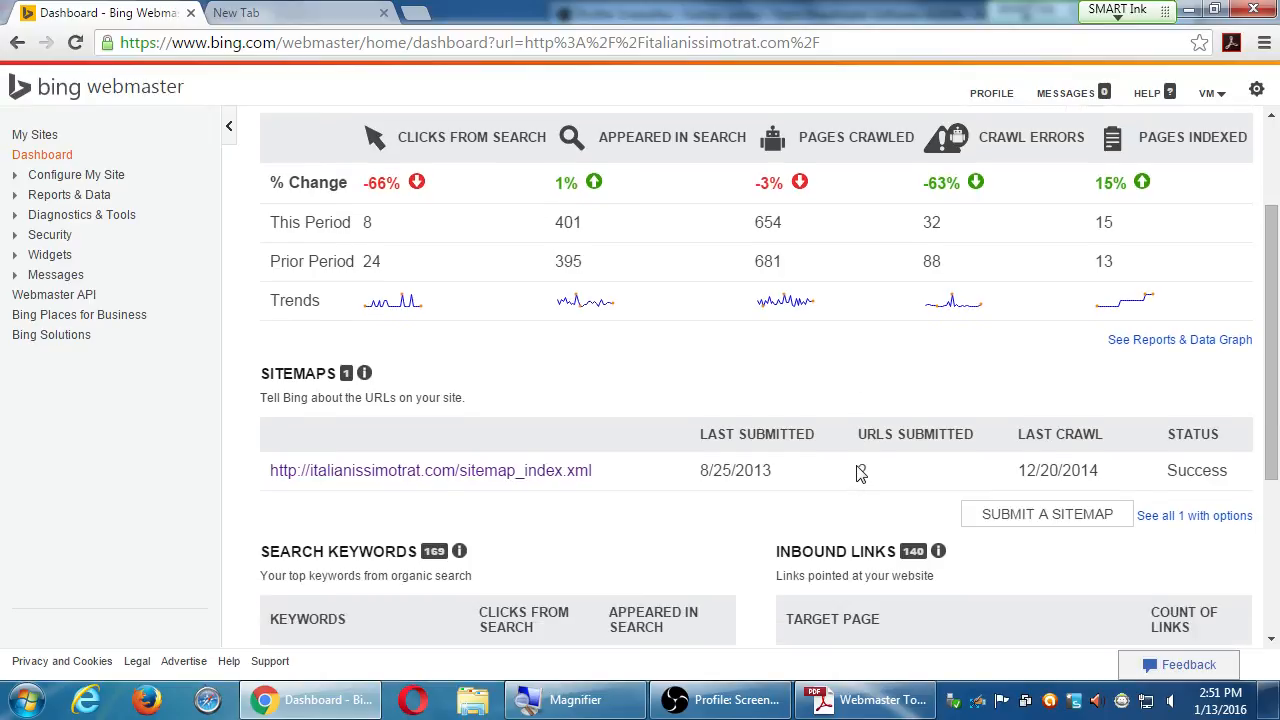
Check the bid popup for 'italianissimo restaurant', then open all 169 Search Keywords.
scroll("down", 3)
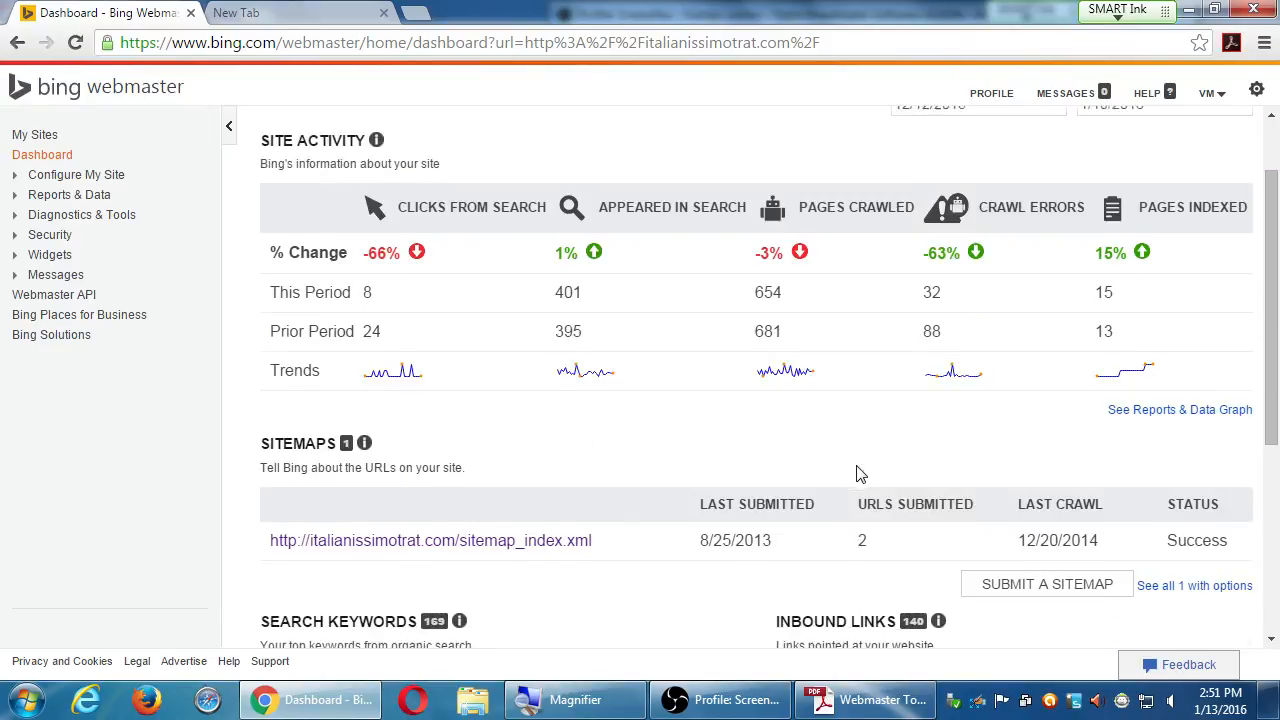
scroll("down", 3)
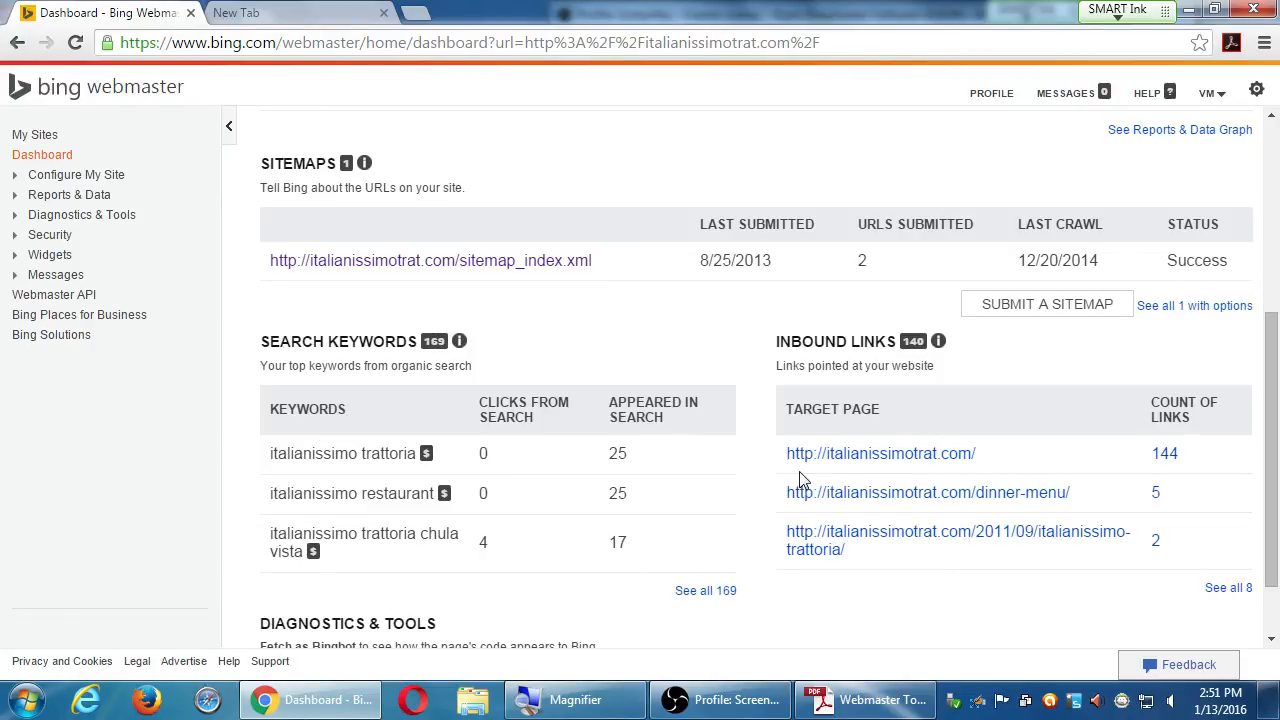
mouse_move(630, 322)
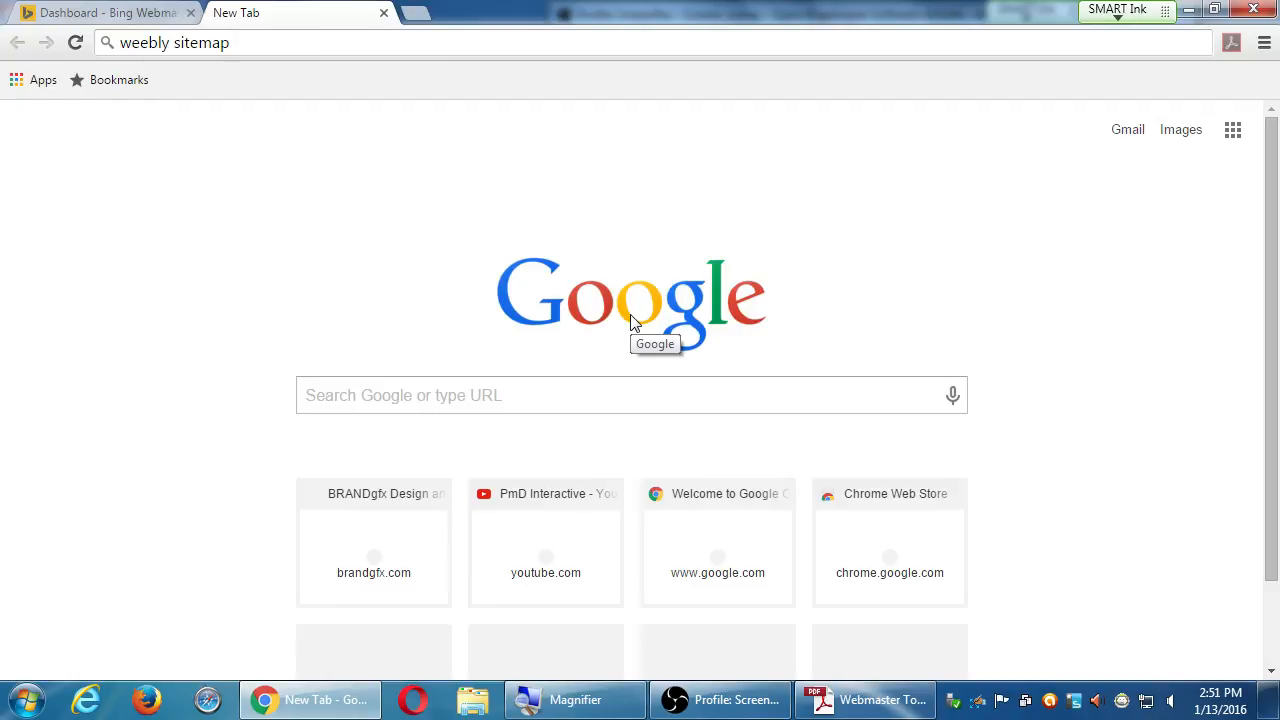
left_click(100, 12)
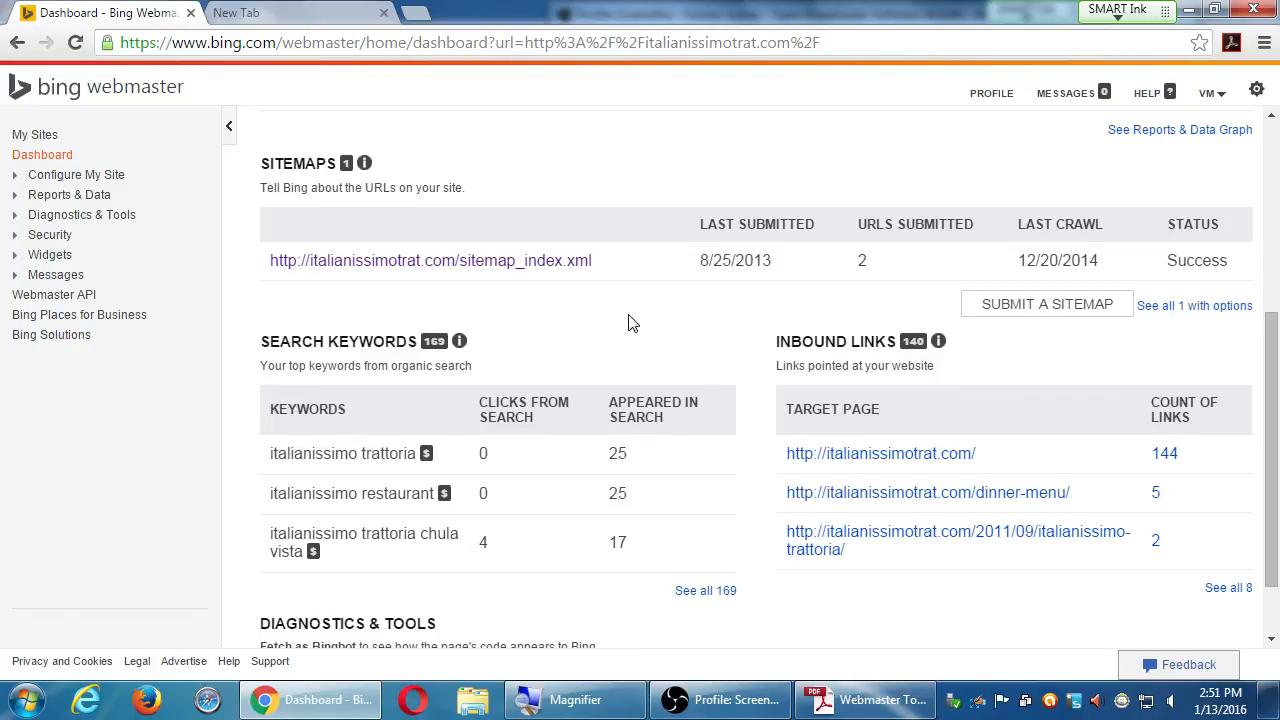
scroll("down", 3)
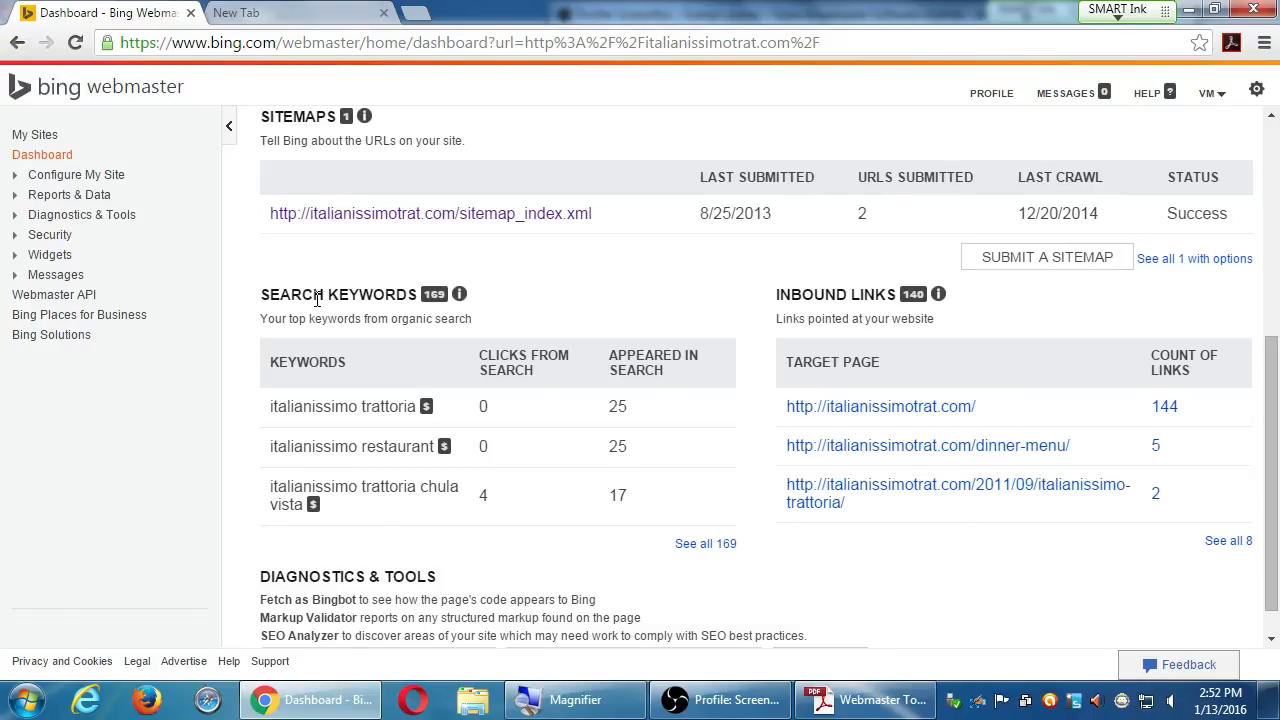
left_click(444, 446)
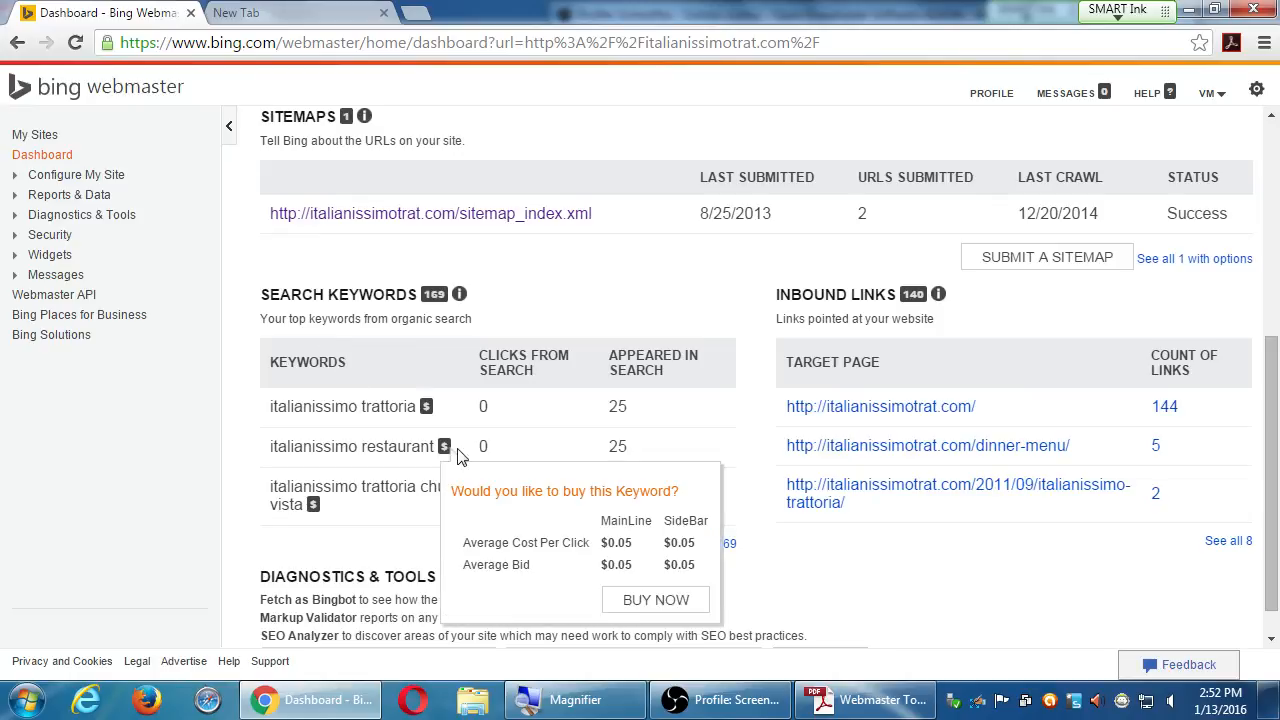
mouse_move(370, 420)
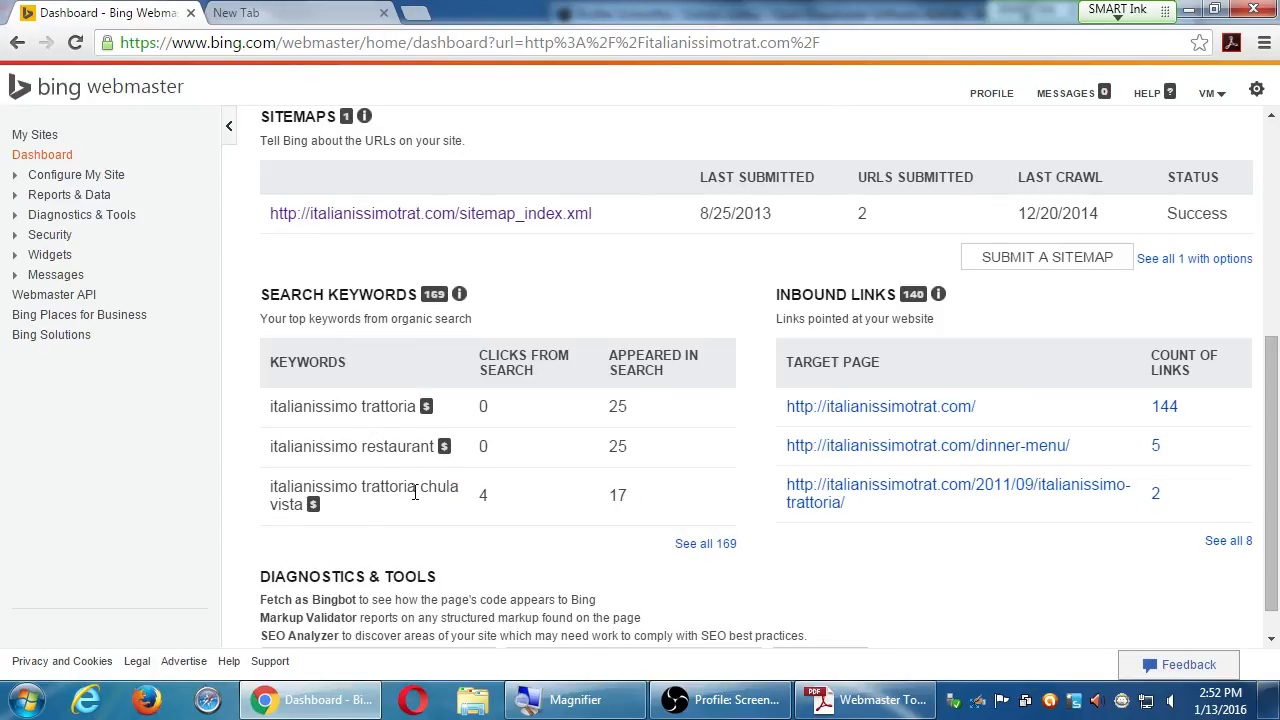
mouse_move(708, 576)
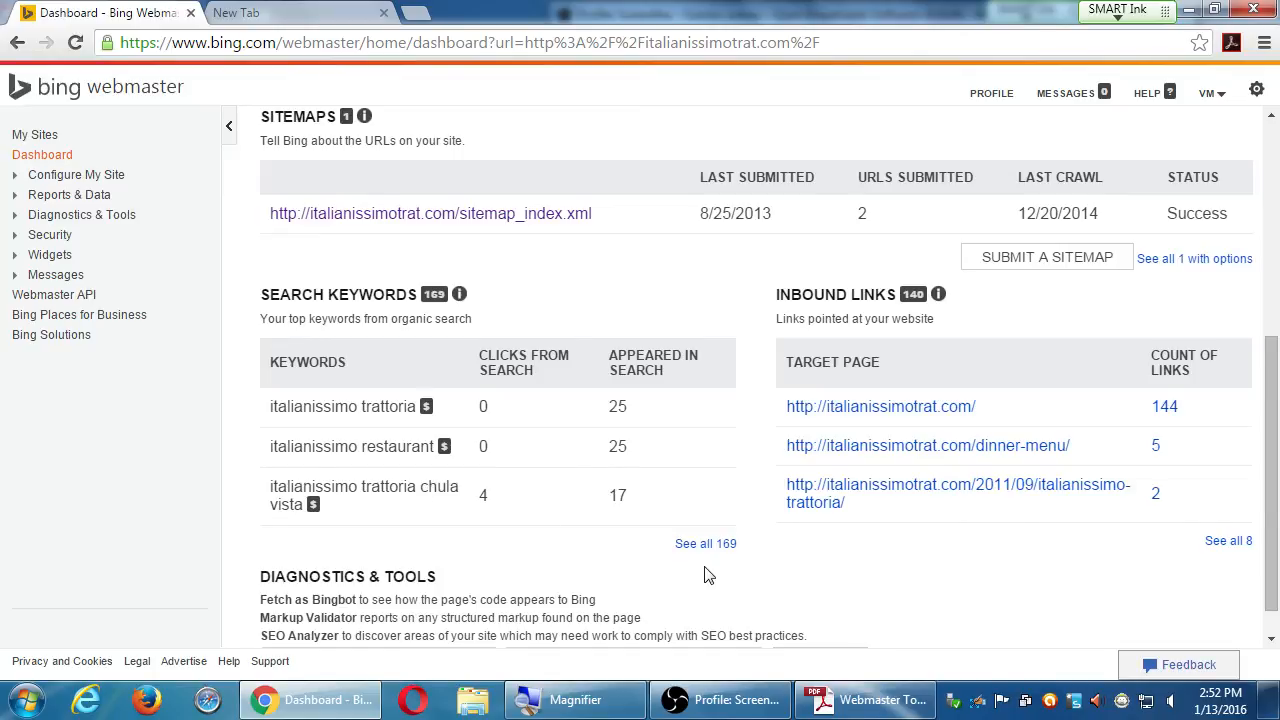
left_click(704, 544)
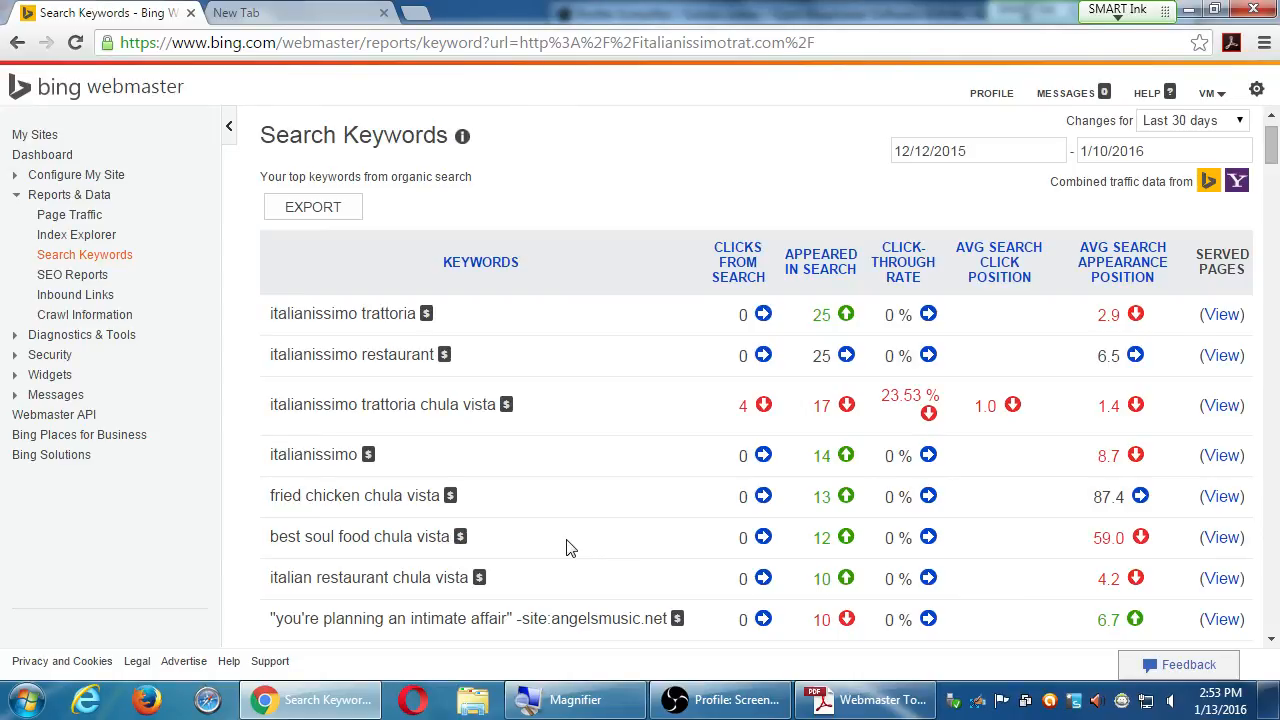
mouse_move(958, 618)
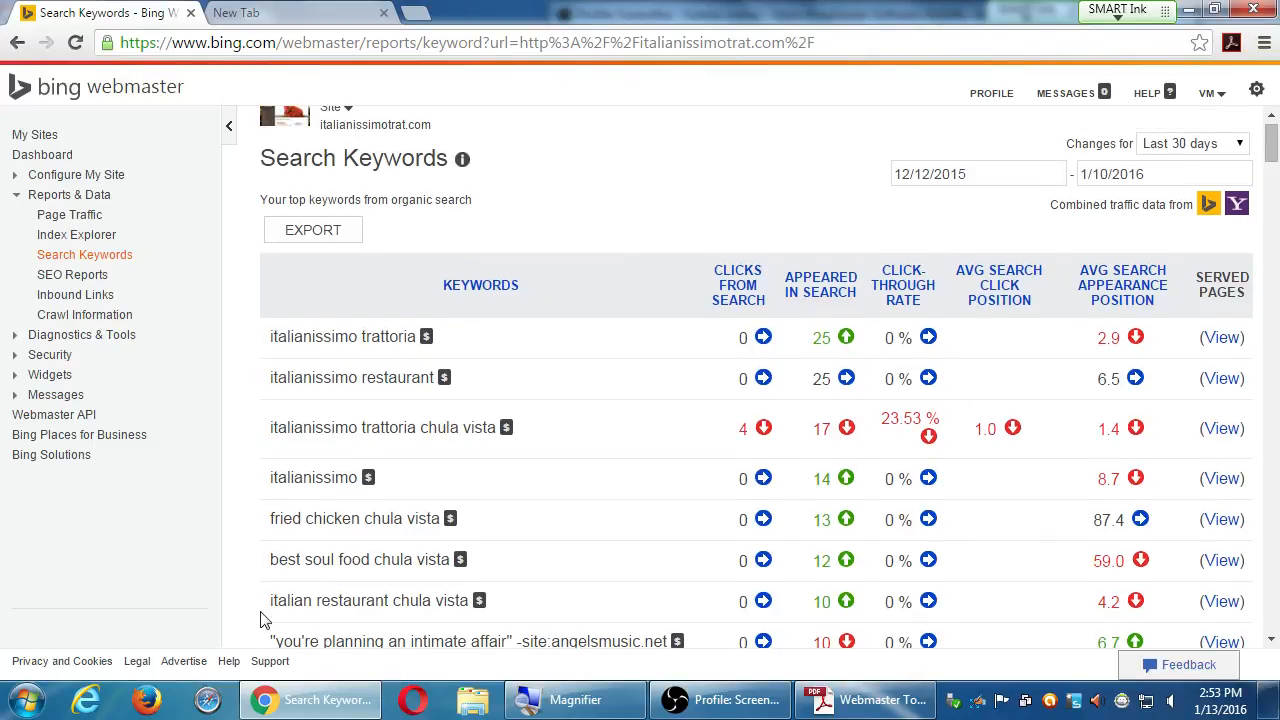
Scroll the Search Keywords table and mark the quoted 'intimate affair' phrase.
scroll("down", 3)
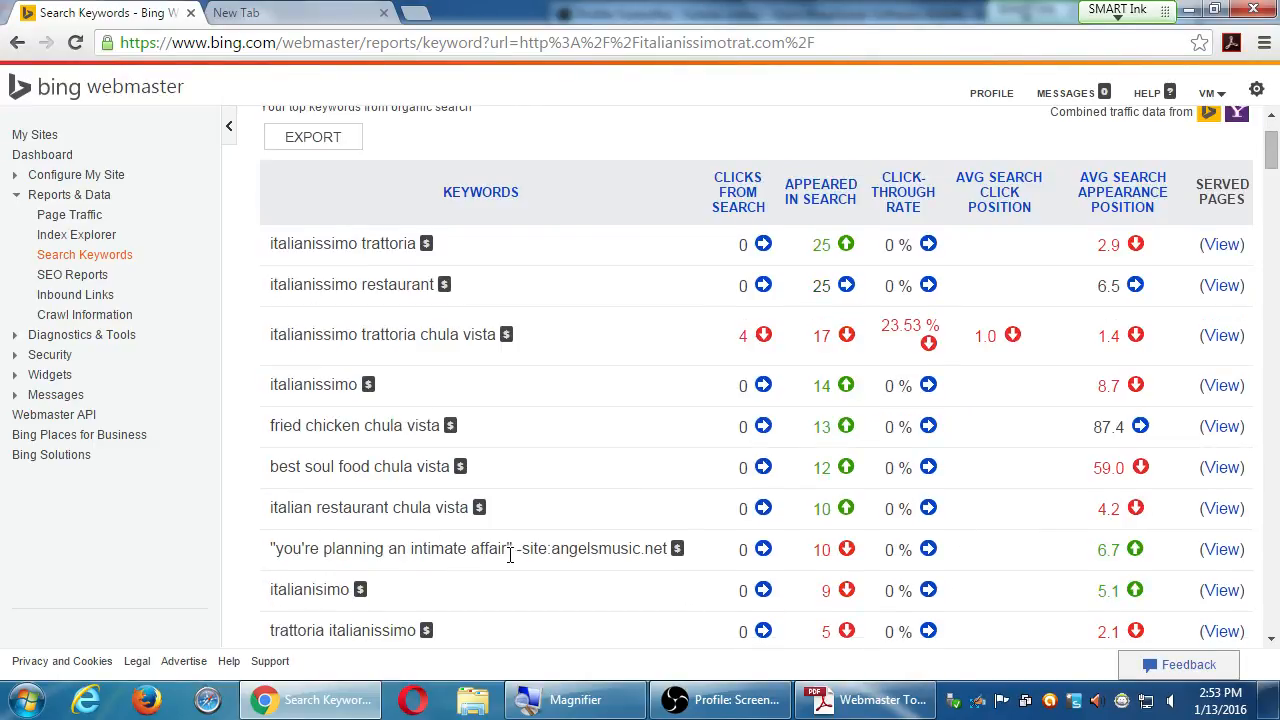
left_click_drag(290, 548, 512, 548)
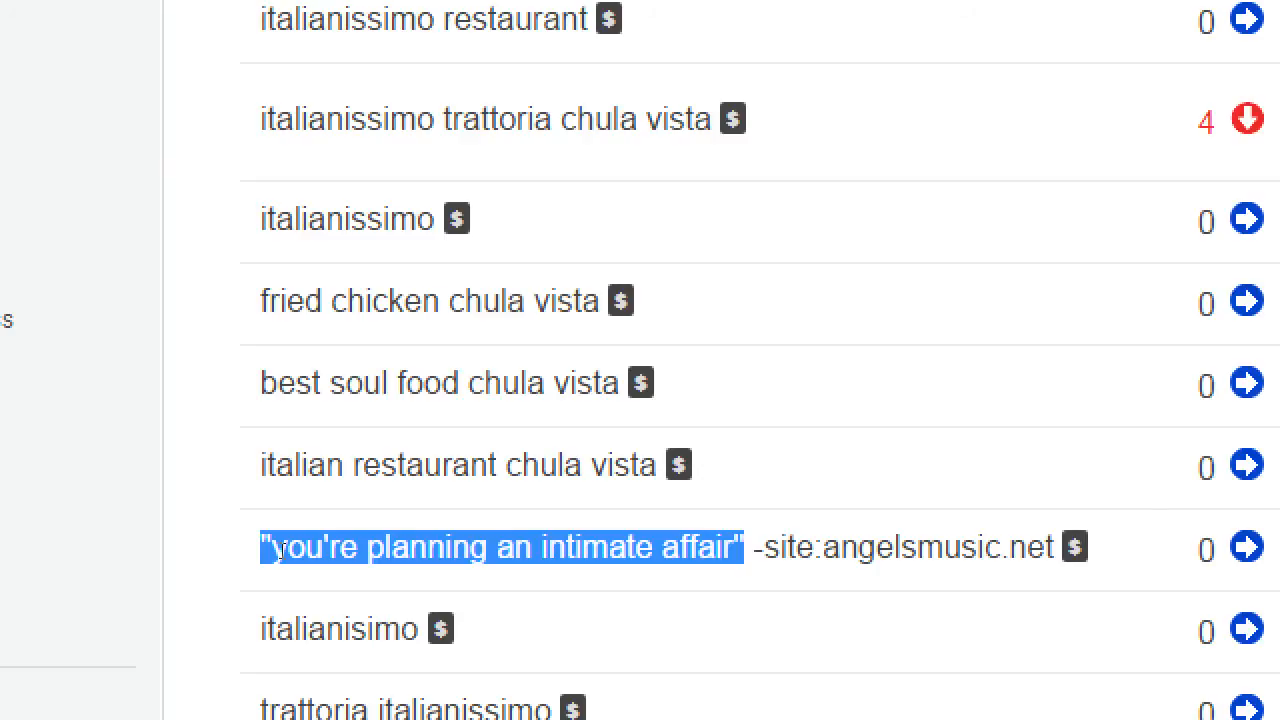
left_click(546, 548)
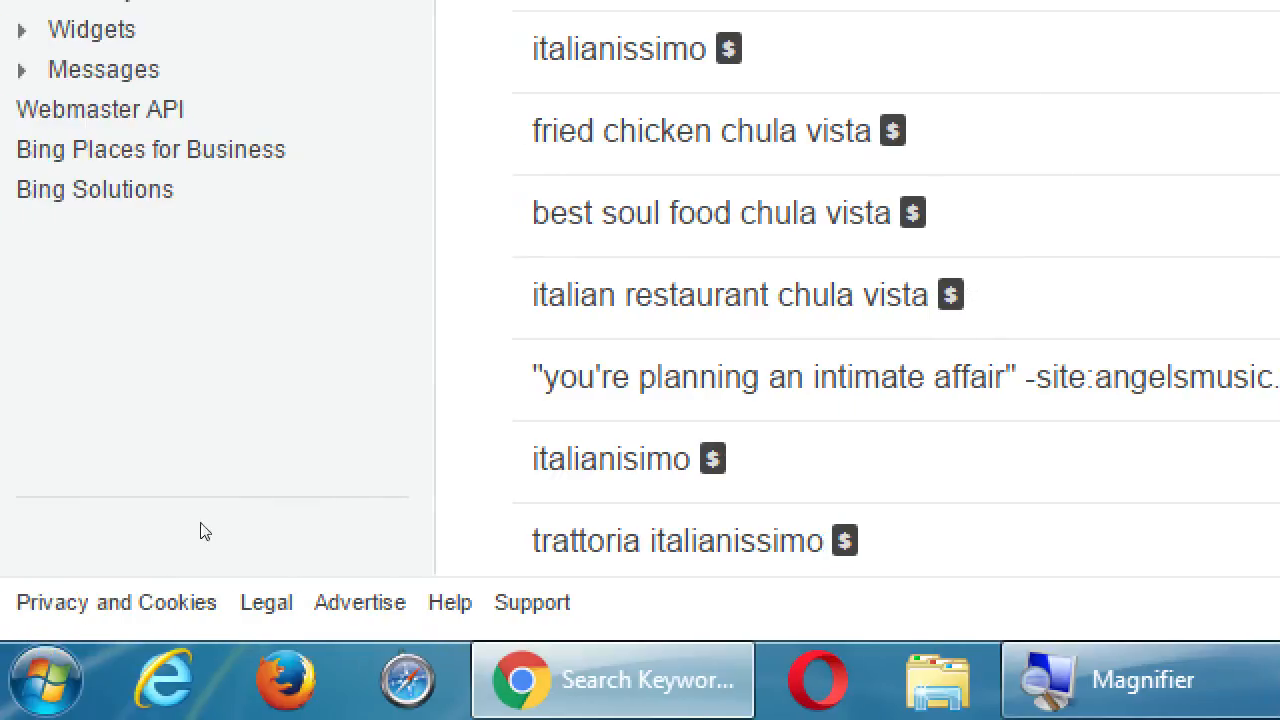
mouse_move(300, 484)
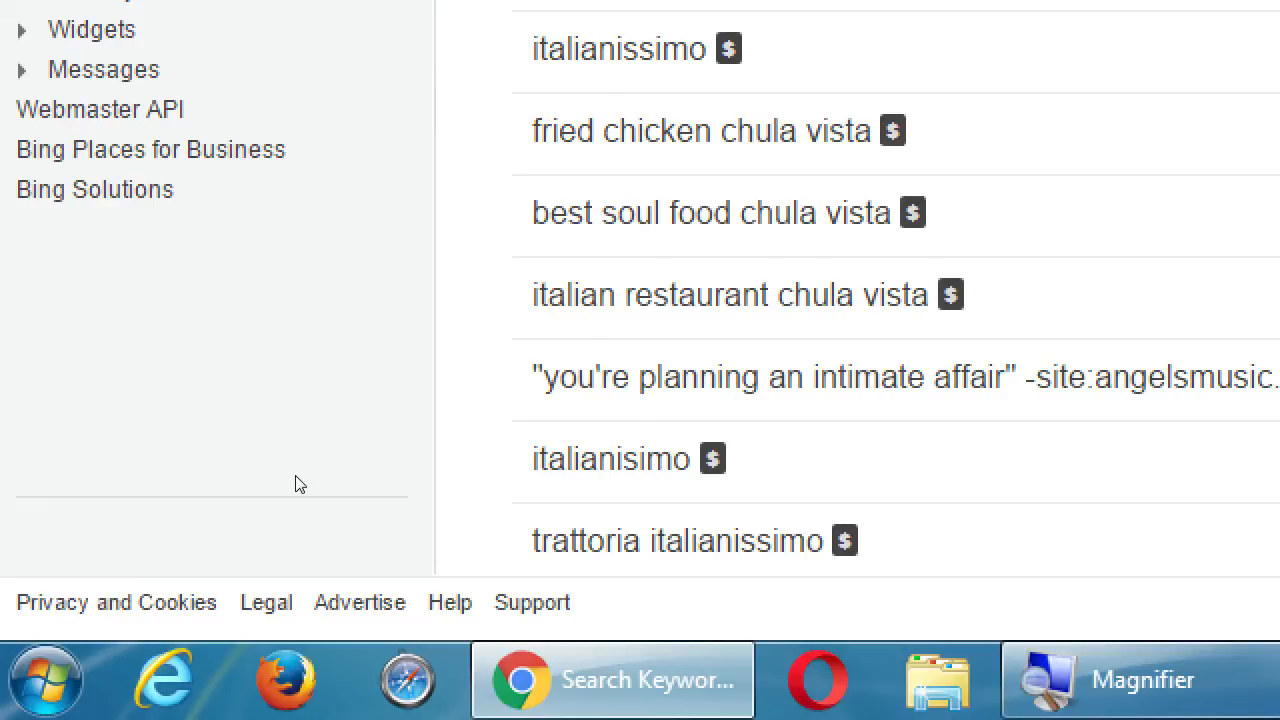
Show the average cost per click and bid for the 'zaino running' keyword.
scroll("down", 3)
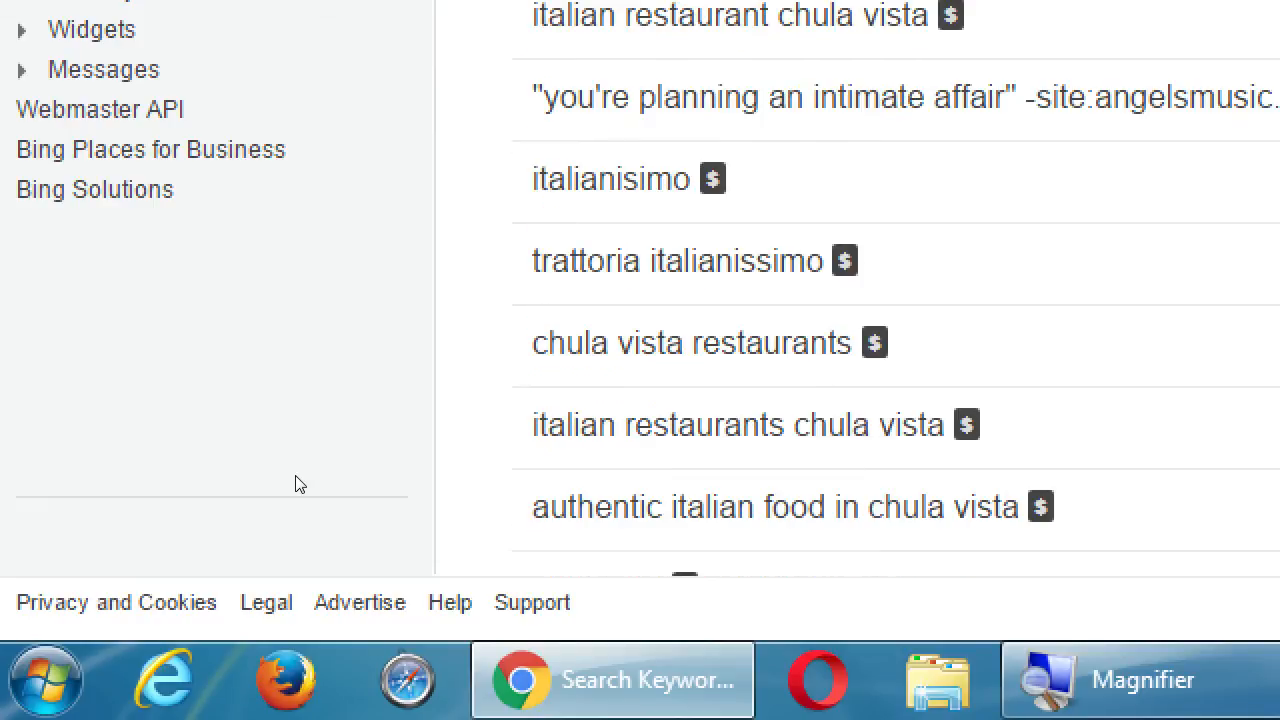
scroll("down", 3)
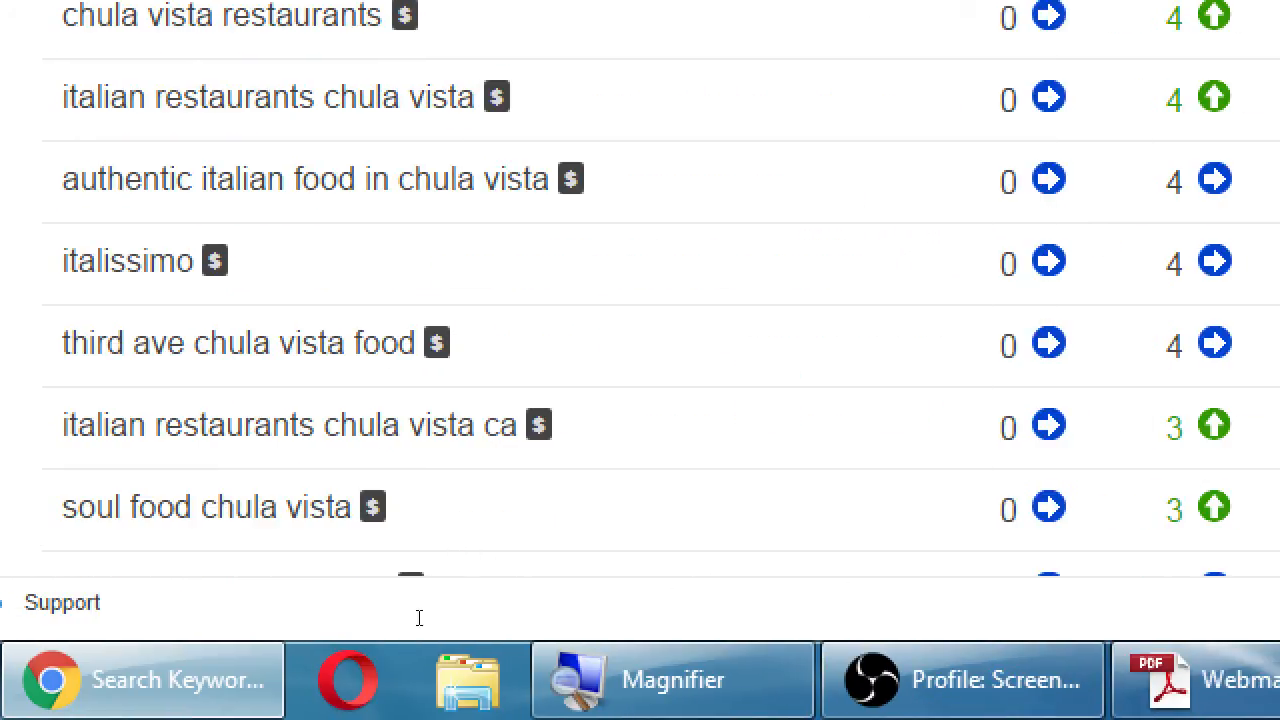
scroll("down", 3)
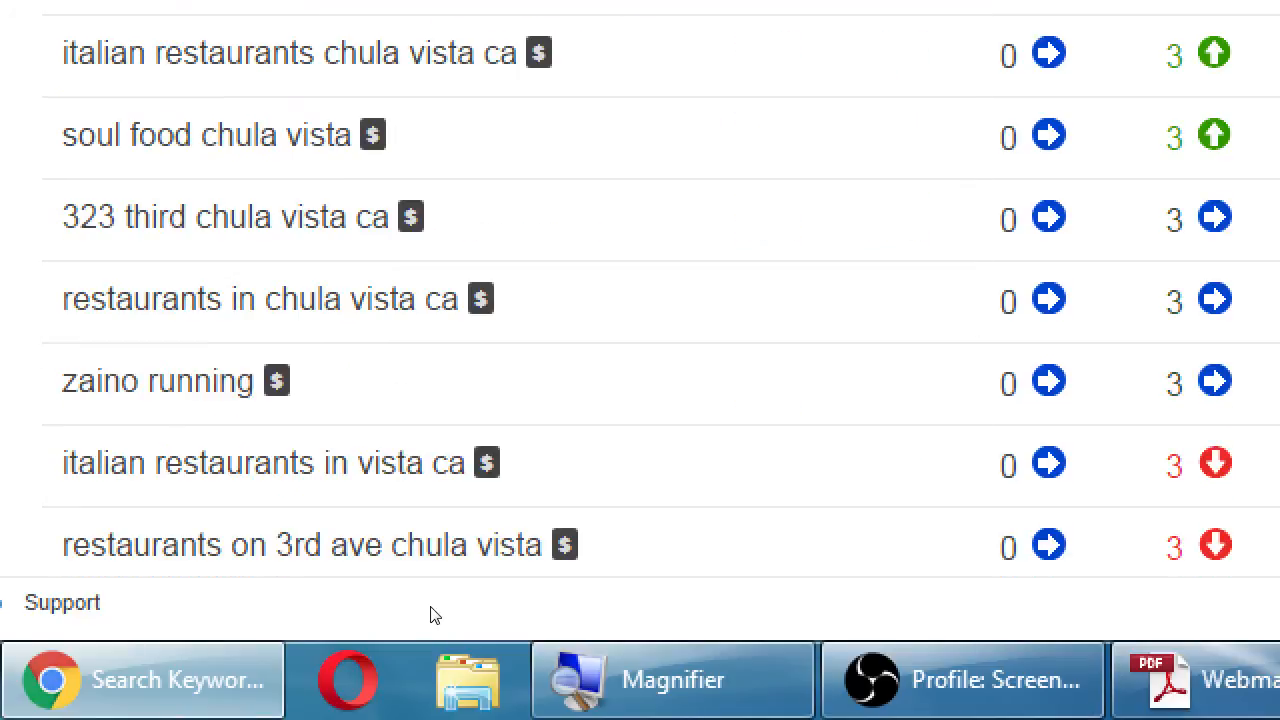
left_click(276, 380)
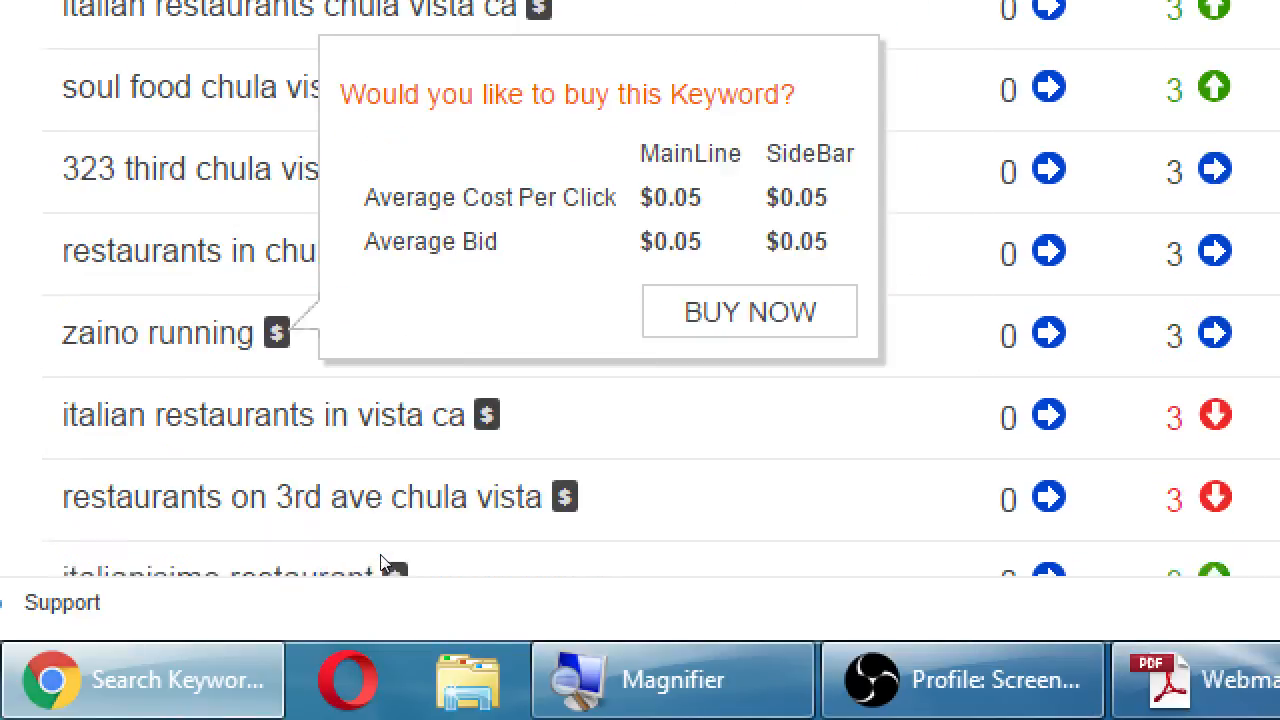
scroll("down", 3)
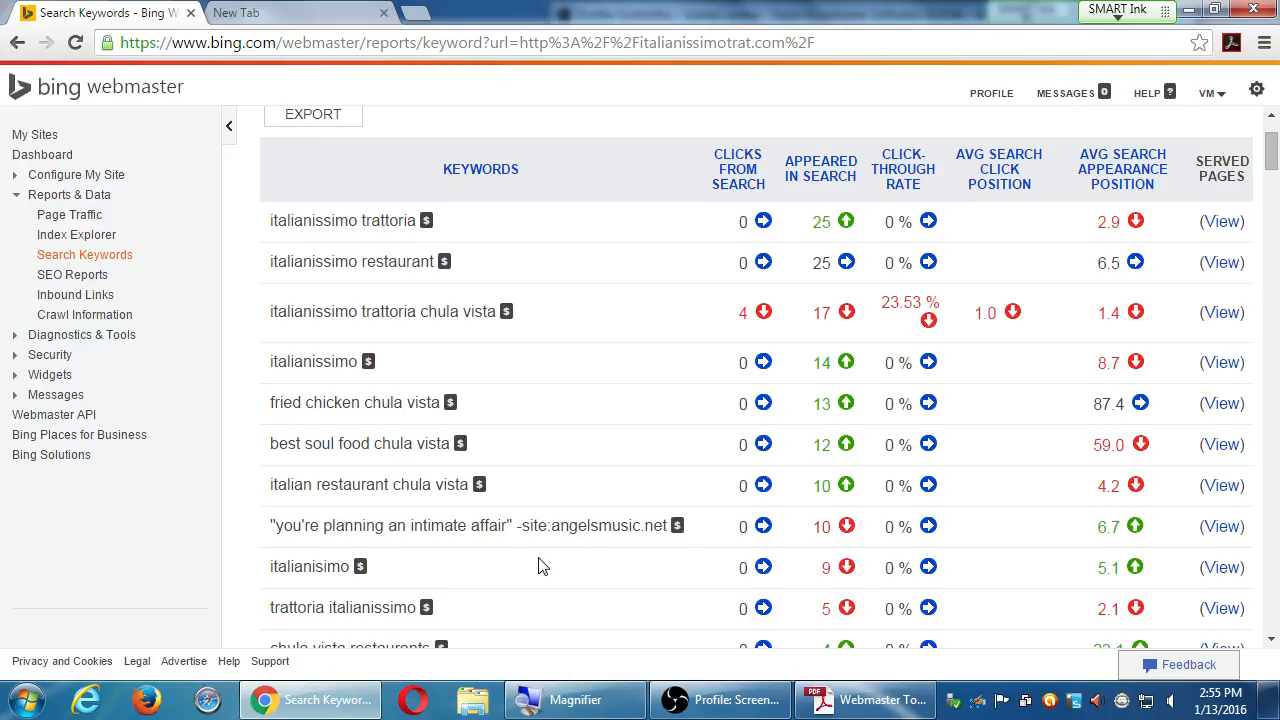
Scroll further down the Search Keywords table toward 'italian resturants in chula vista'.
scroll("down", 3)
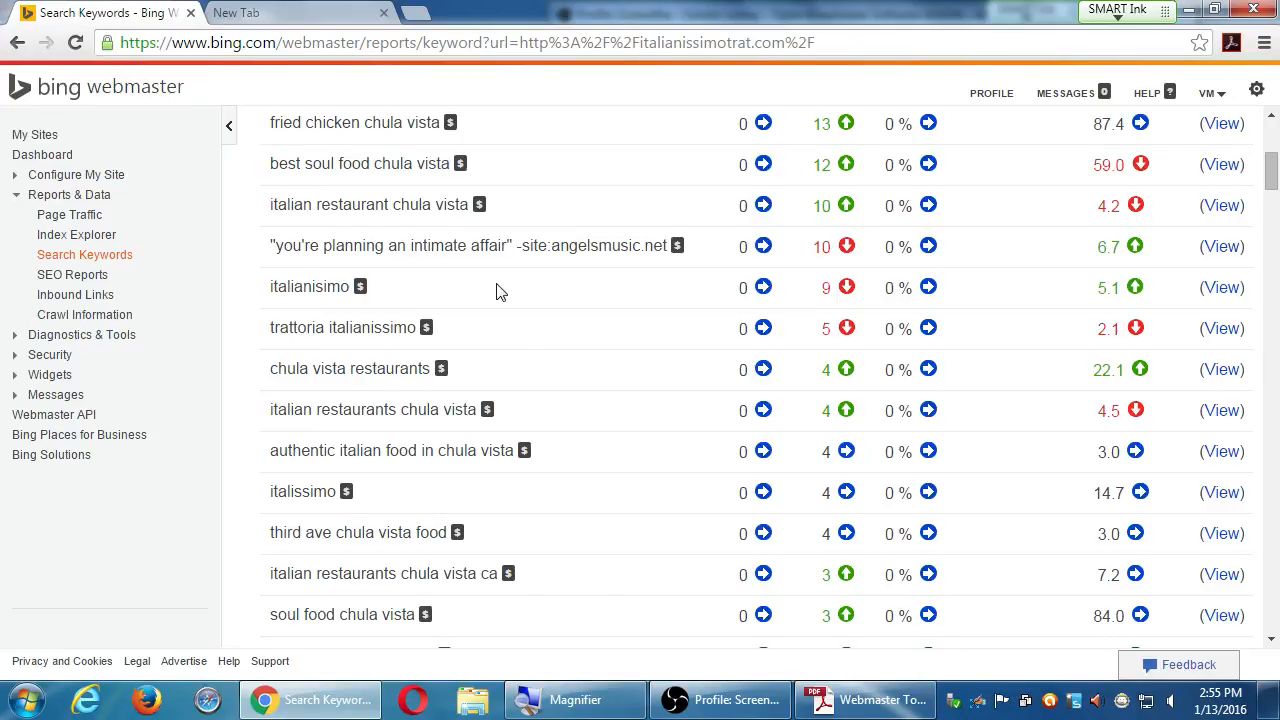
mouse_move(532, 412)
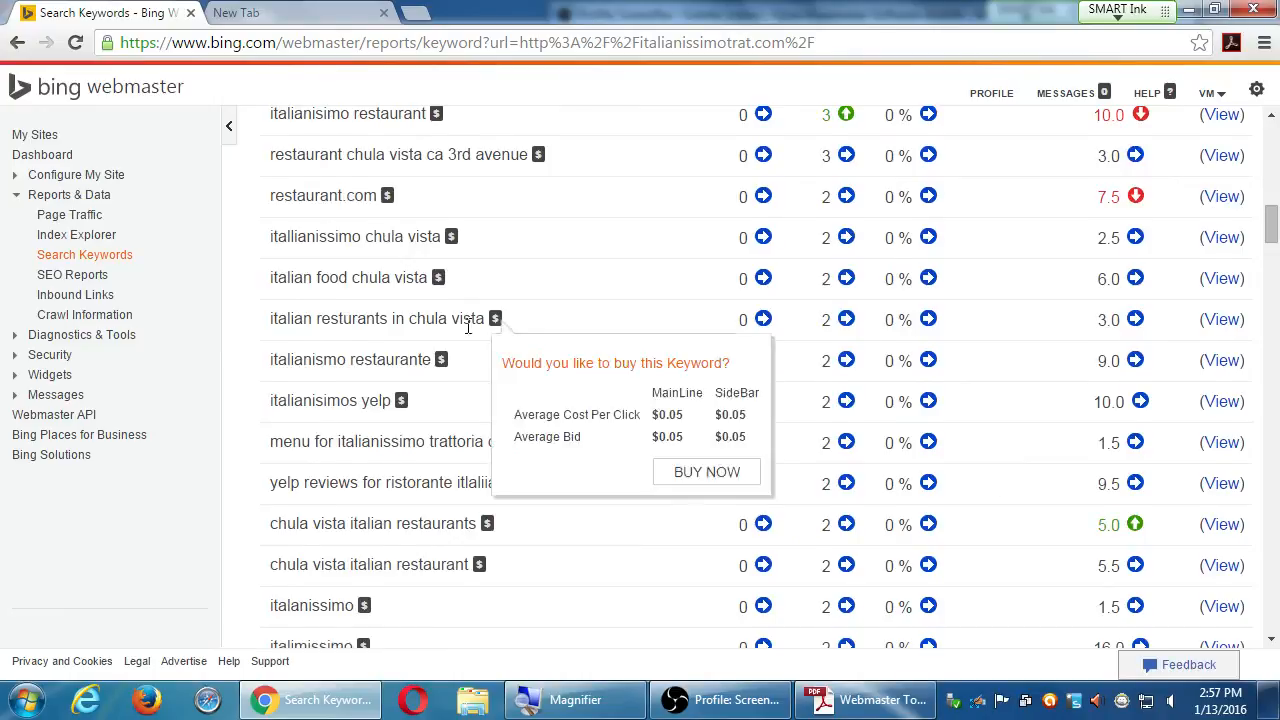
left_click(42, 154)
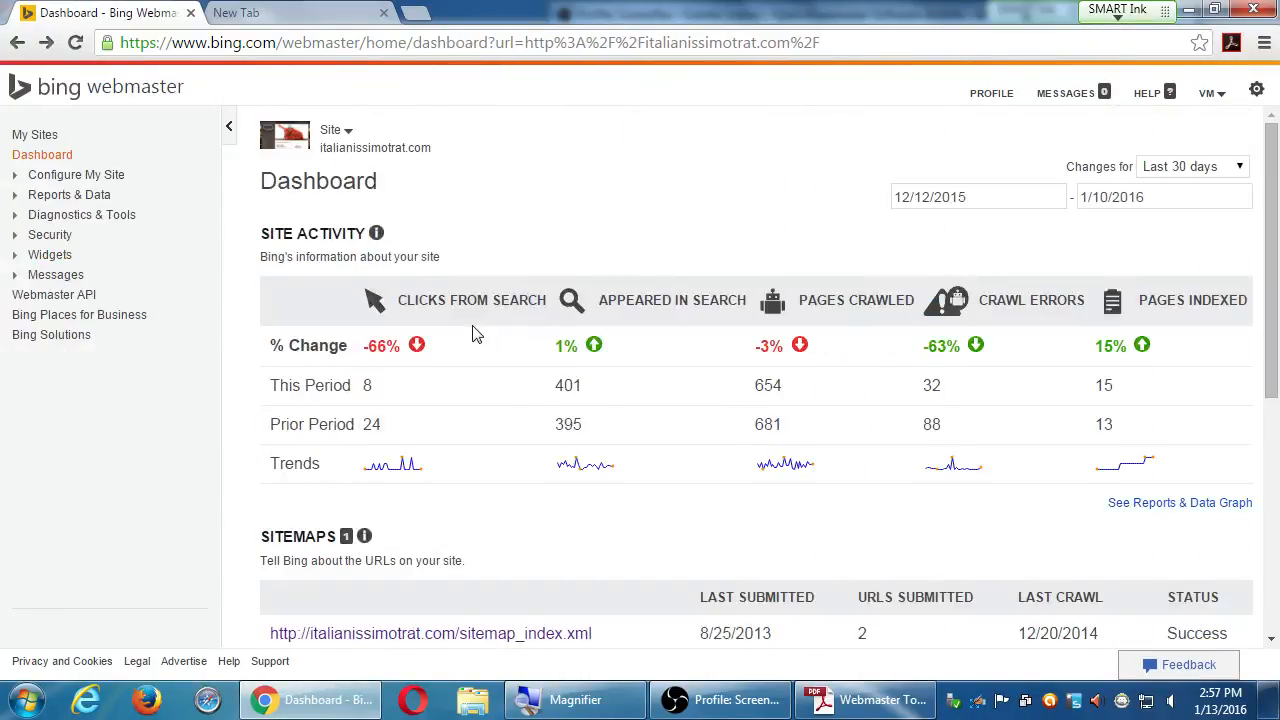
scroll("down", 3)
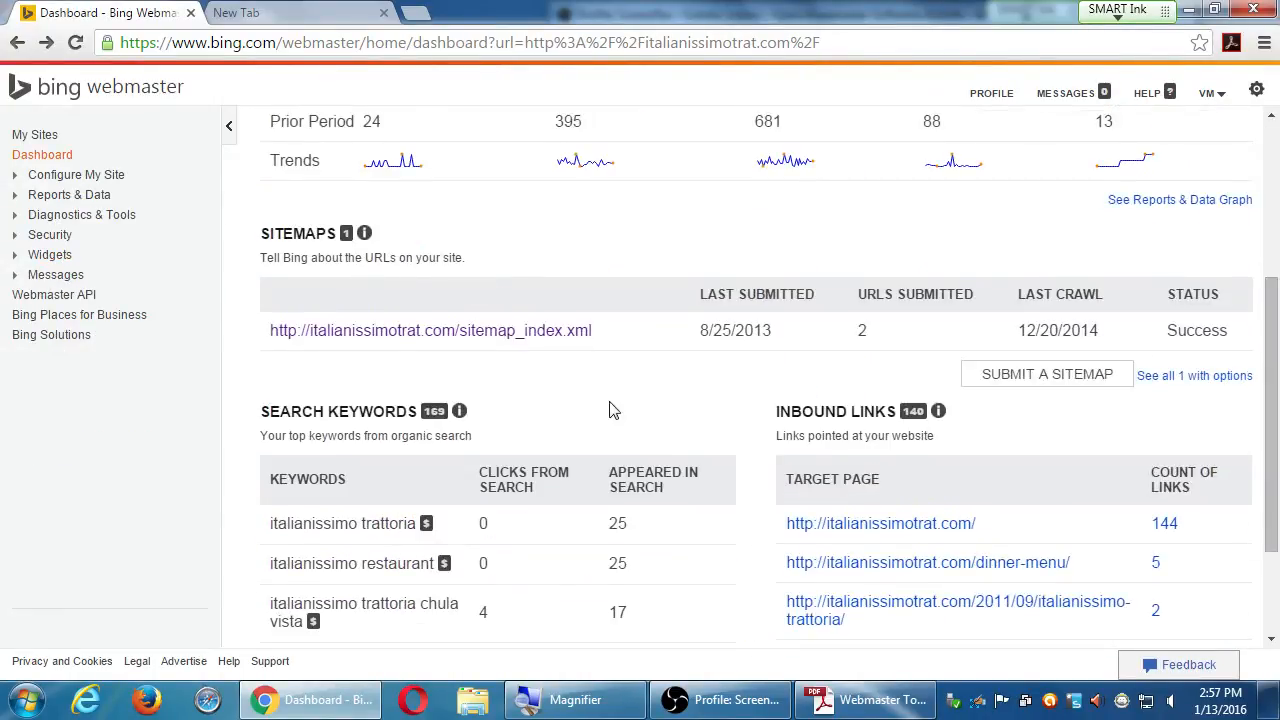
scroll("down", 3)
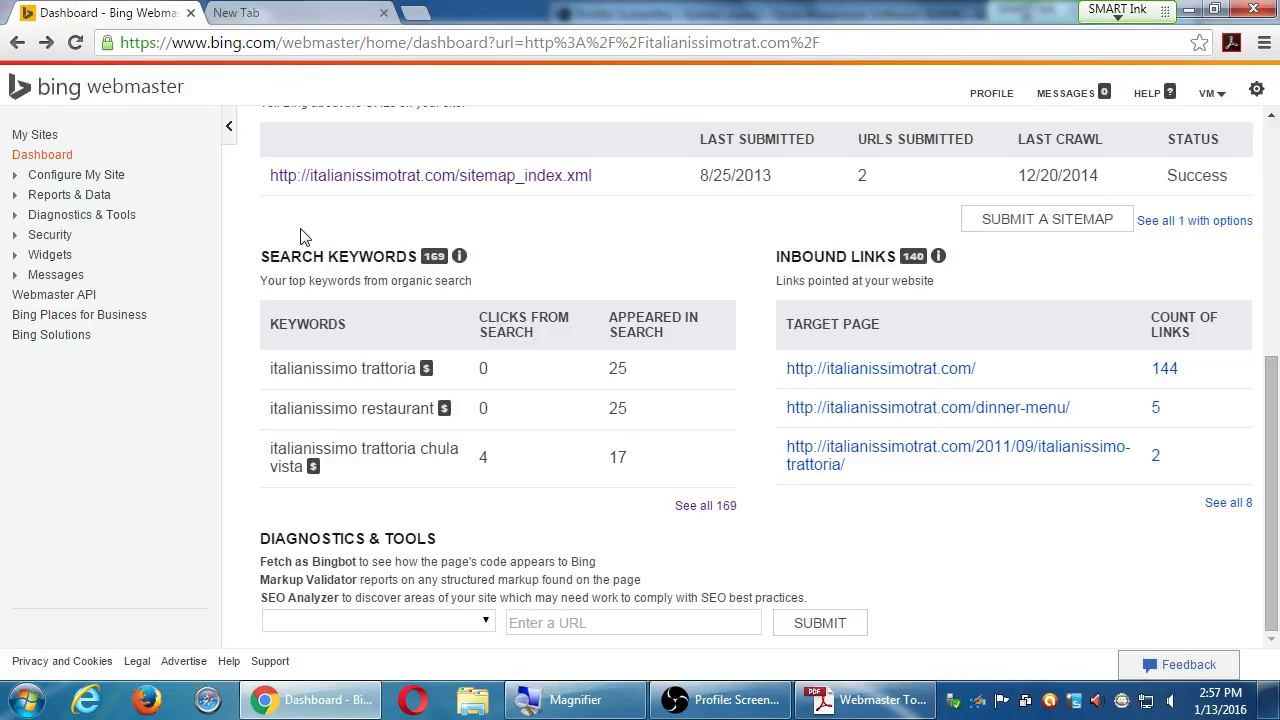
mouse_move(262, 236)
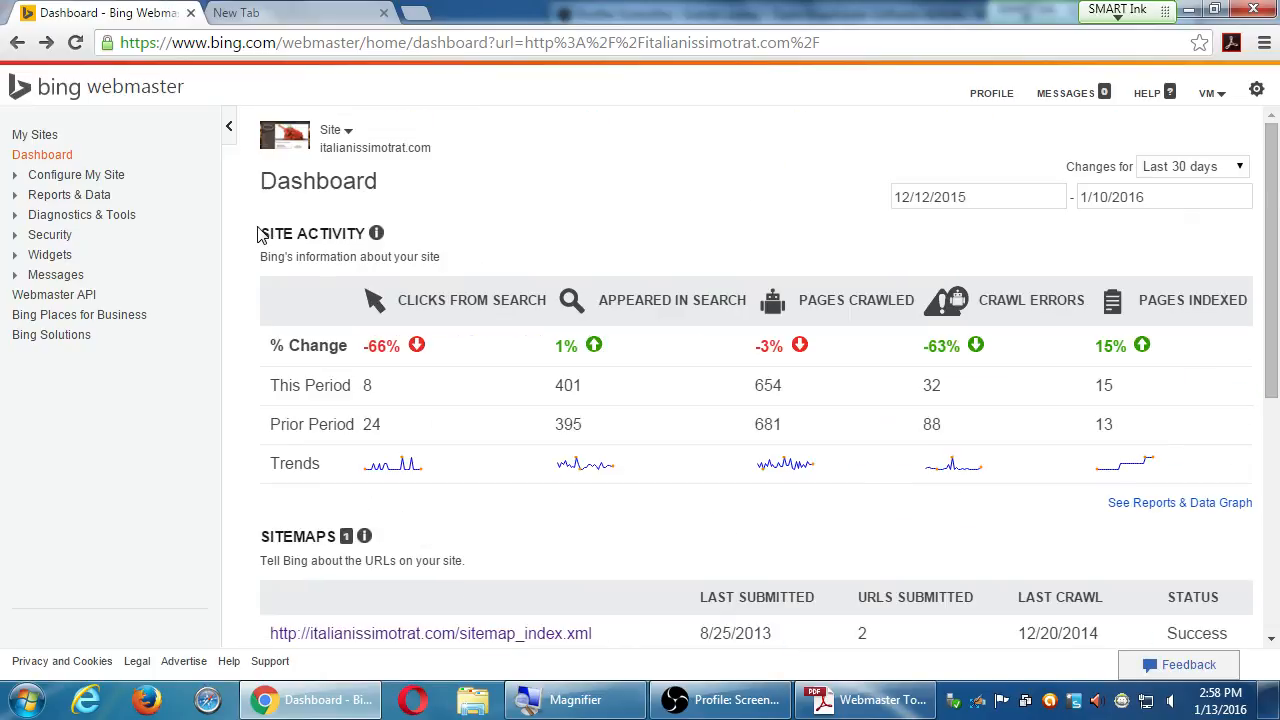
mouse_move(590, 182)
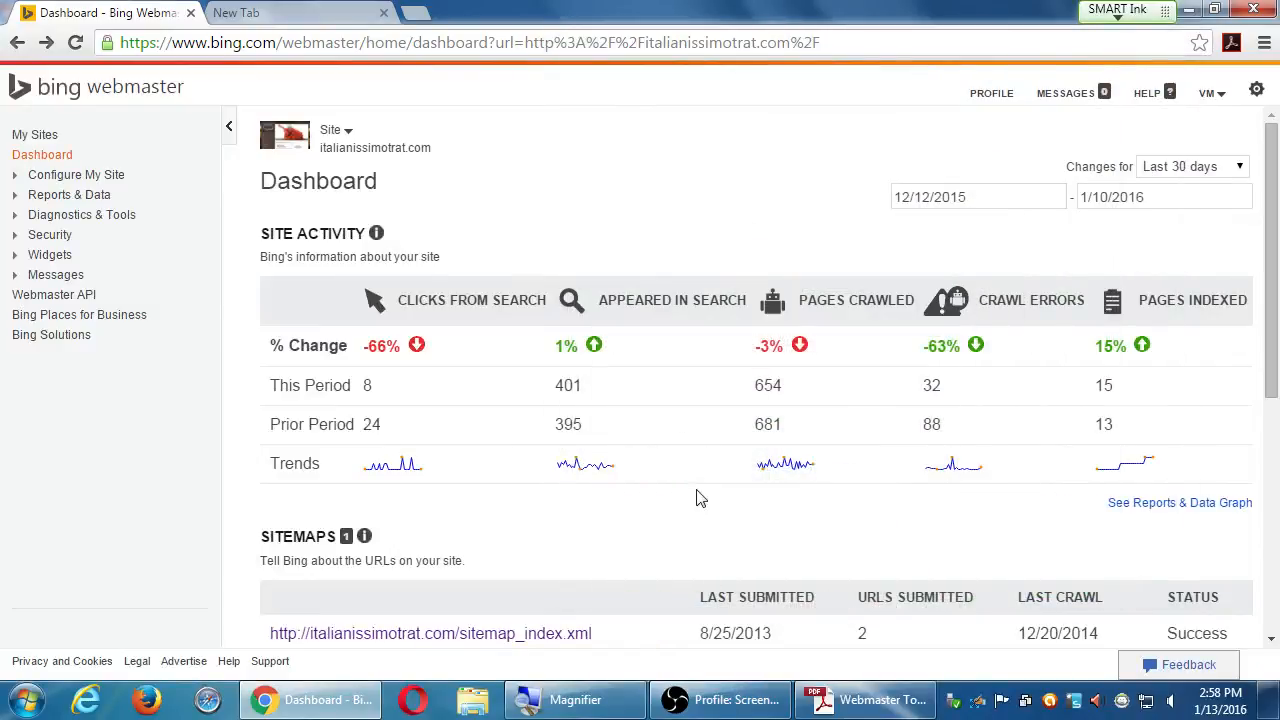
mouse_move(464, 234)
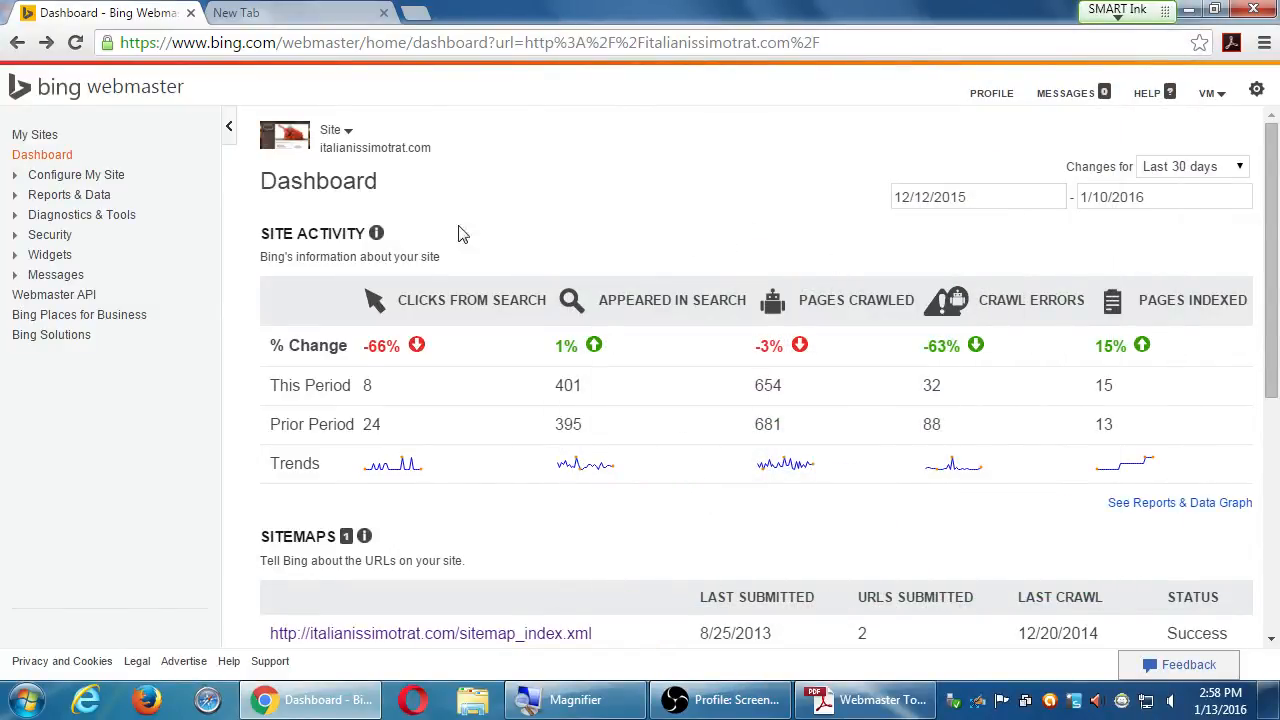
mouse_move(820, 174)
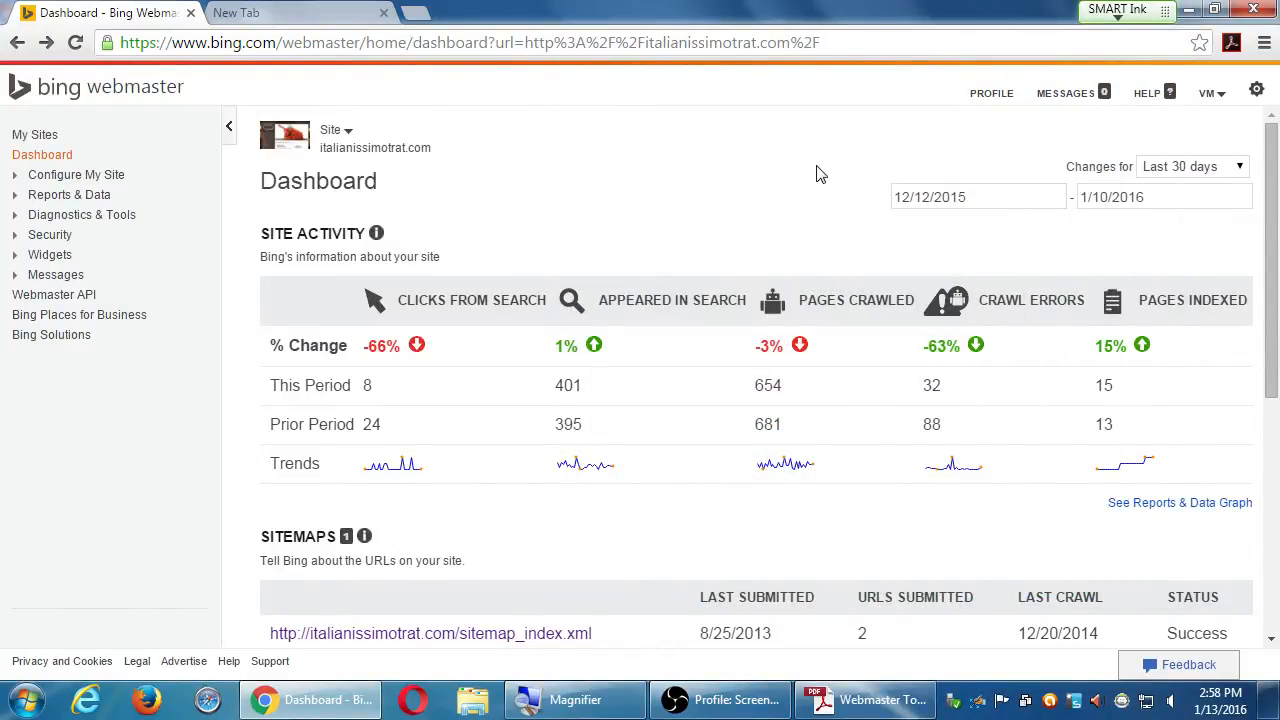